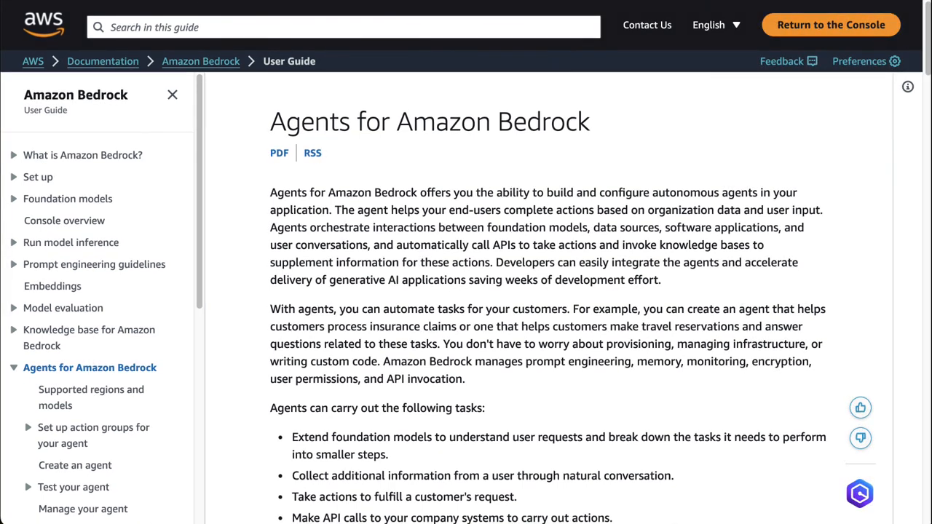
mouse_move(429, 210)
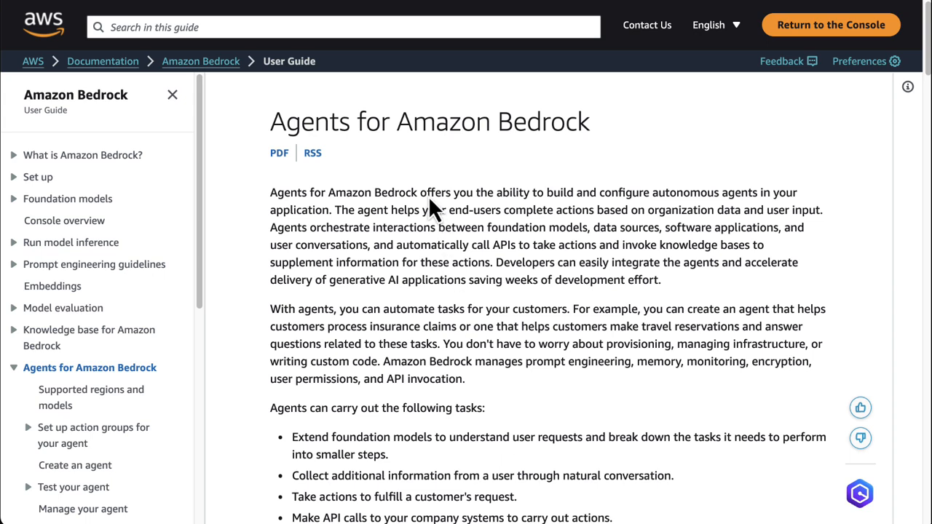
- Highlight the intro sentences on autonomous agents and the insurance claims and travel example
left_click_drag(420, 192, 326, 210)
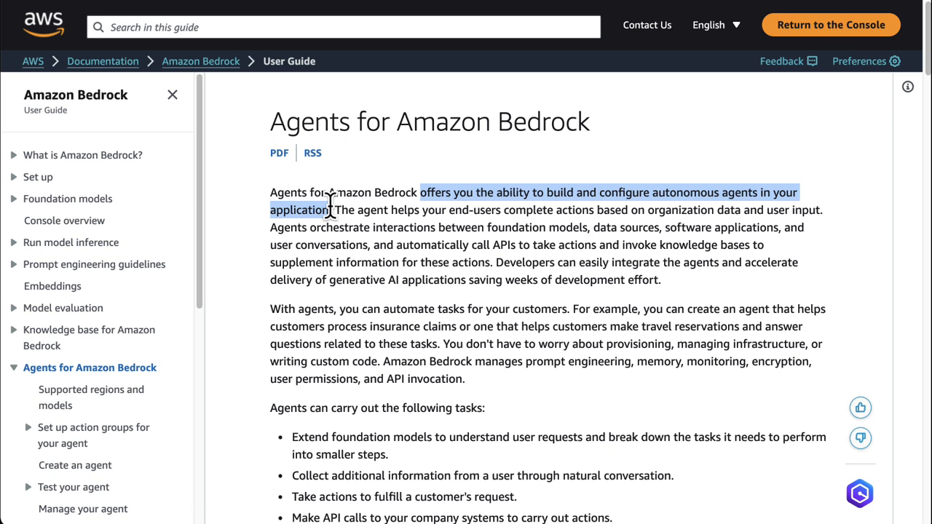
mouse_move(327, 326)
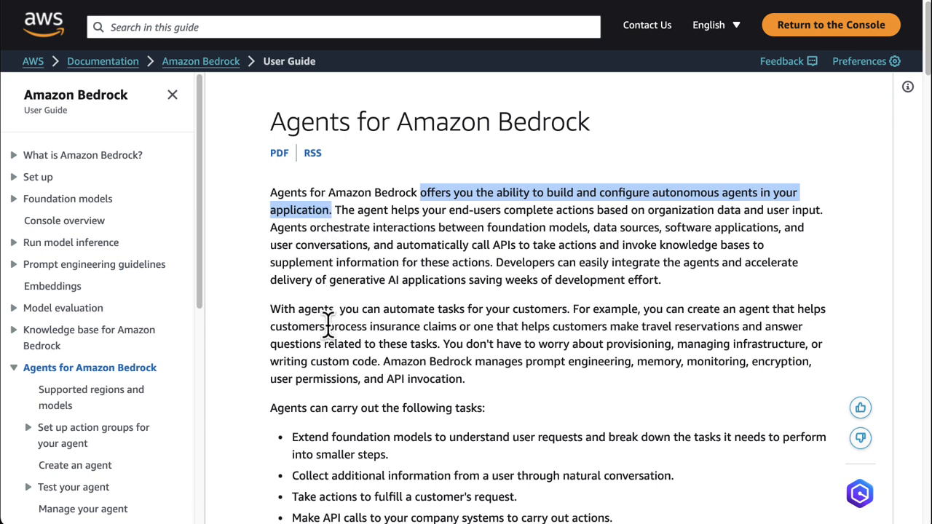
left_click_drag(329, 326, 443, 343)
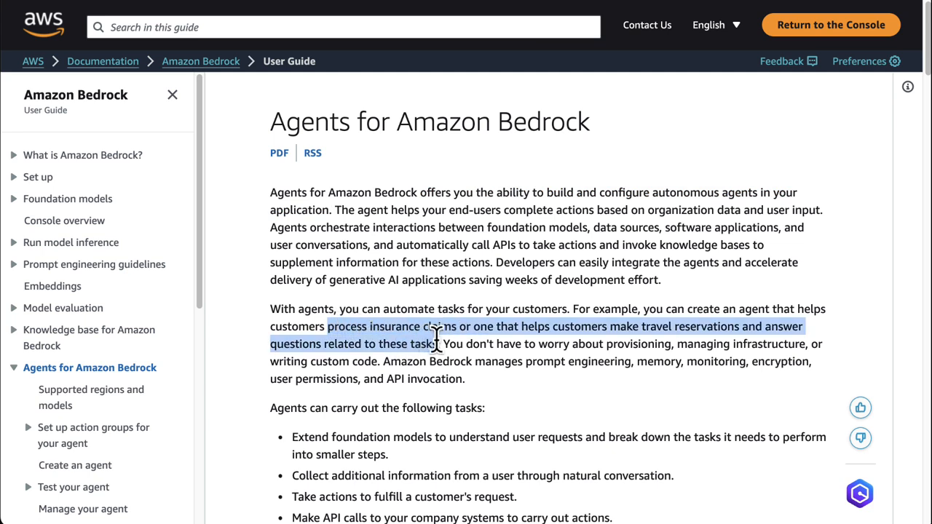
mouse_move(327, 323)
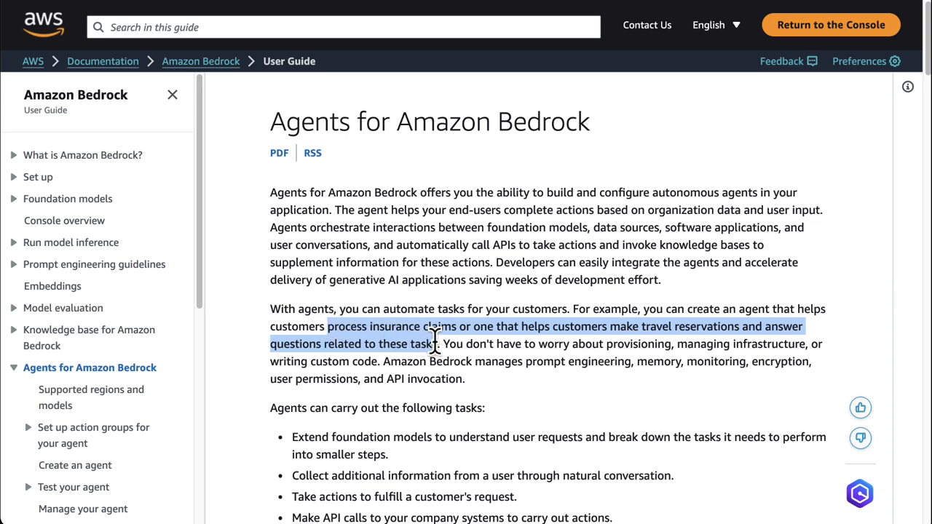
left_click_drag(446, 343, 384, 361)
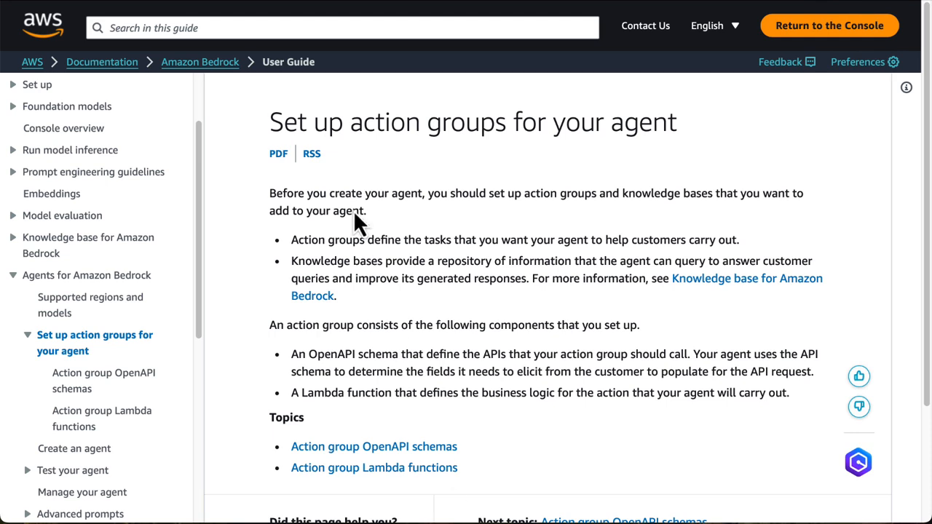
double_click(326, 238)
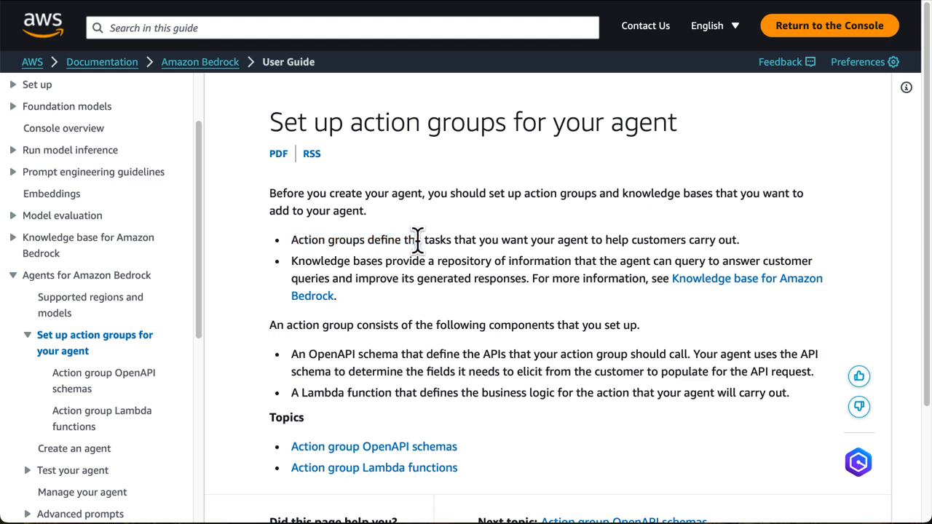
- Highlight the Lambda function and OpenAPI schema component descriptions in the action groups list
left_click_drag(303, 393, 434, 393)
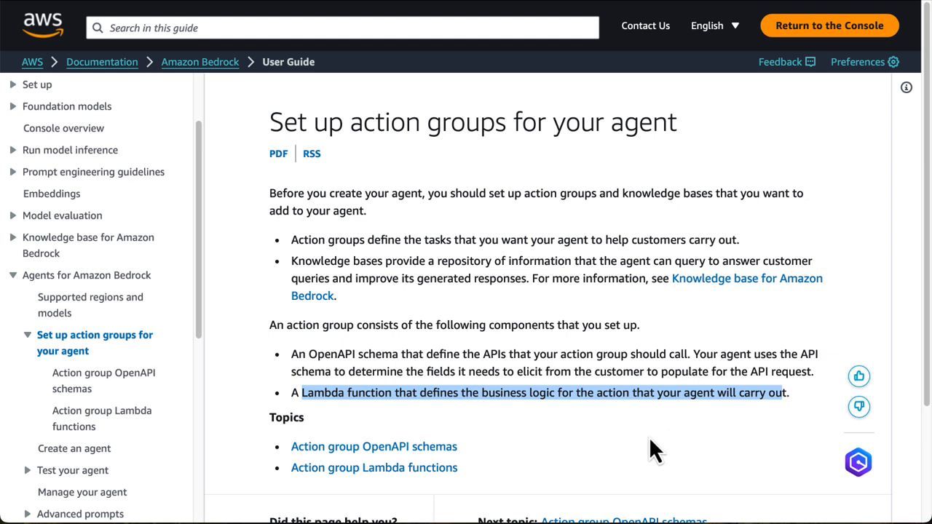
left_click(524, 393)
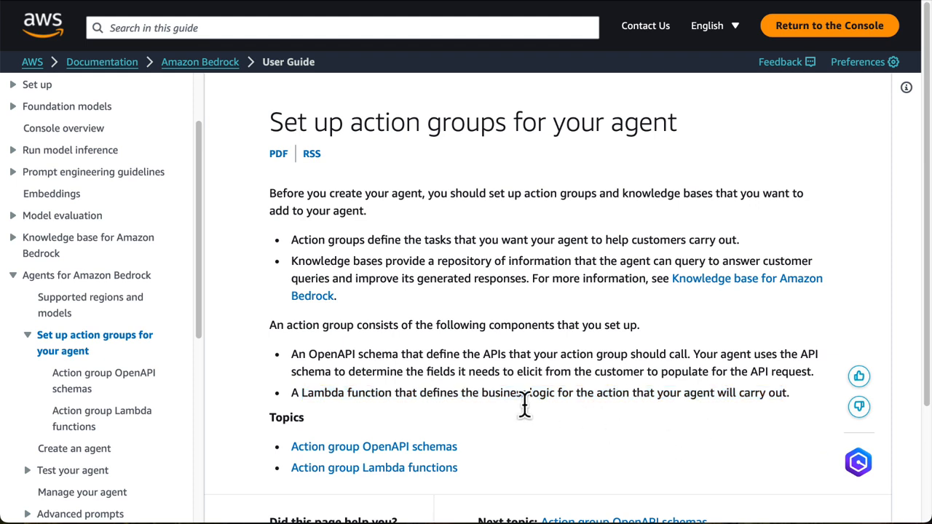
mouse_move(311, 355)
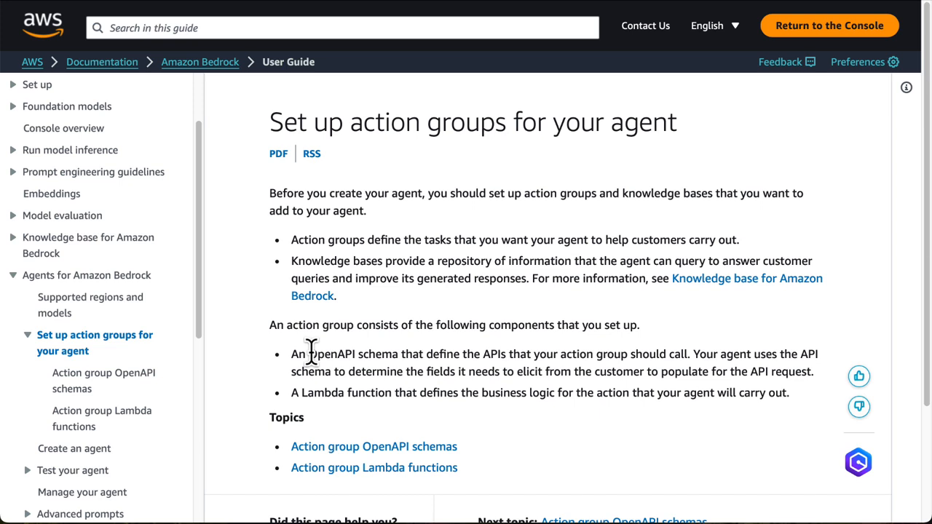
left_click_drag(309, 354, 434, 354)
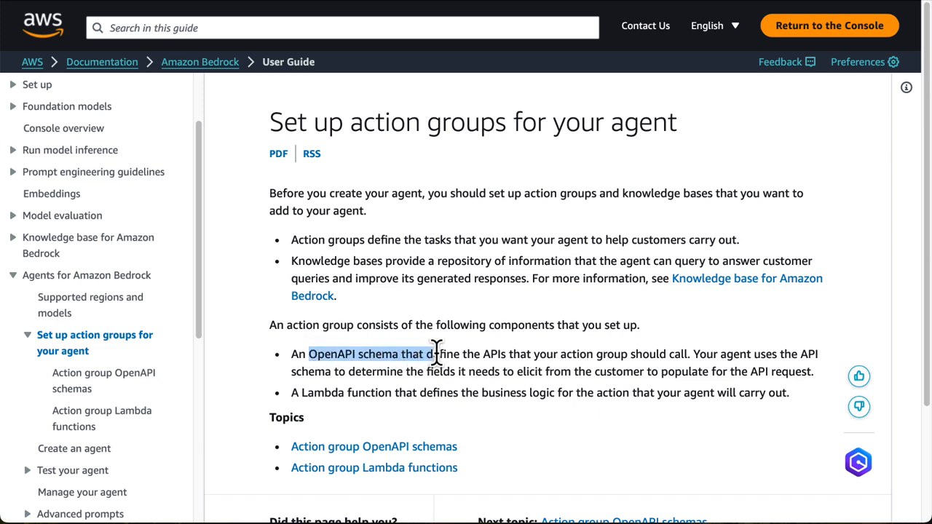
left_click_drag(433, 354, 666, 354)
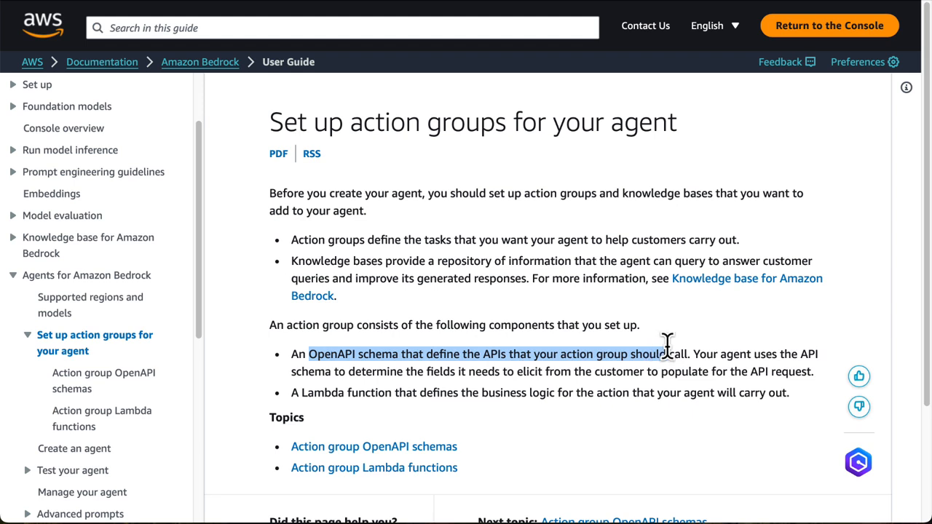
mouse_move(677, 364)
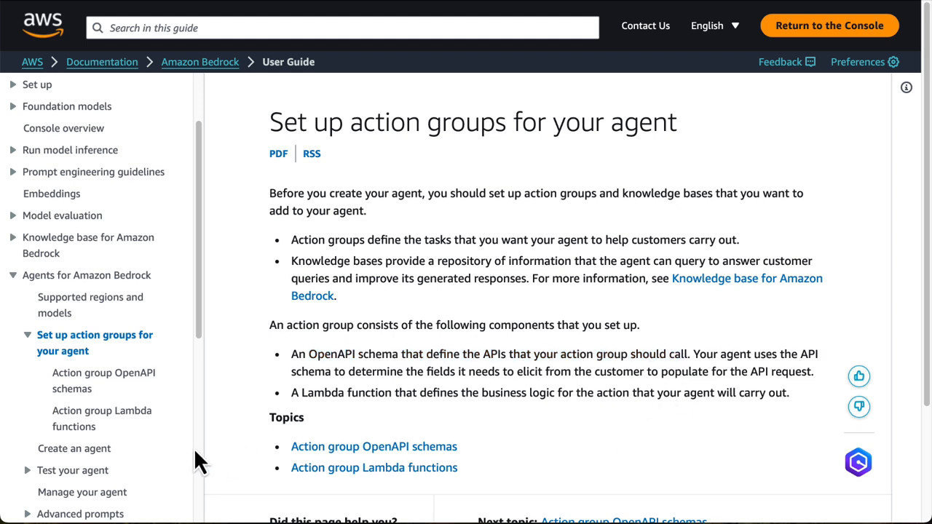
mouse_move(73, 449)
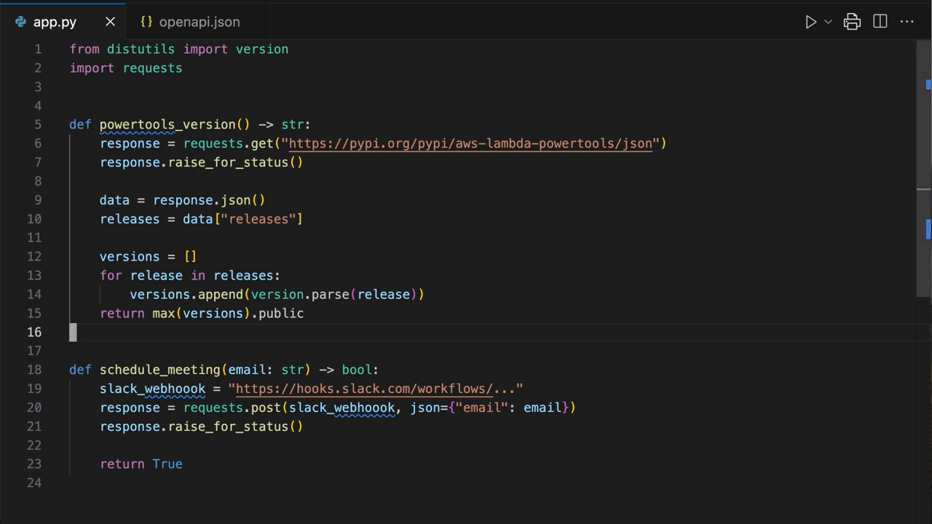
double_click(163, 124)
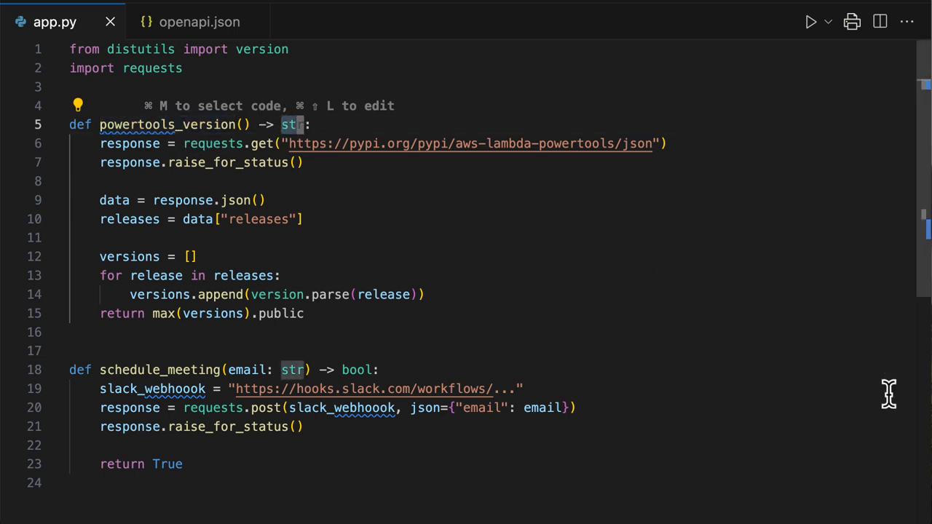
mouse_move(757, 328)
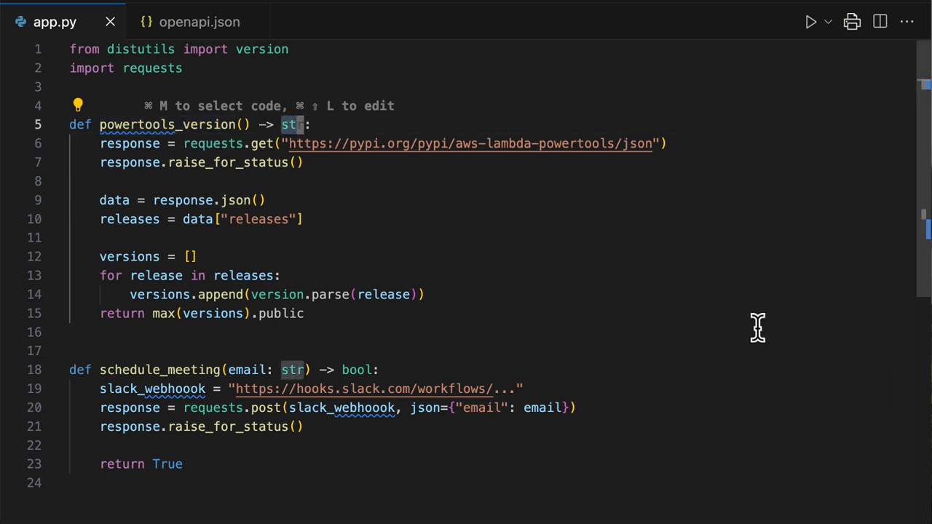
mouse_move(157, 370)
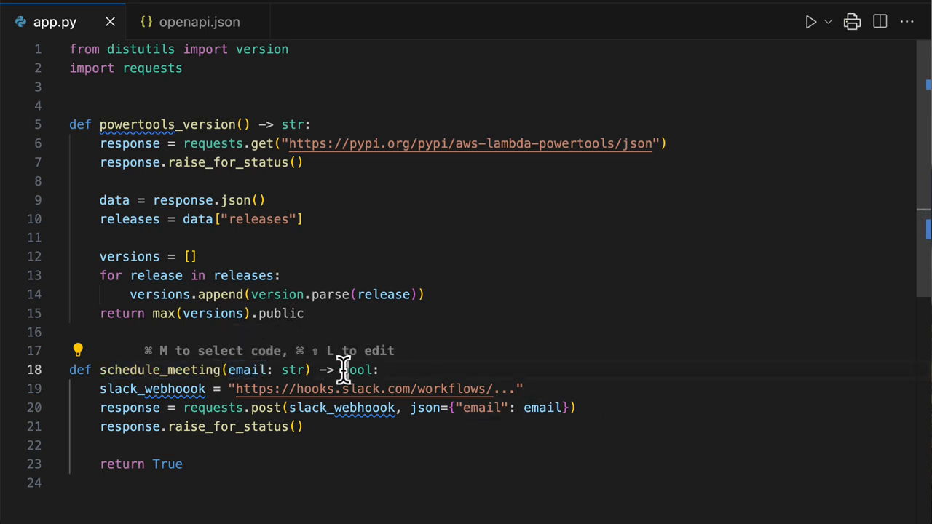
double_click(352, 370)
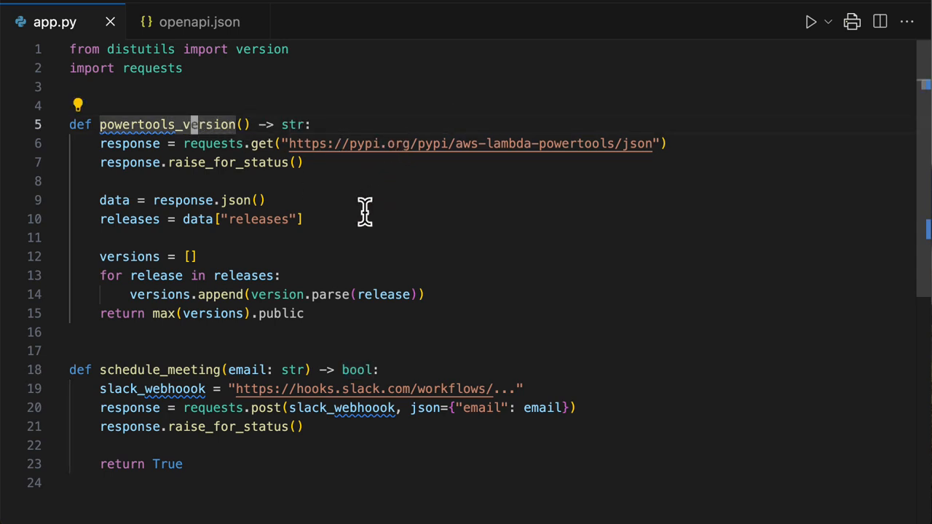
mouse_move(329, 294)
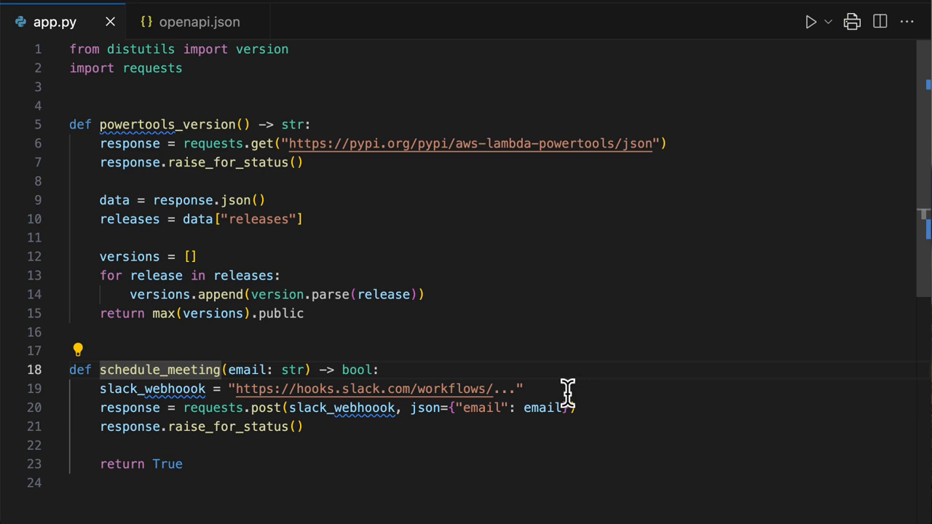
left_click(198, 22)
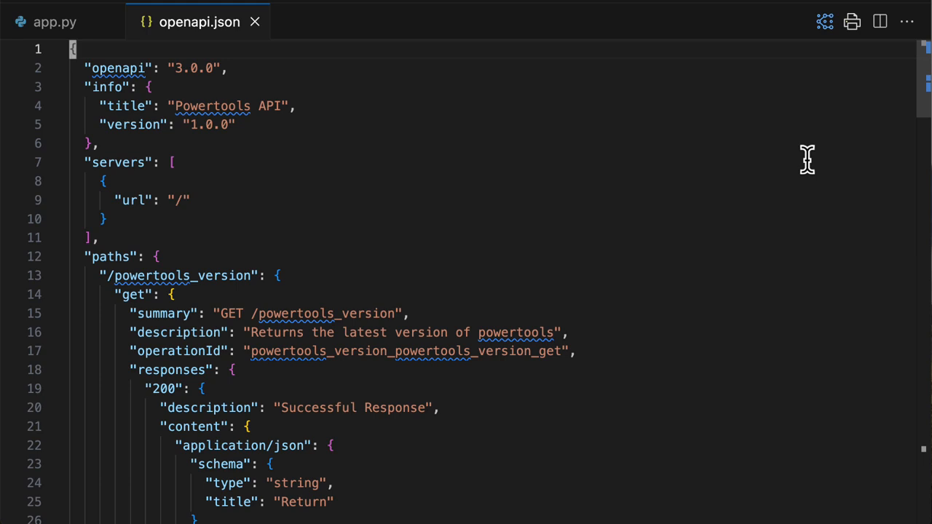
scroll("down", 3)
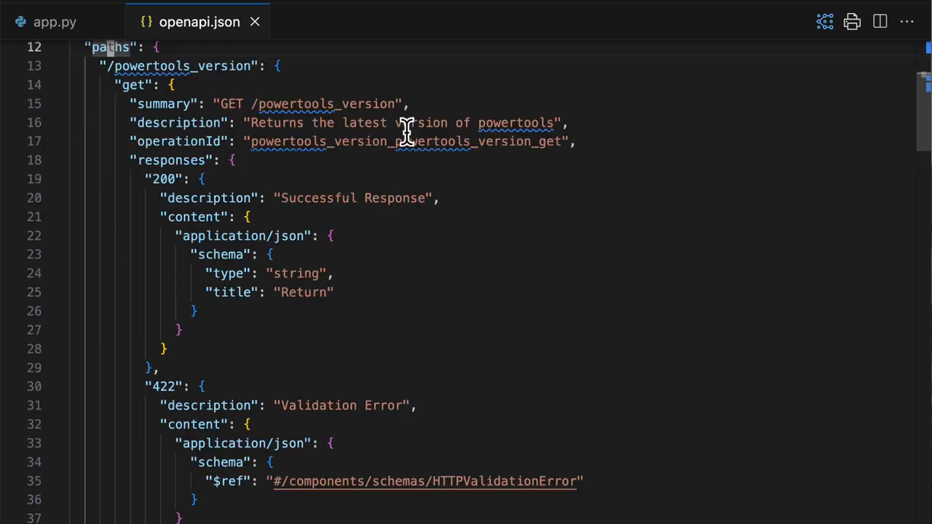
mouse_move(174, 66)
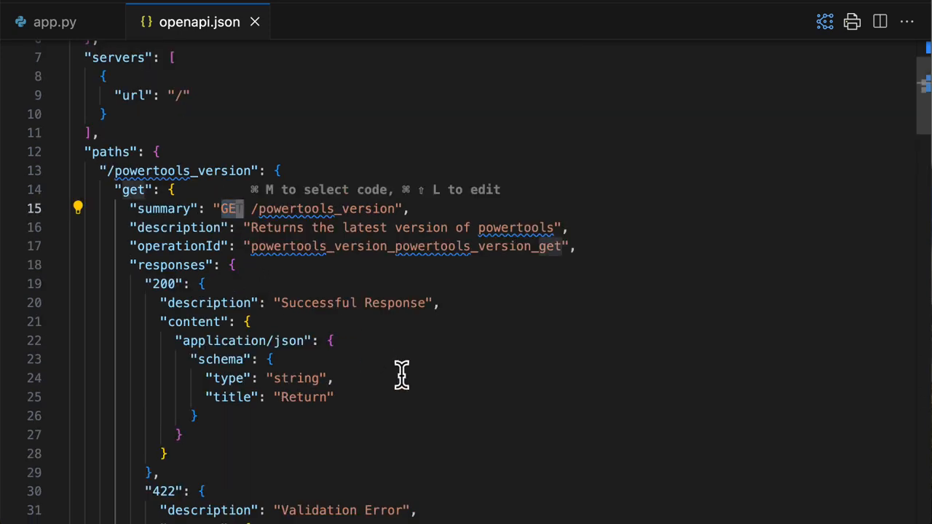
scroll("down", 3)
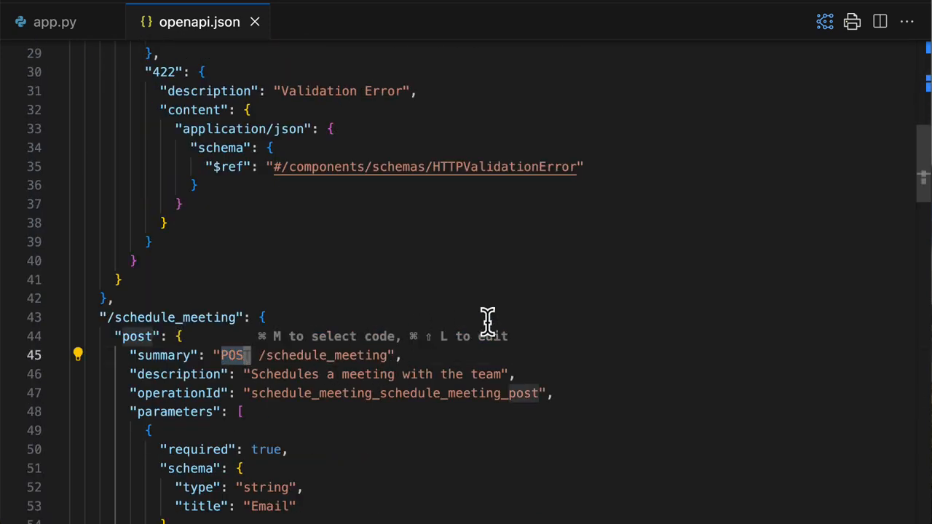
mouse_move(573, 314)
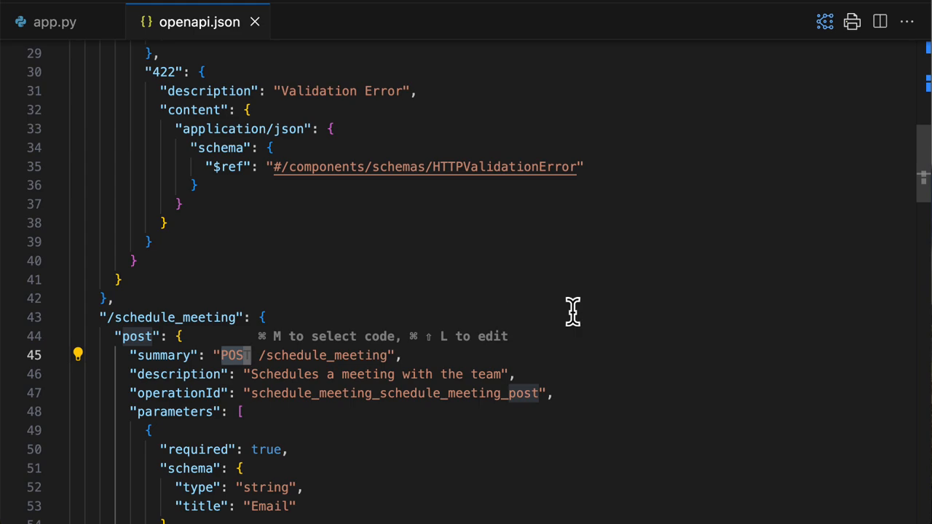
scroll("down", 3)
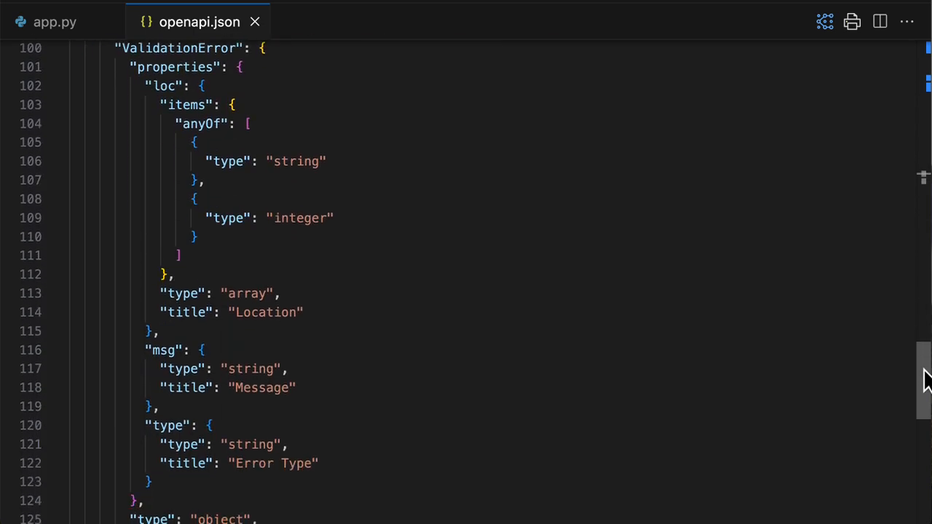
scroll("down", 3)
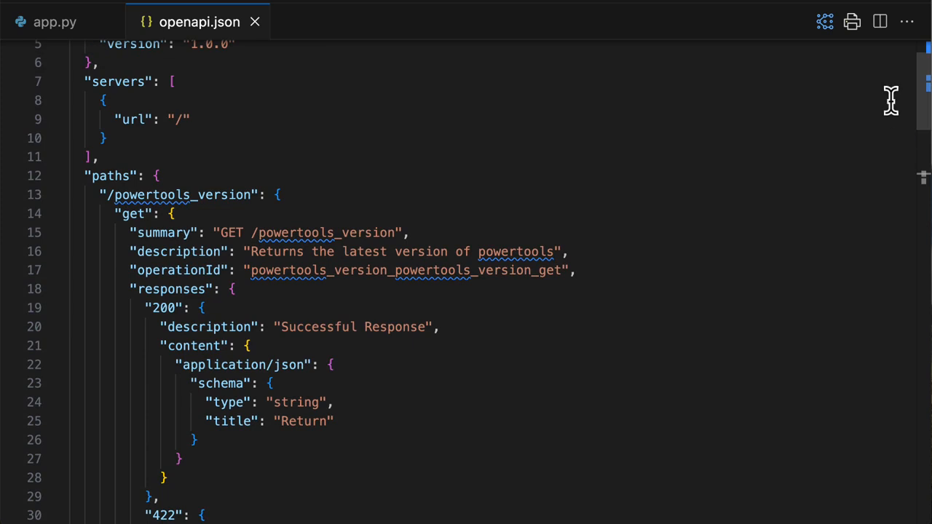
double_click(181, 195)
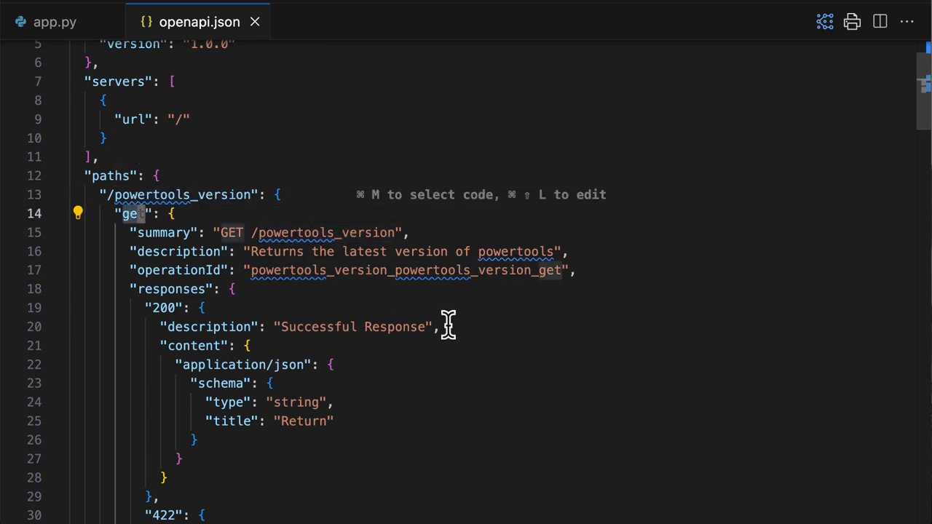
scroll("down", 3)
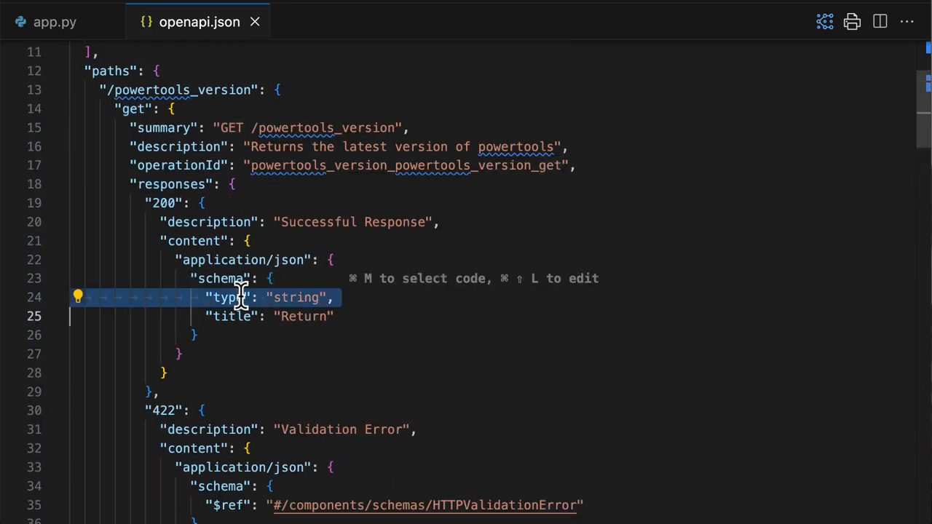
scroll("down", 3)
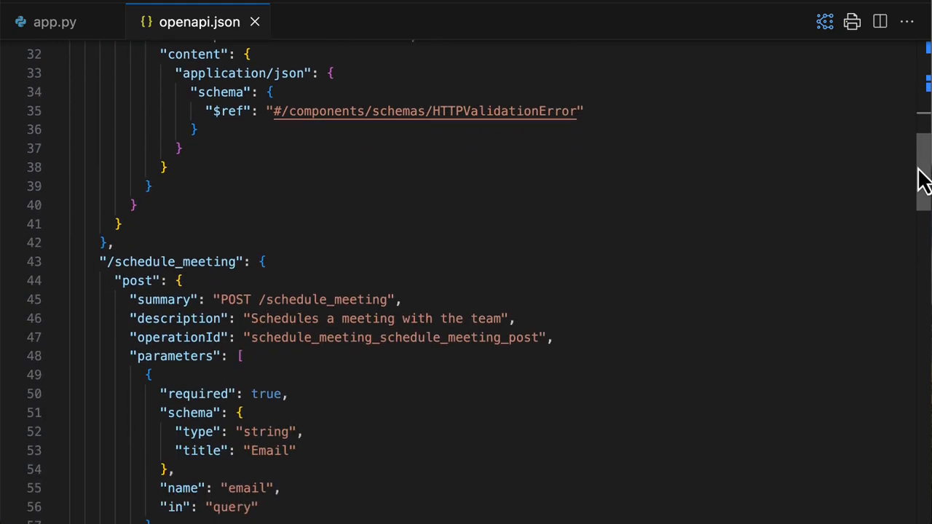
scroll("down", 3)
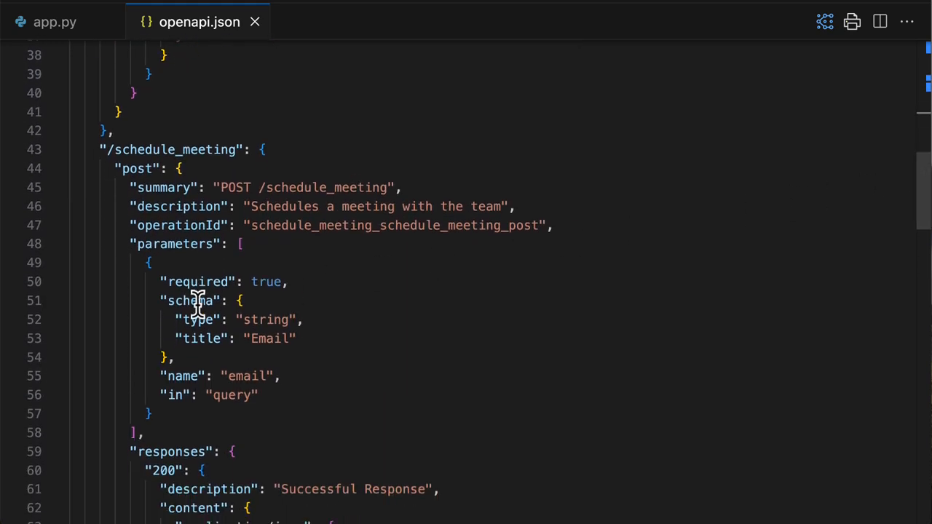
mouse_move(154, 282)
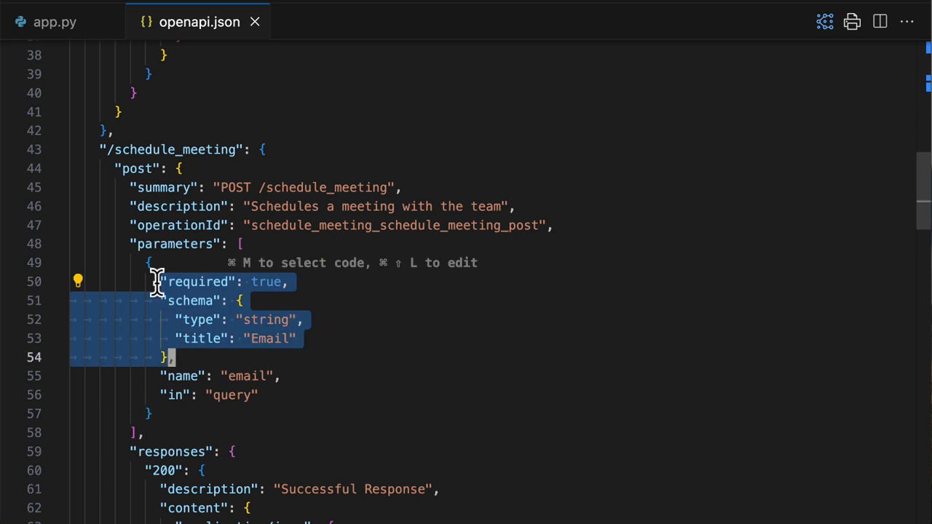
mouse_move(342, 361)
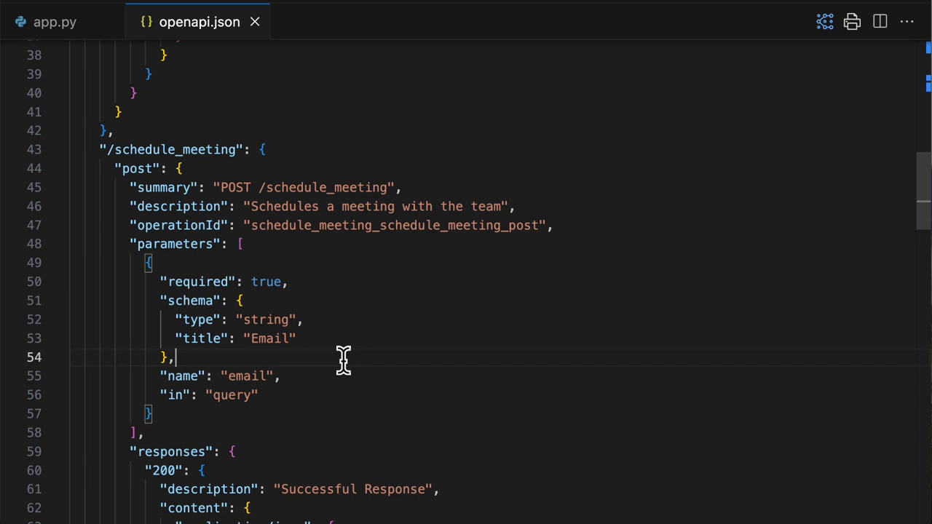
mouse_move(498, 328)
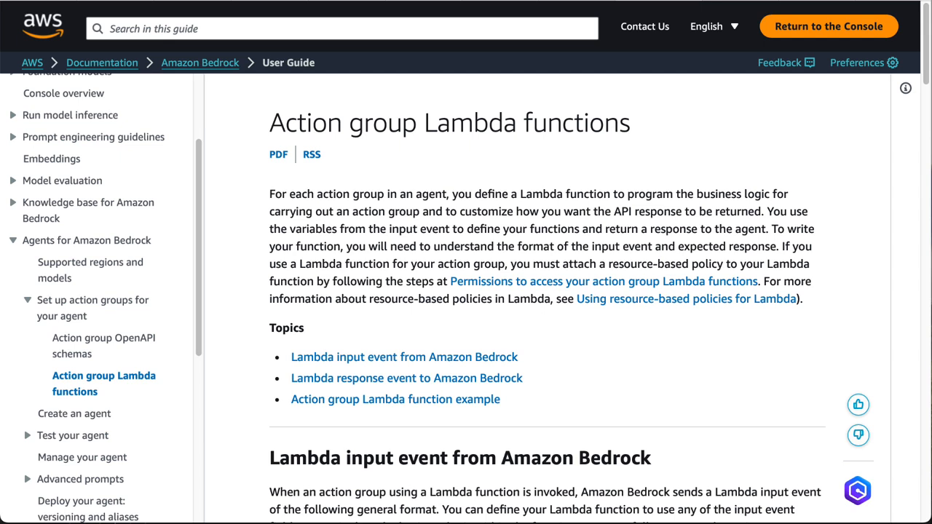
mouse_move(670, 355)
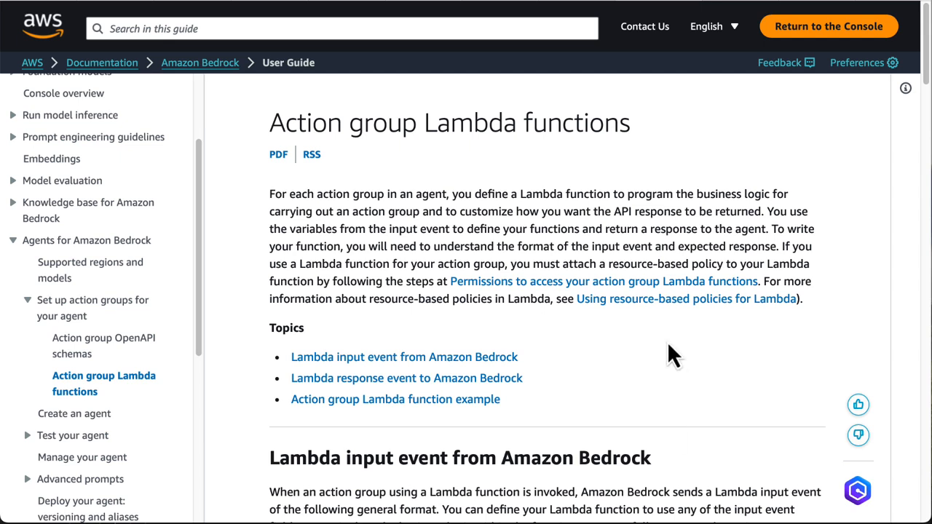
mouse_move(699, 436)
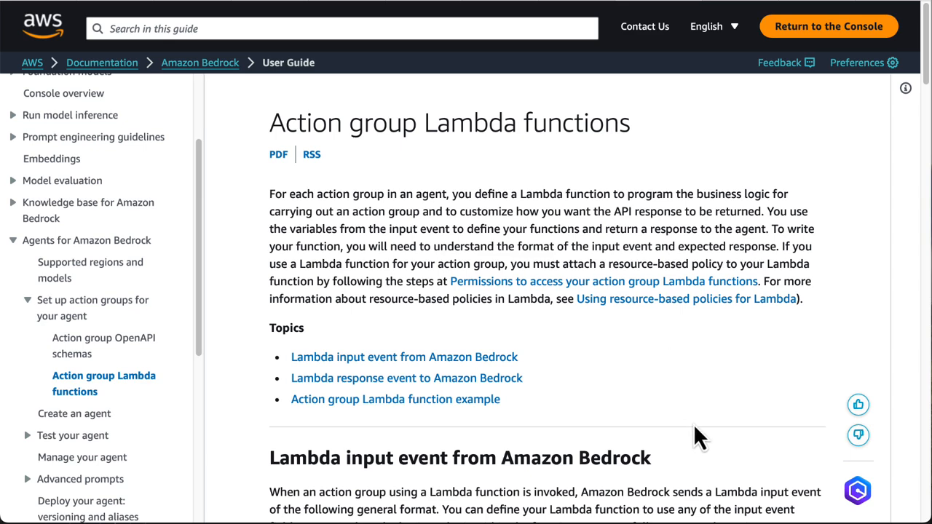
scroll("down", 3)
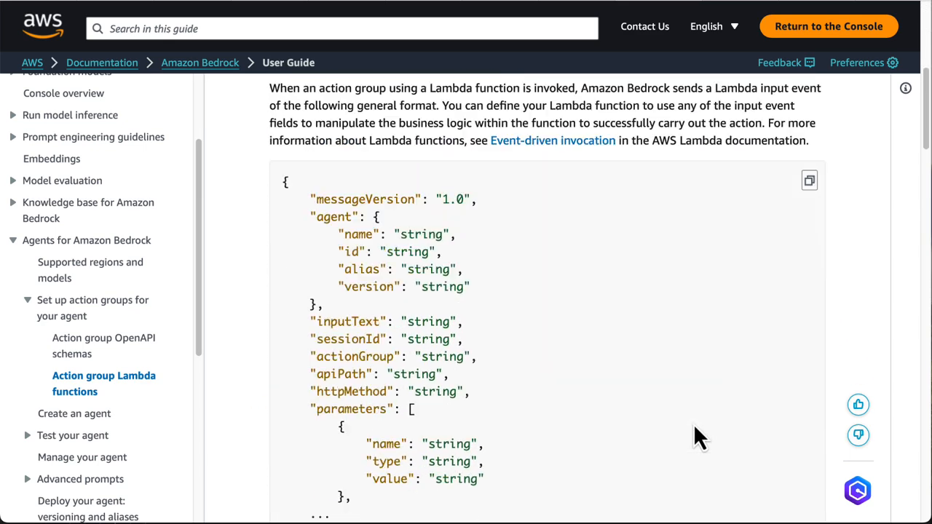
scroll("down", 3)
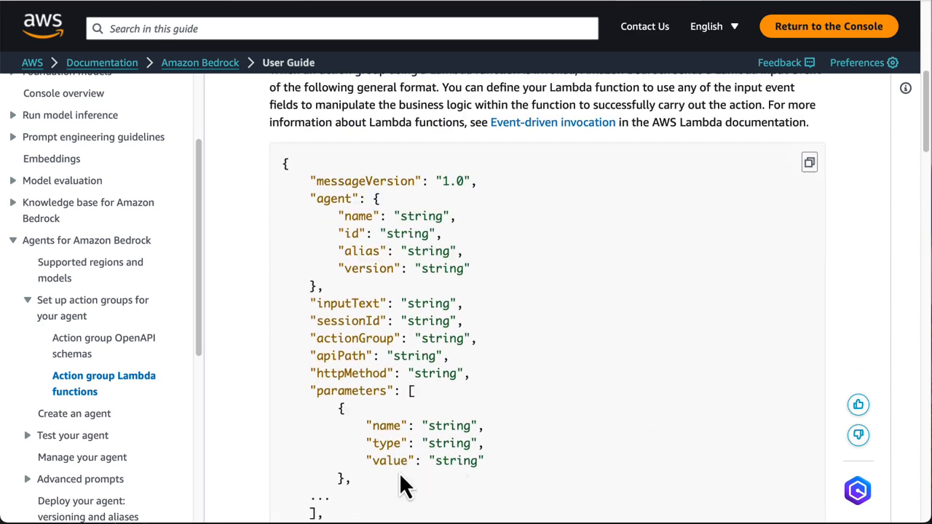
scroll("down", 3)
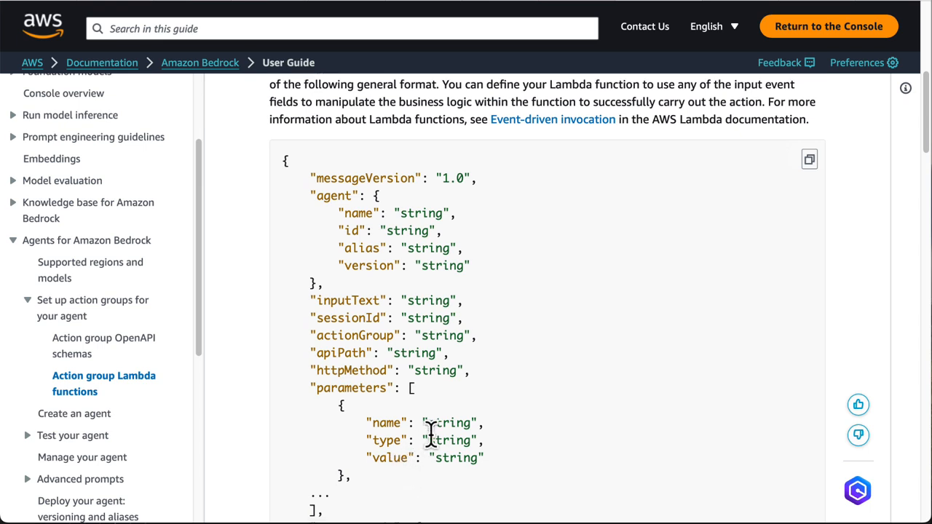
mouse_move(506, 393)
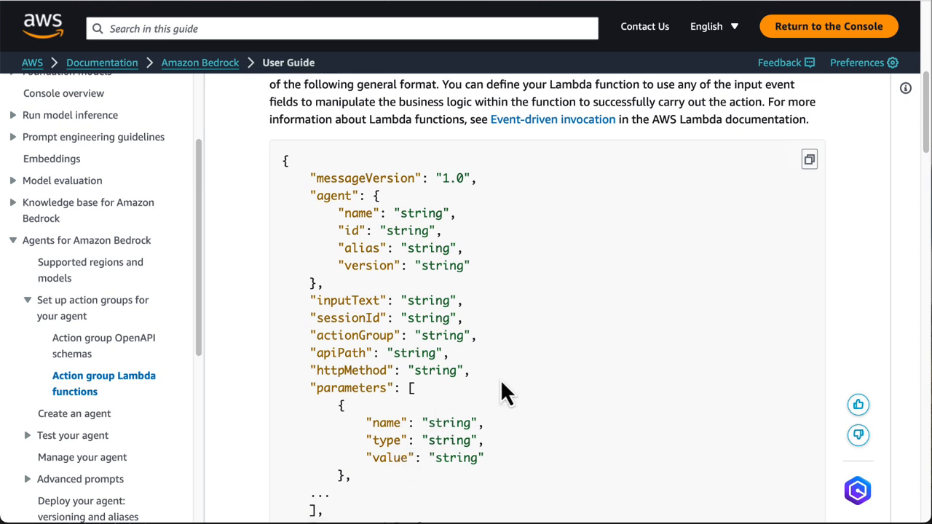
triple_click(371, 335)
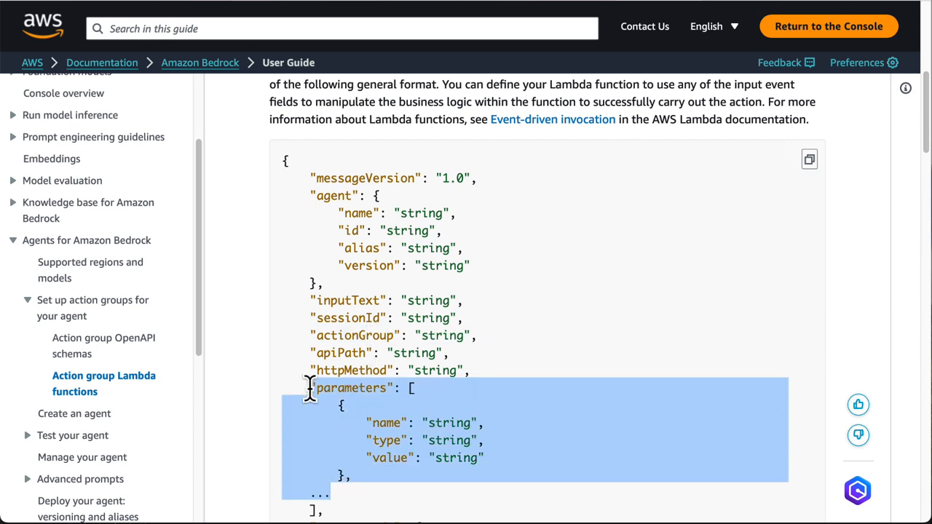
left_click(710, 298)
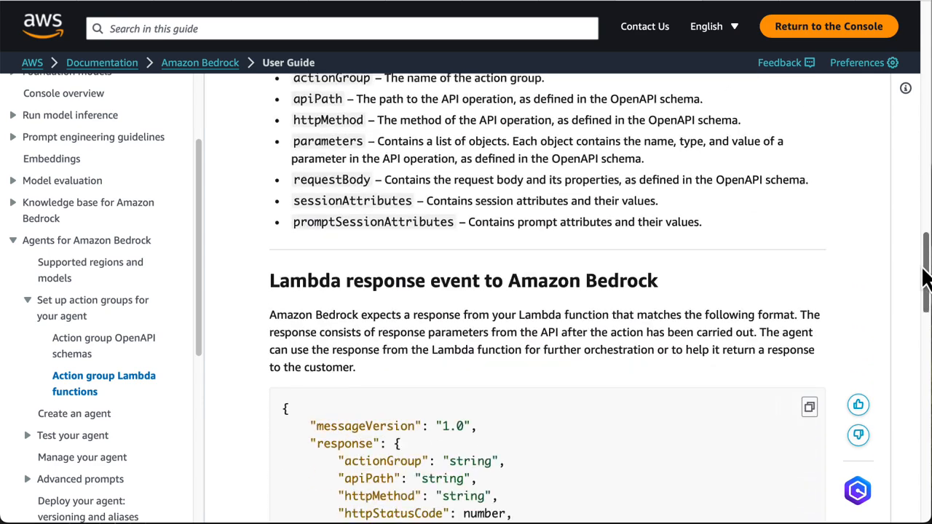
scroll("down", 3)
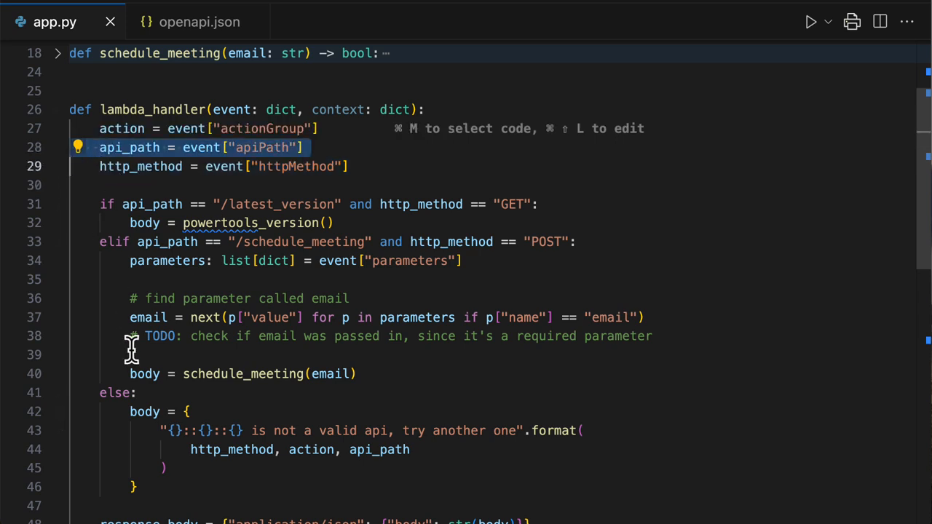
scroll("down", 3)
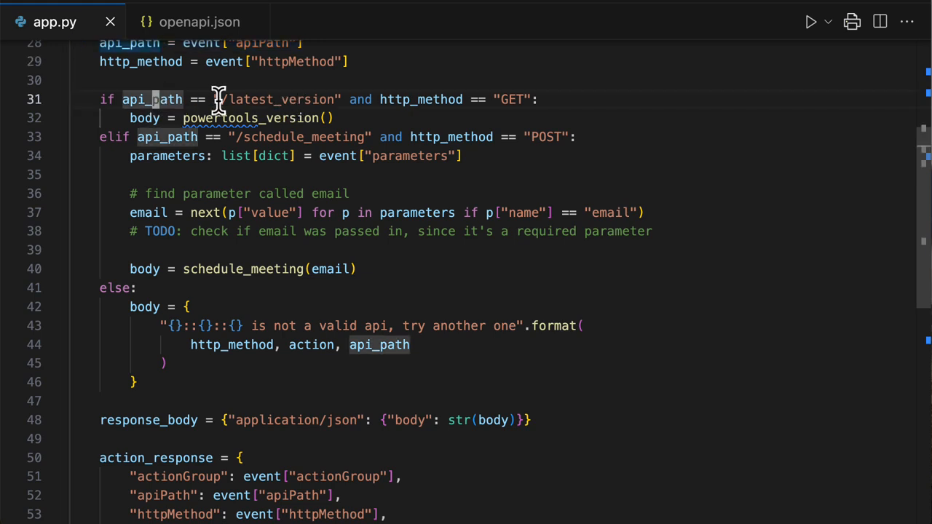
mouse_move(288, 99)
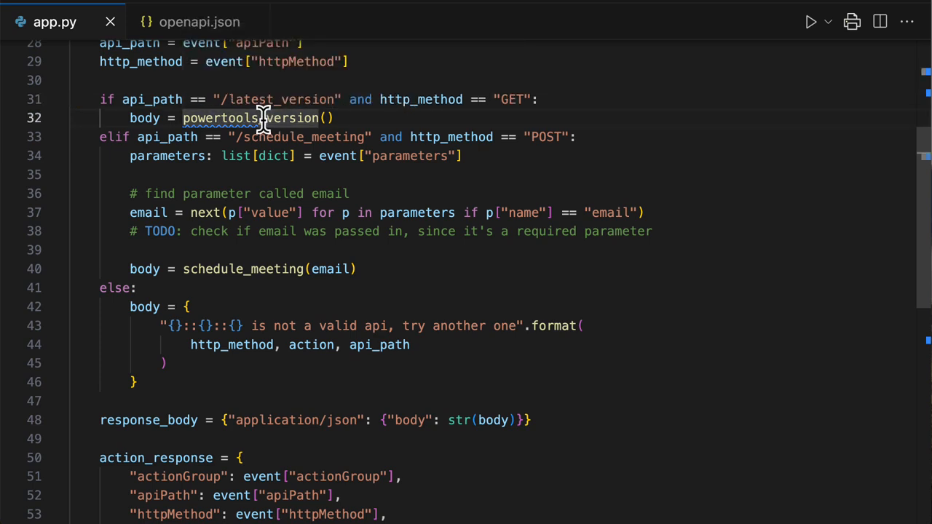
mouse_move(331, 137)
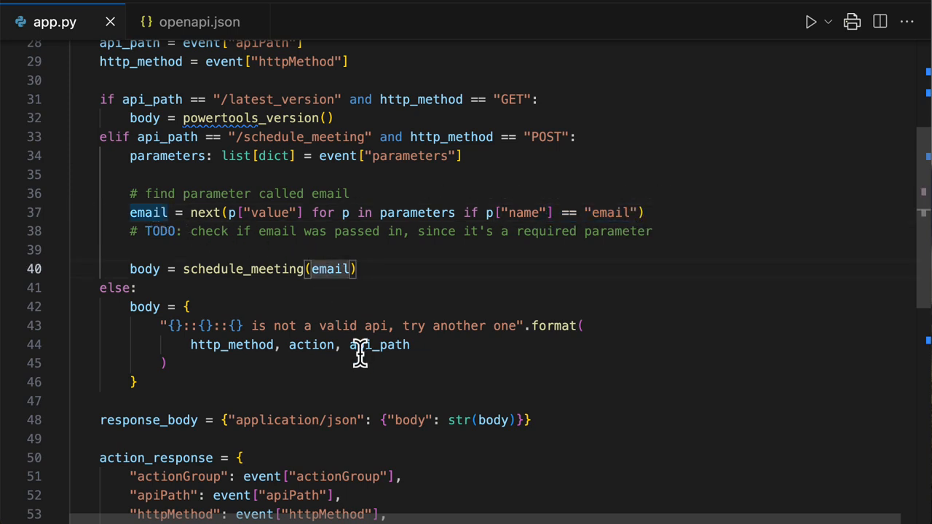
double_click(210, 230)
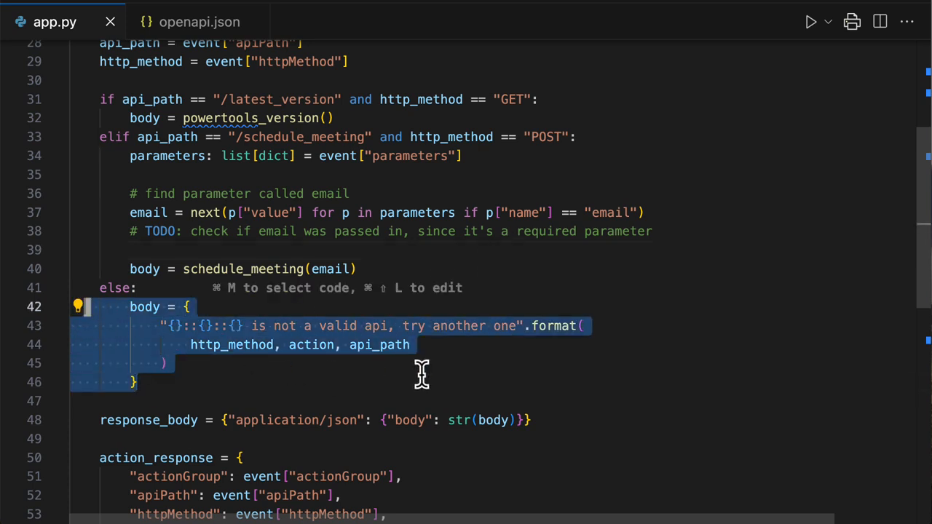
- Correct the misspelled "repsponse" key to "response" in the handler's return dictionary
scroll("down", 3)
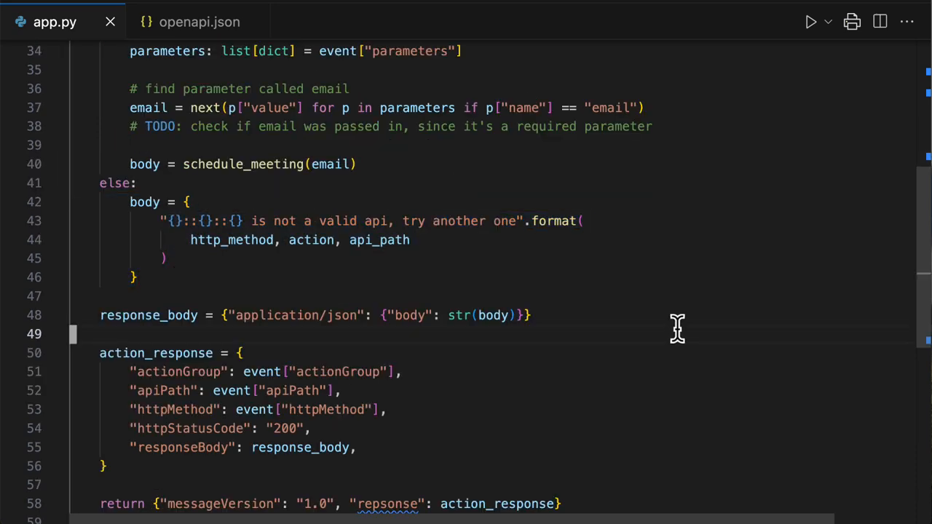
mouse_move(924, 207)
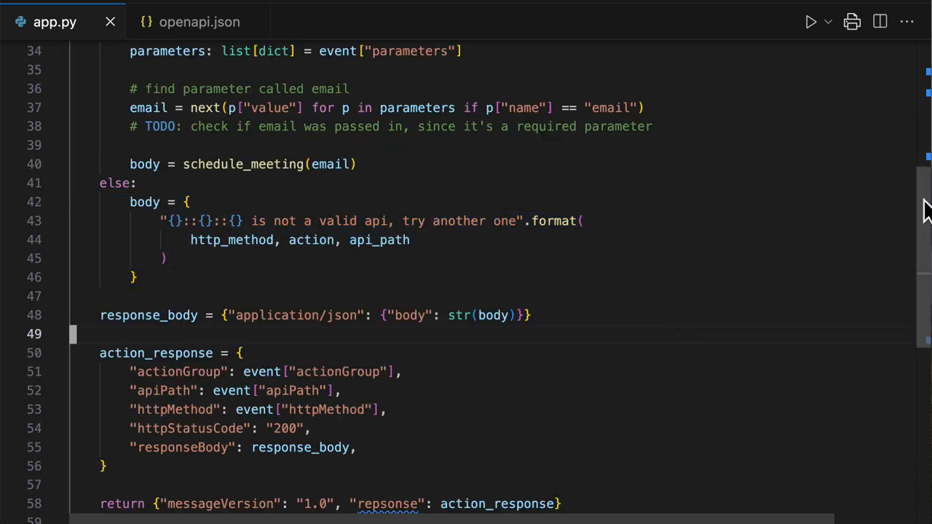
scroll("down", 3)
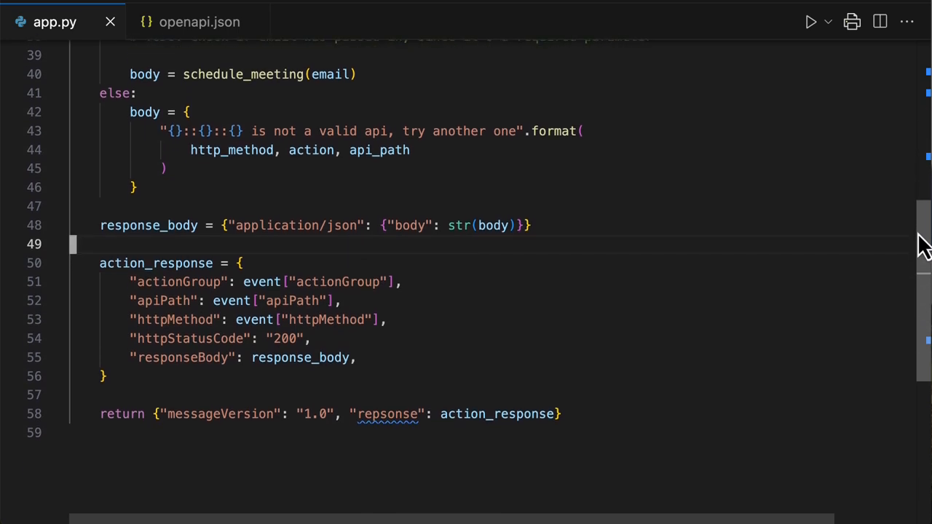
mouse_move(556, 274)
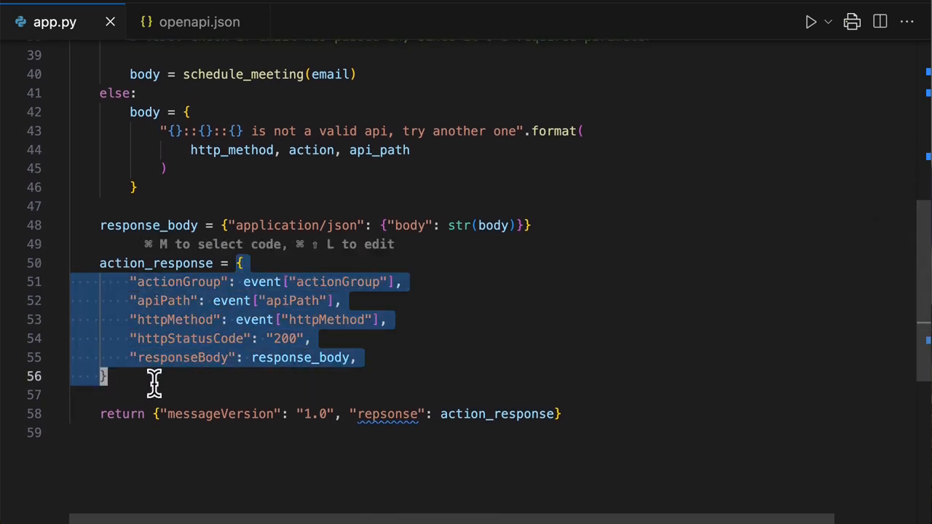
left_click(254, 320)
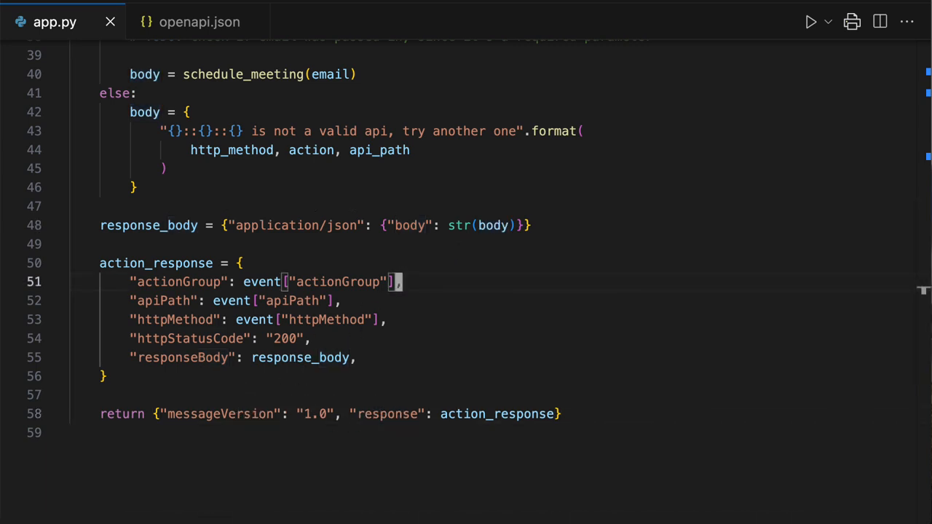
scroll("down", 3)
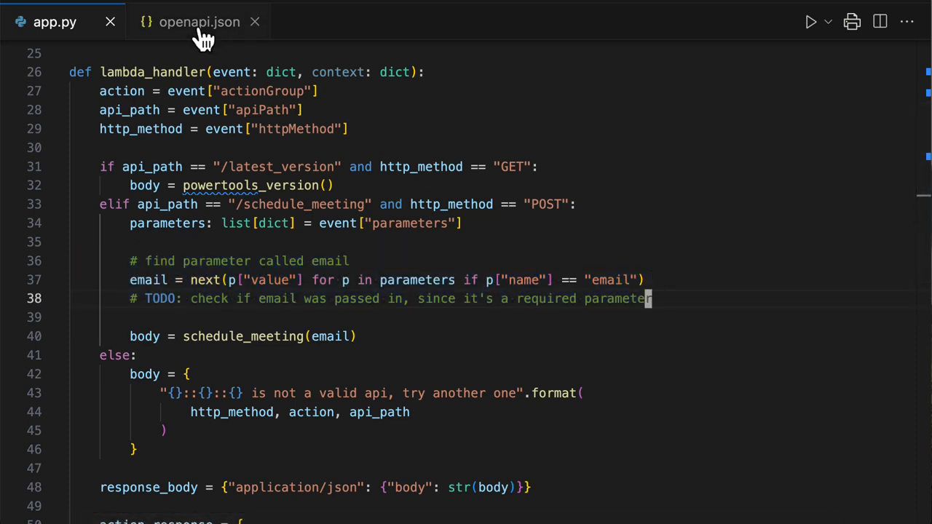
left_click(198, 22)
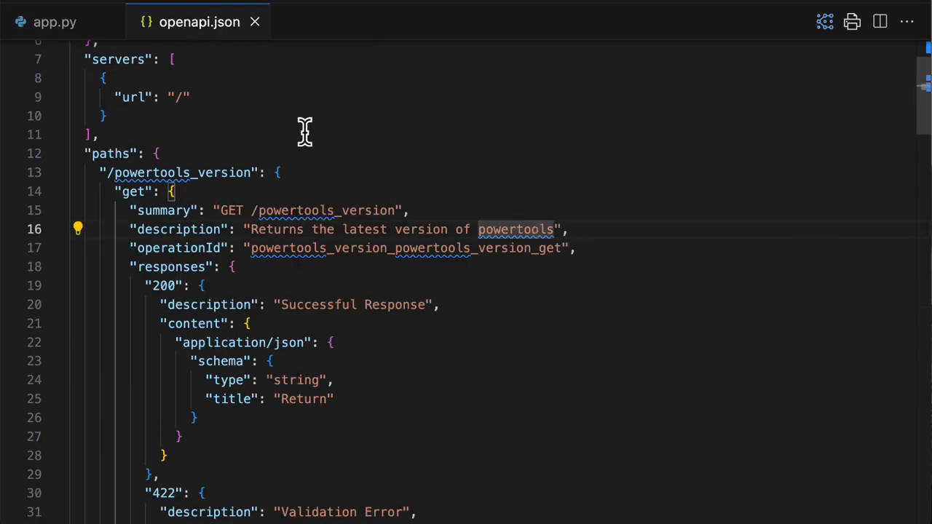
mouse_move(55, 21)
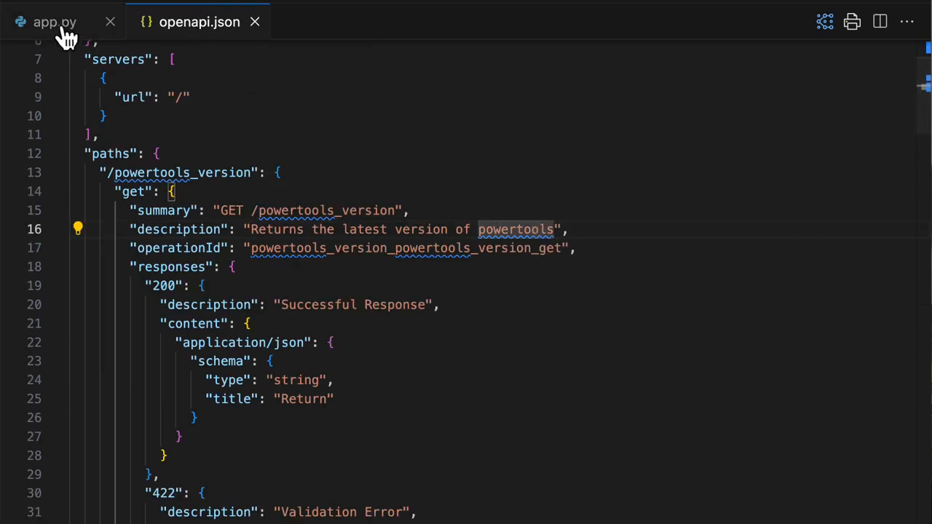
left_click(55, 22)
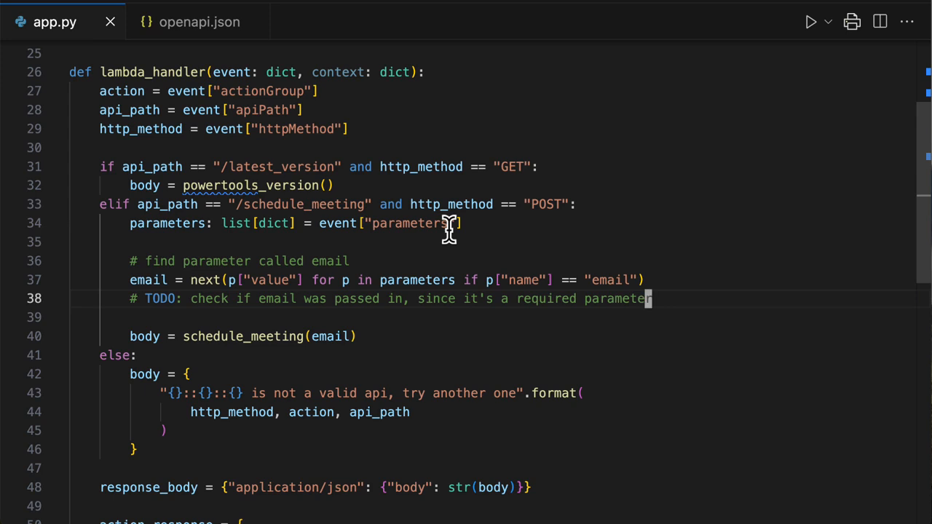
mouse_move(465, 425)
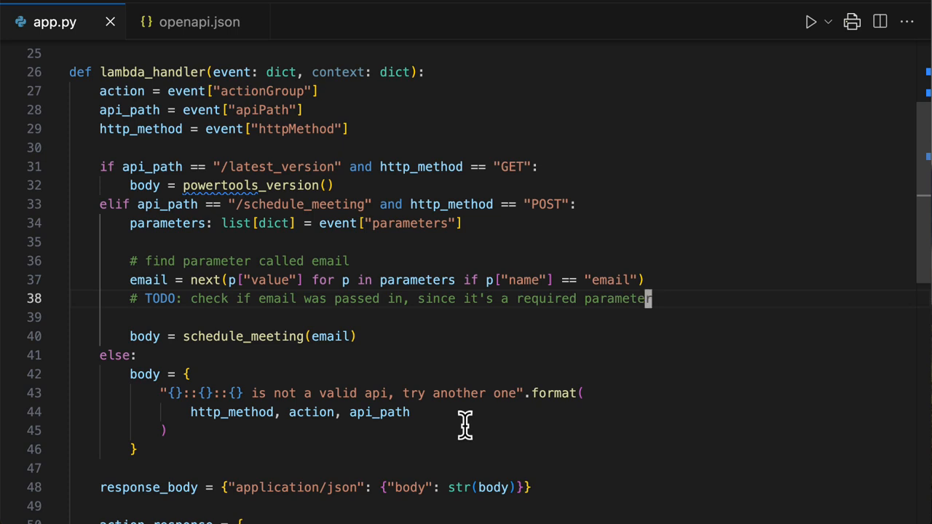
mouse_move(226, 185)
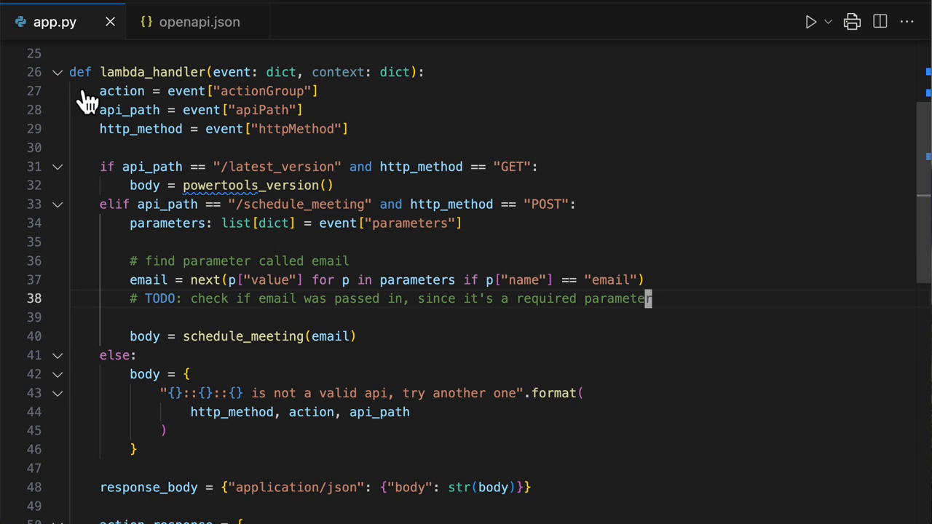
left_click(57, 72)
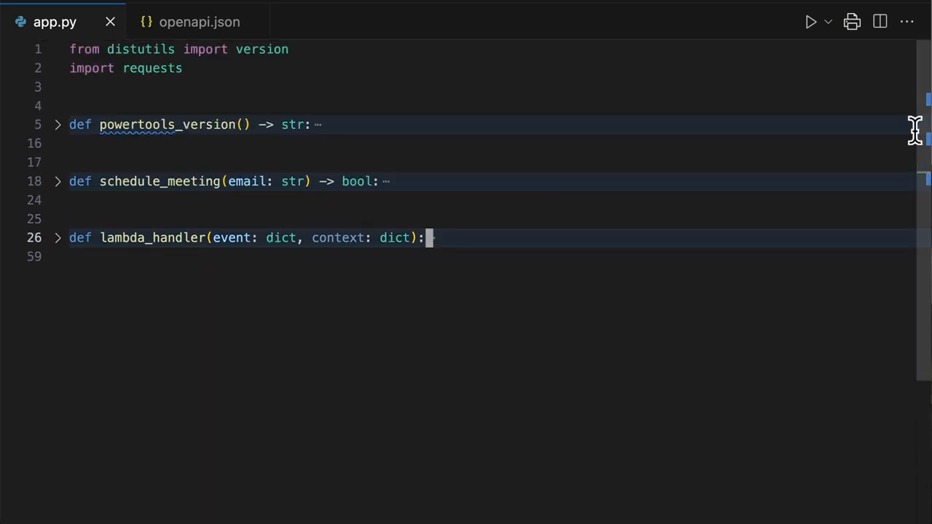
mouse_move(230, 181)
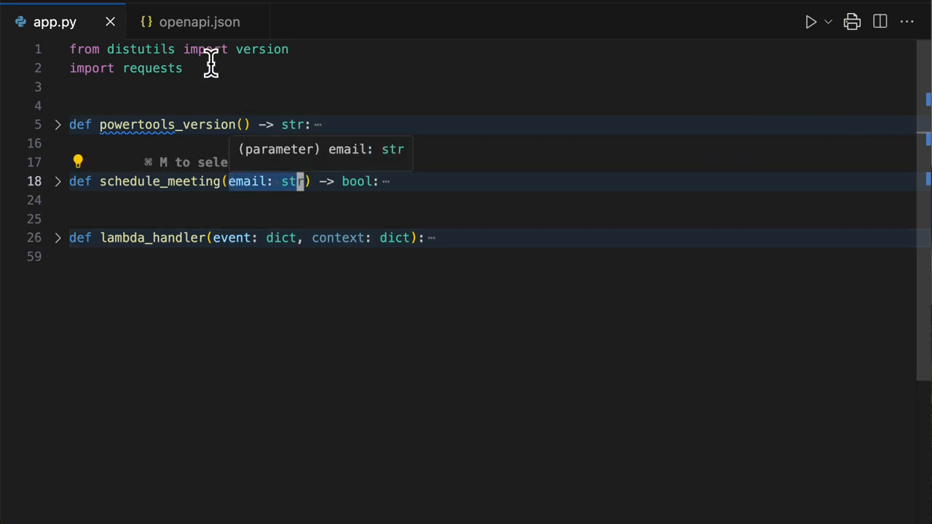
mouse_move(198, 22)
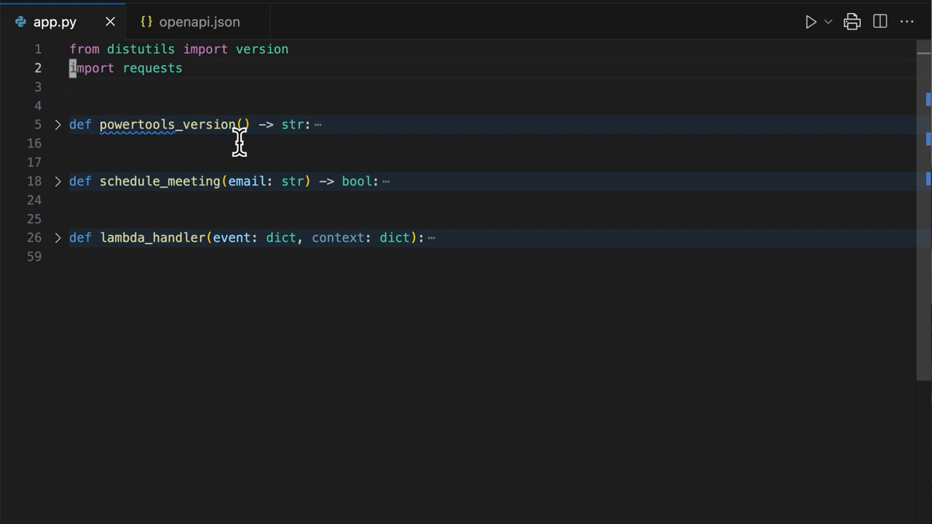
- Import BedrockAgentResolver from aws_lambda_powertools.event_handler.bedrock_agent and create app = BedrockAgentResolver()
type("from aws_lambda_powertools.event_handler.bedrock_agent import BedrockAgentResolver")
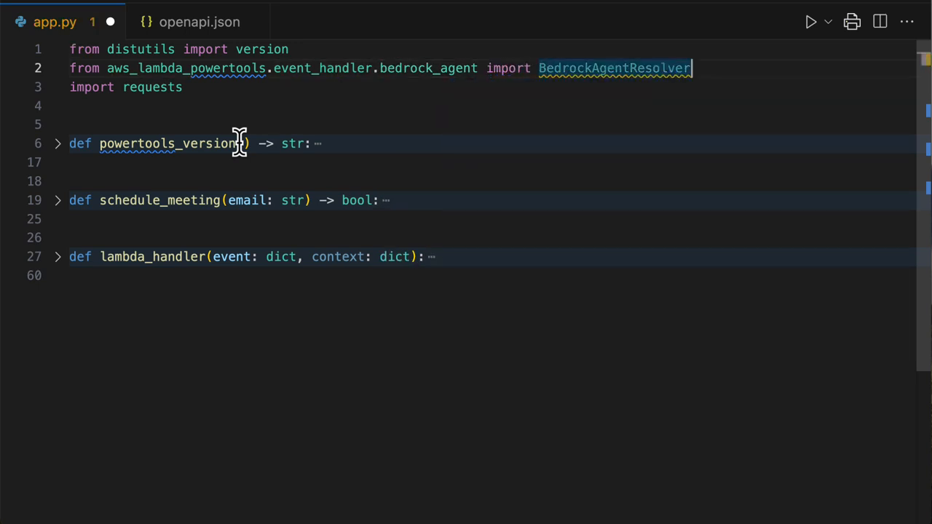
type("app = Bed")
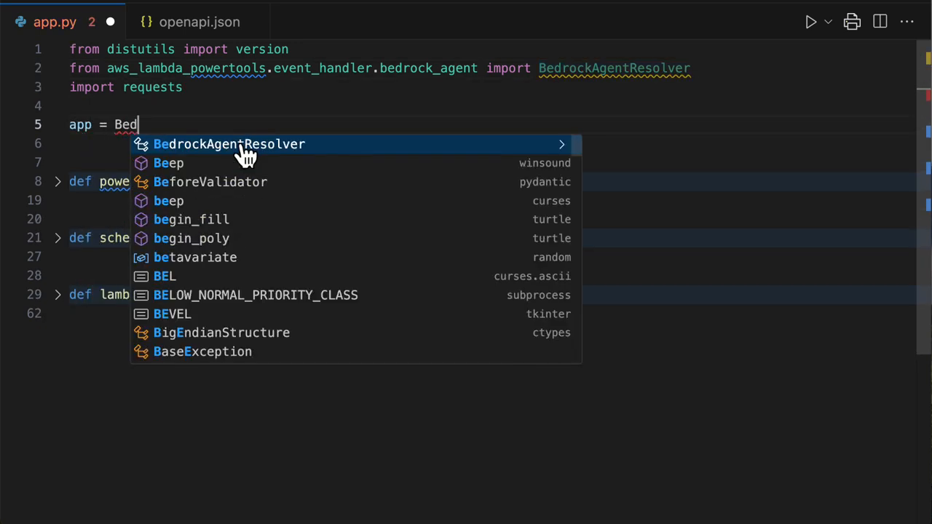
left_click(229, 144)
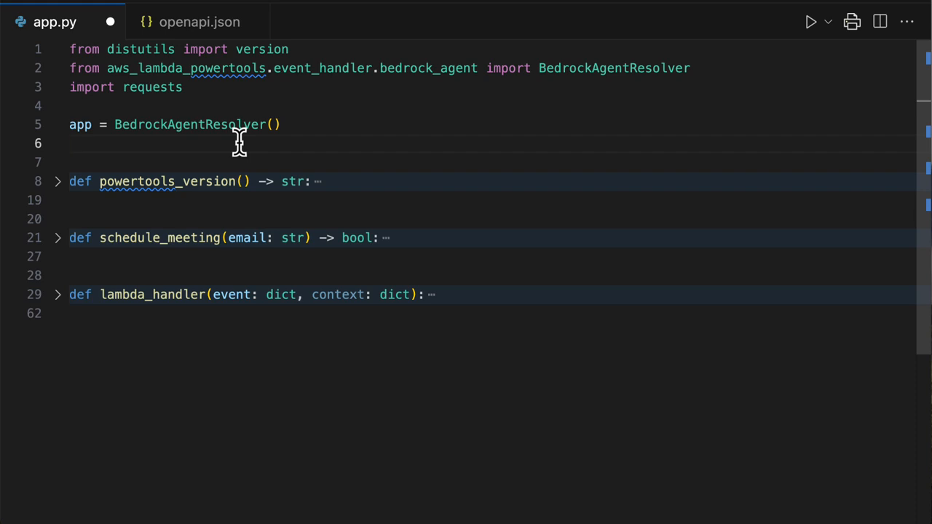
mouse_move(64, 196)
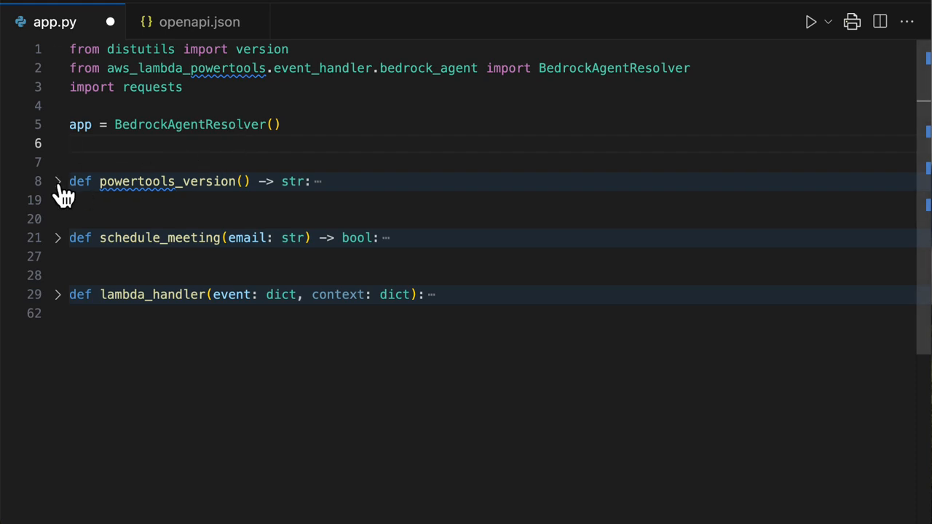
left_click(58, 181)
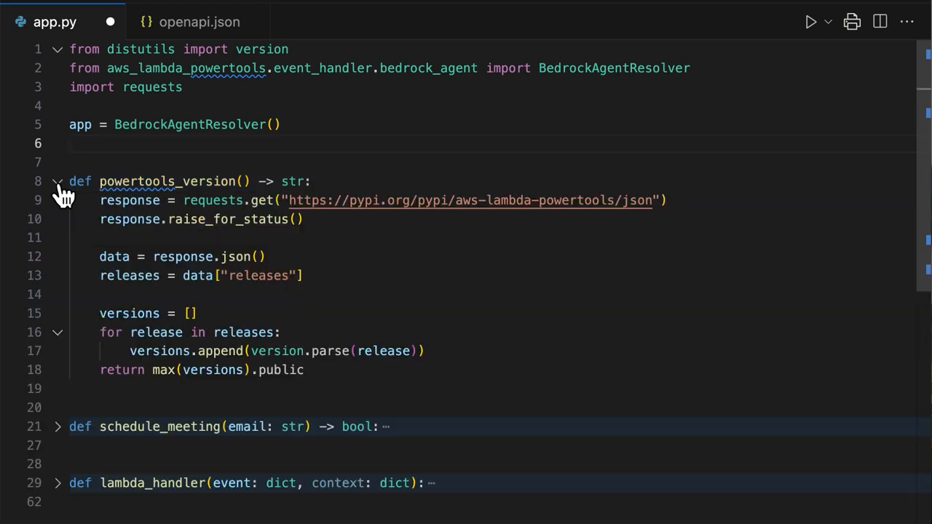
mouse_move(221, 180)
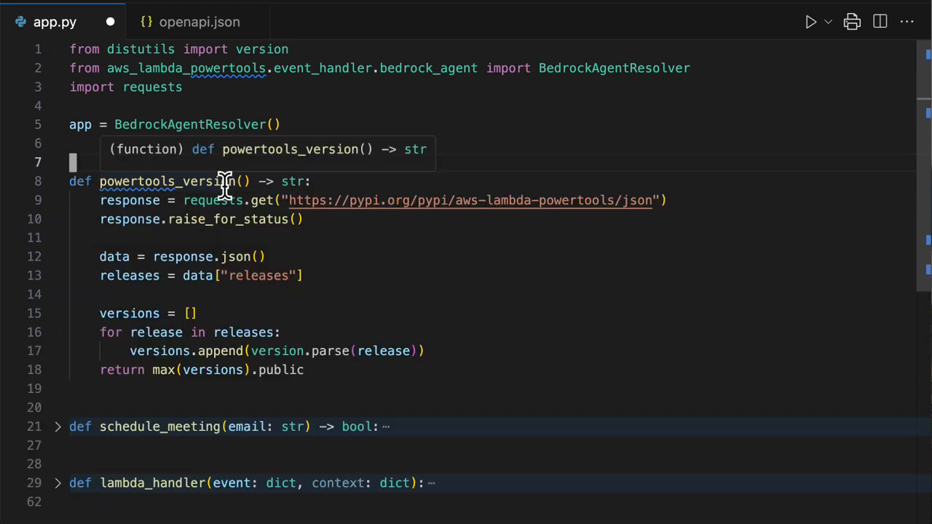
type("@app.get(\"/latest_version\", description=\"Returns the latest version of Powertools")
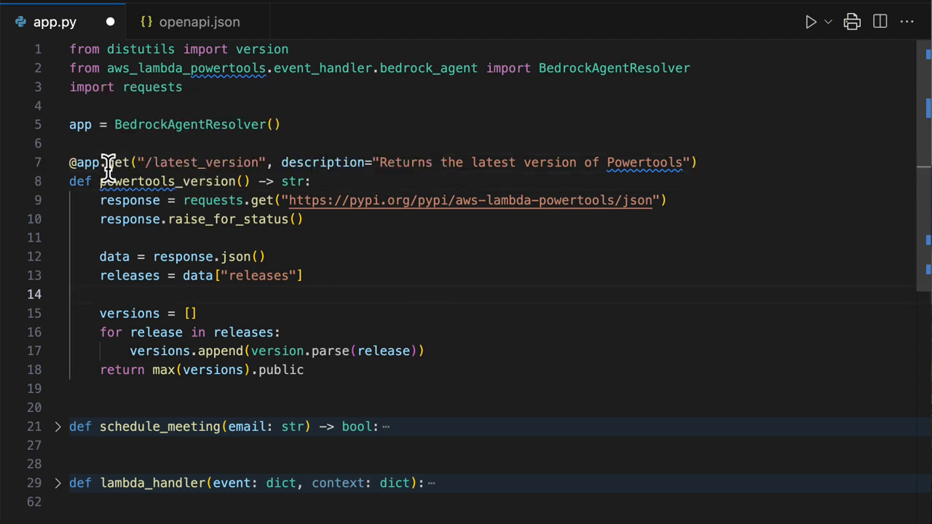
mouse_move(810, 291)
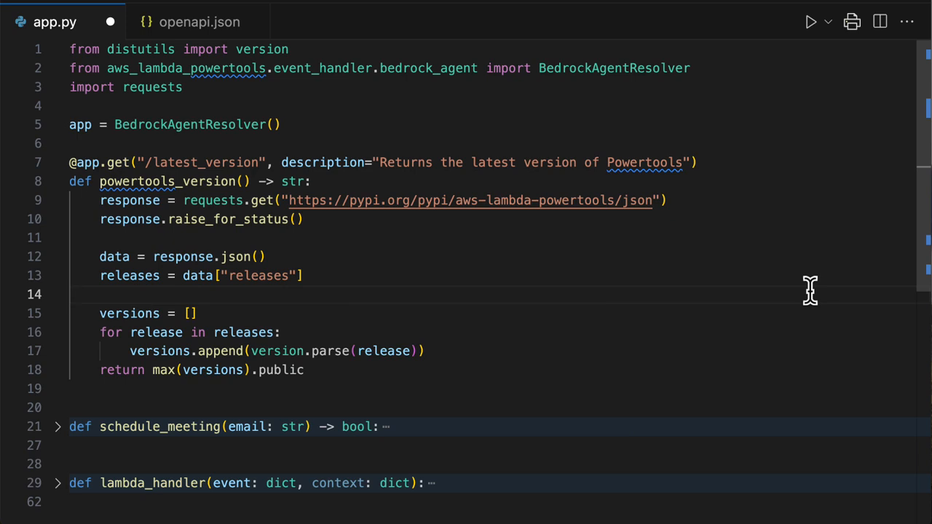
mouse_move(752, 234)
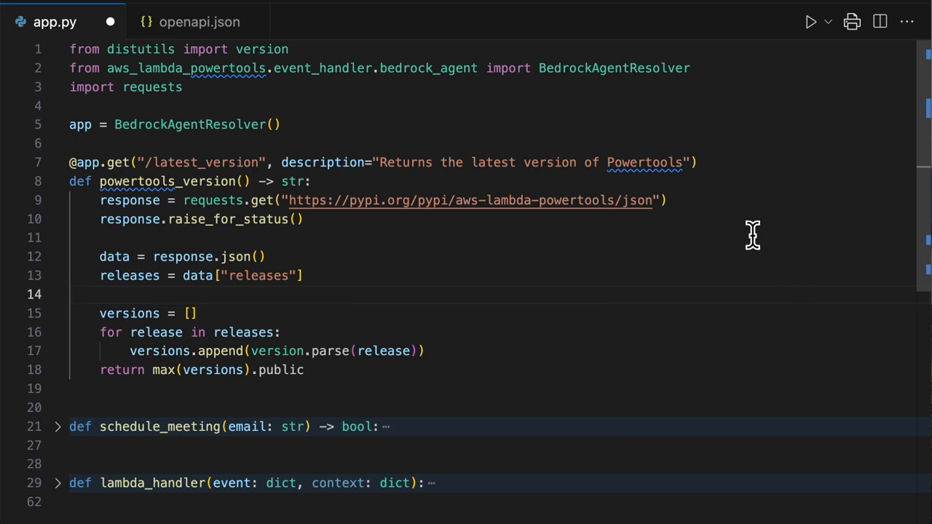
mouse_move(740, 224)
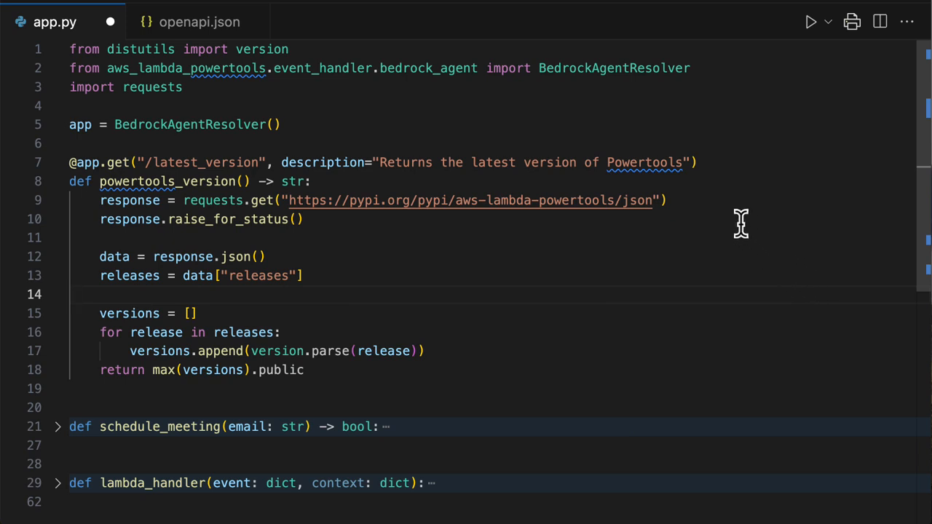
mouse_move(740, 196)
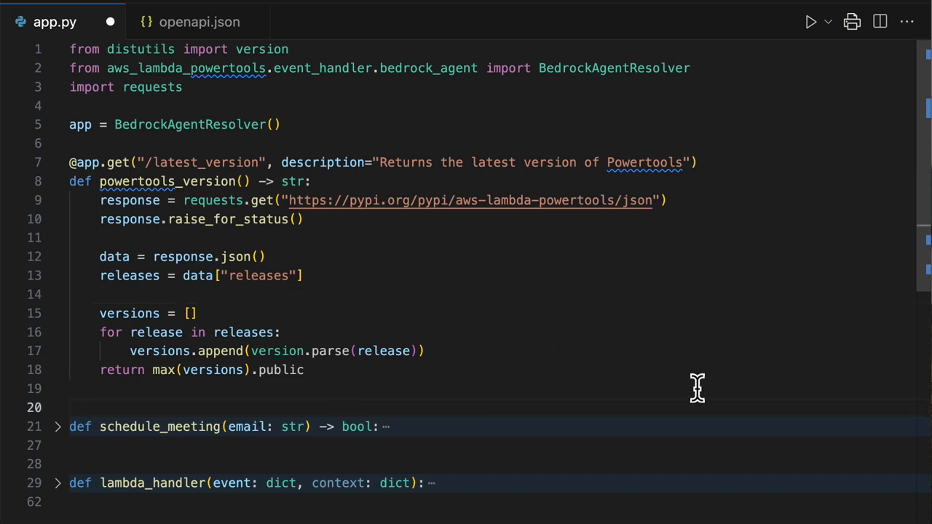
type("@app.")
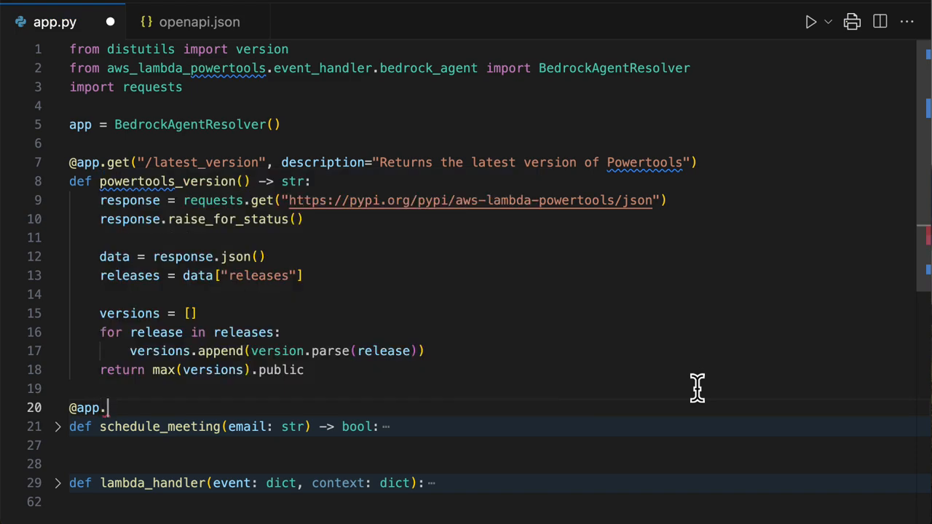
type("post(\"/\")")
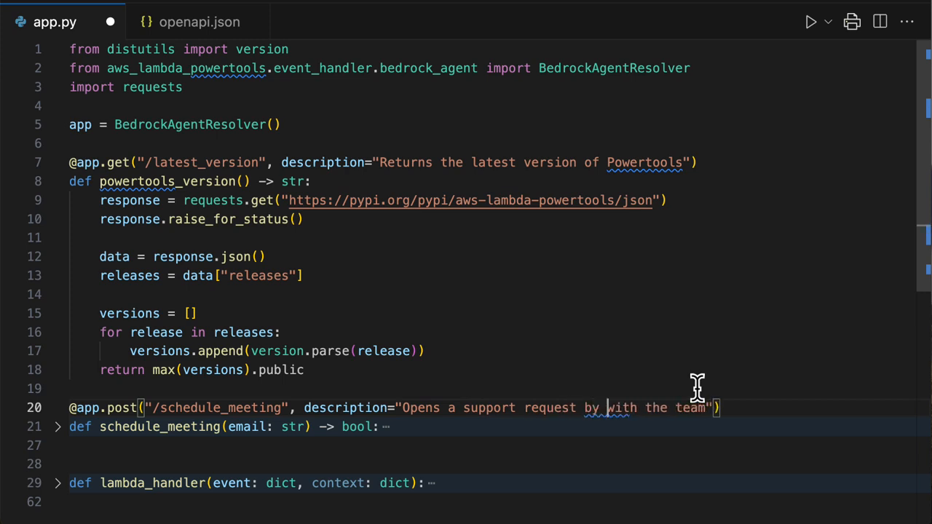
type("scheduling a m")
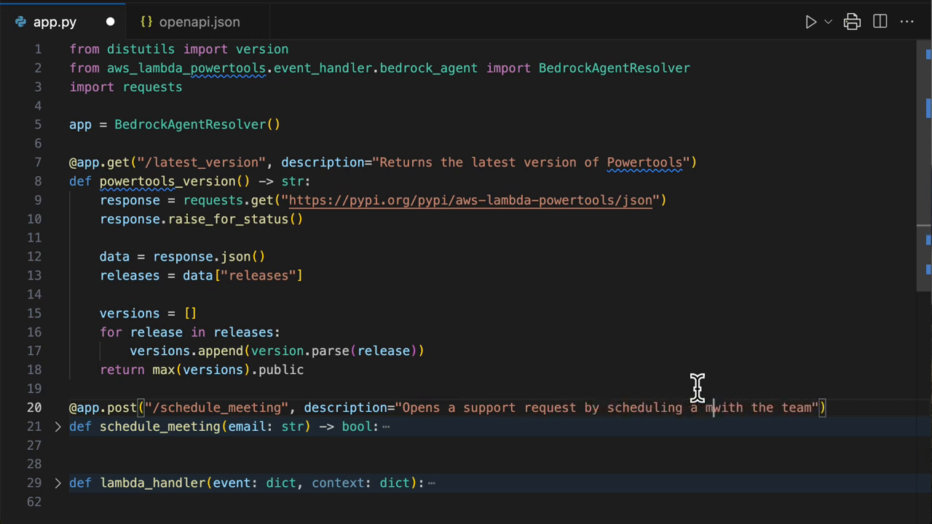
type("eeting")
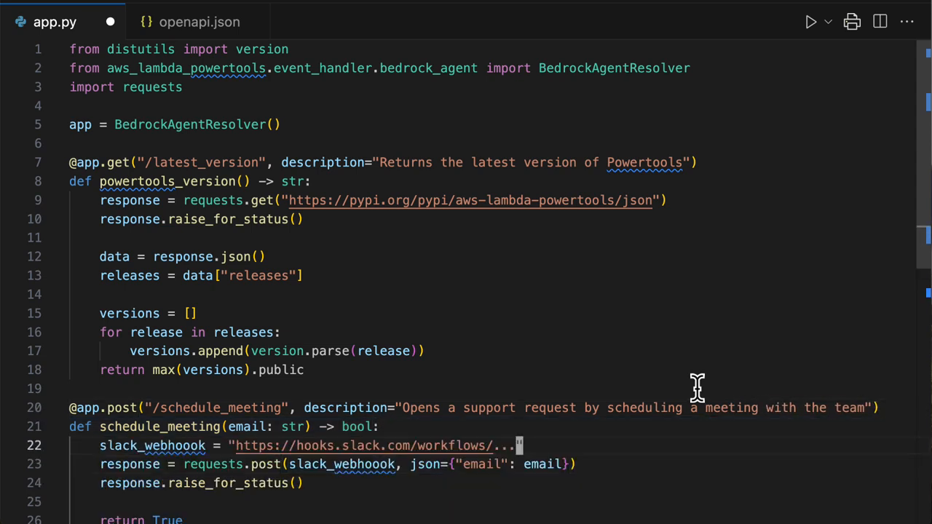
left_click(58, 427)
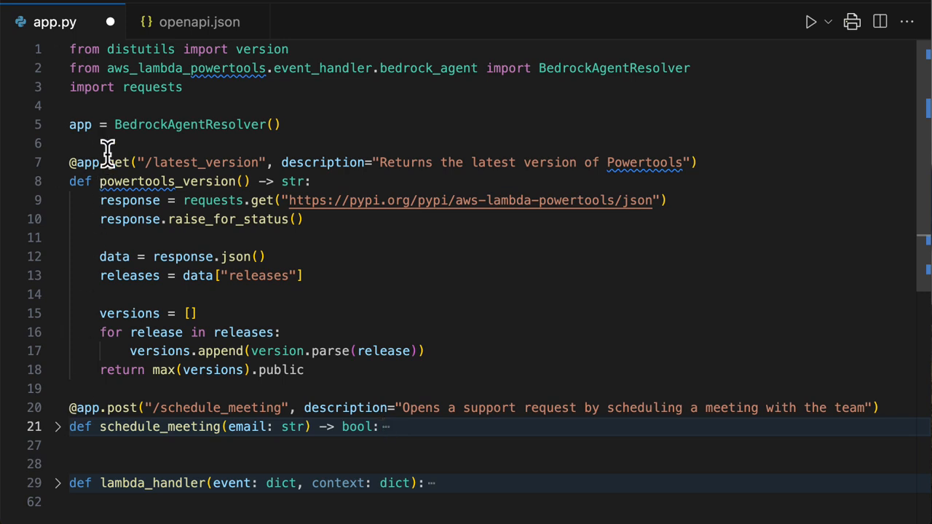
mouse_move(231, 407)
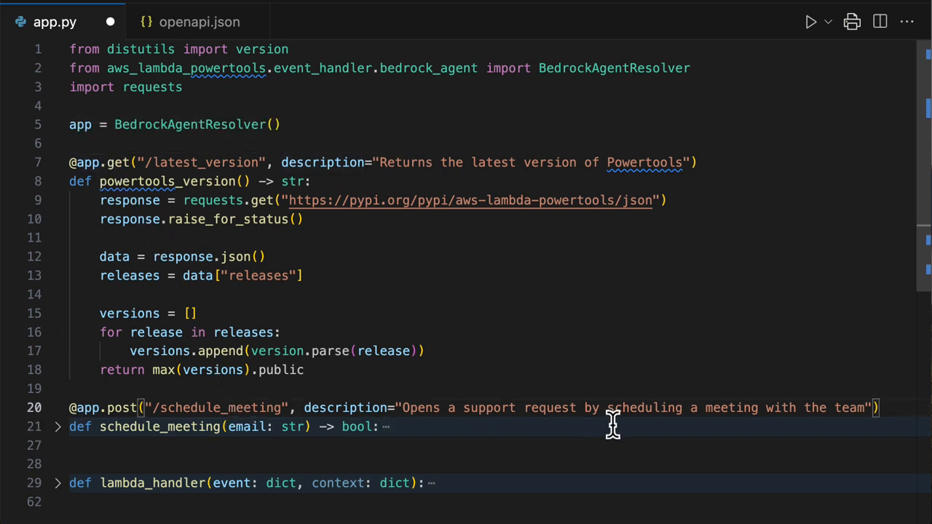
mouse_move(466, 428)
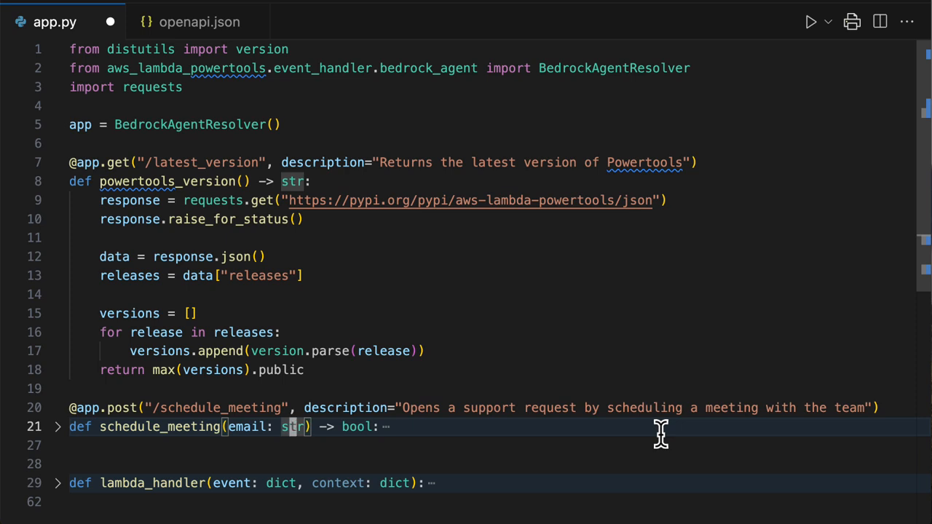
mouse_move(613, 339)
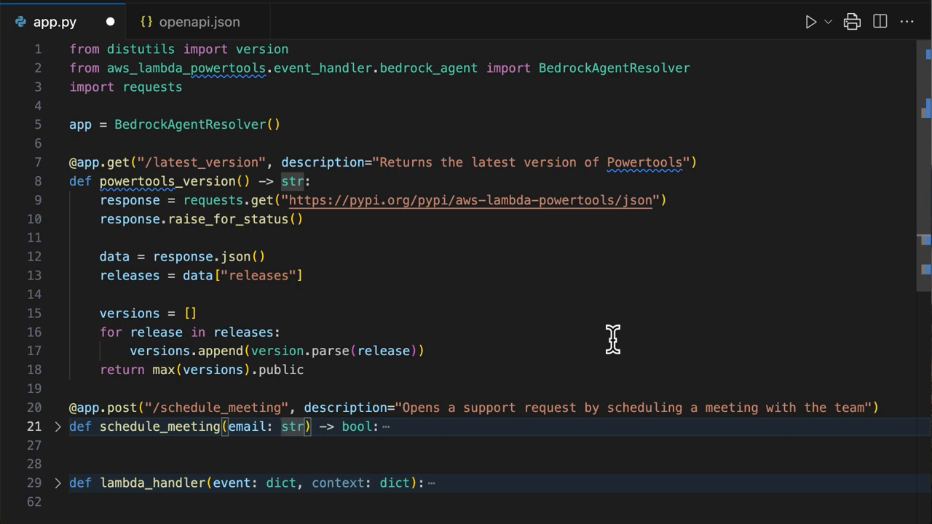
- Annotate the email parameter with a Query description and import Query from event_handler.openapi.params
type("Annotated[")
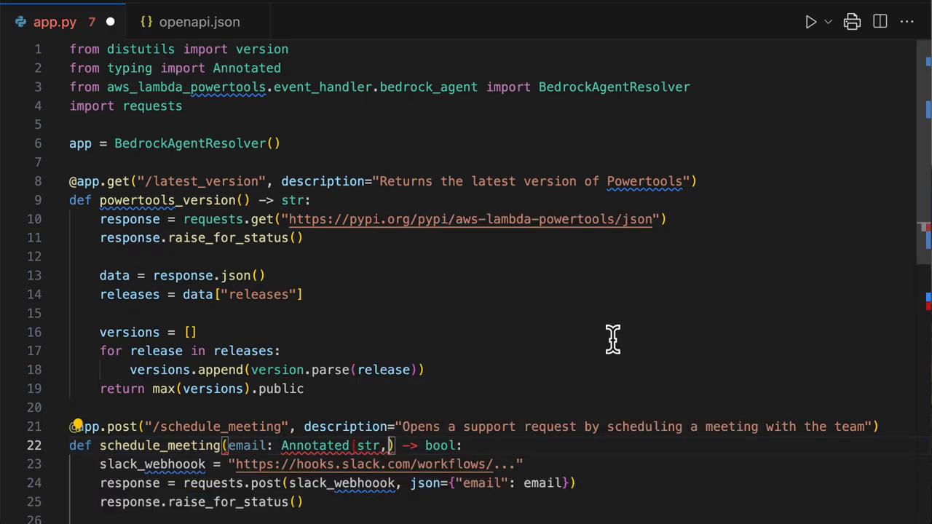
type("Query()]")
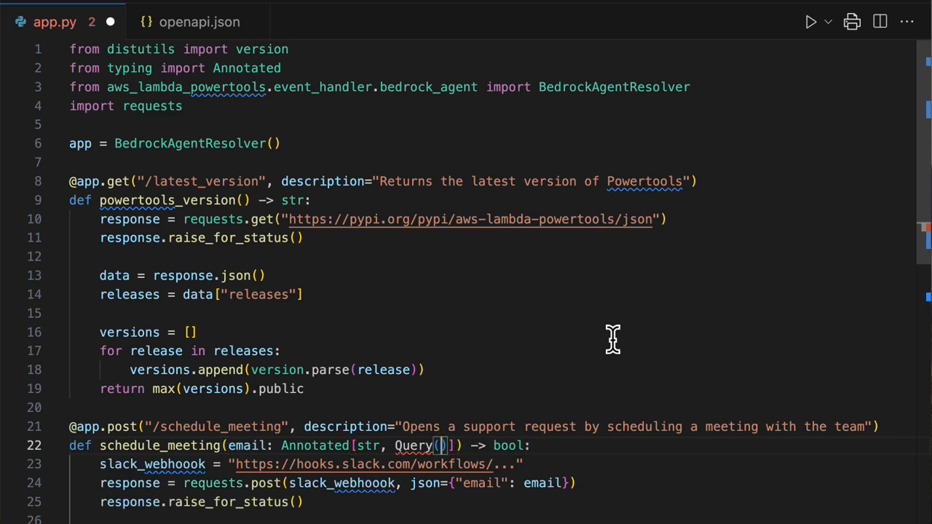
type("description=\"Email address of the customer")
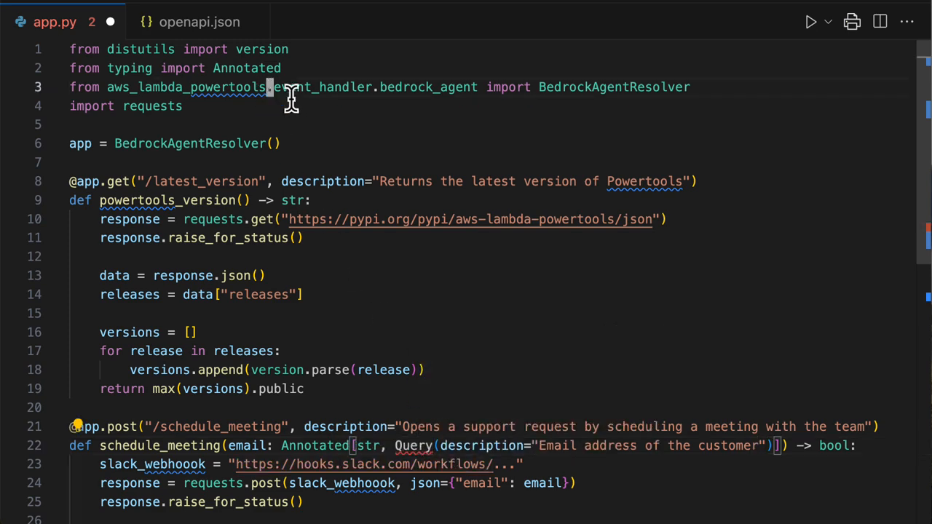
type("from aws_lambda_powertools.")
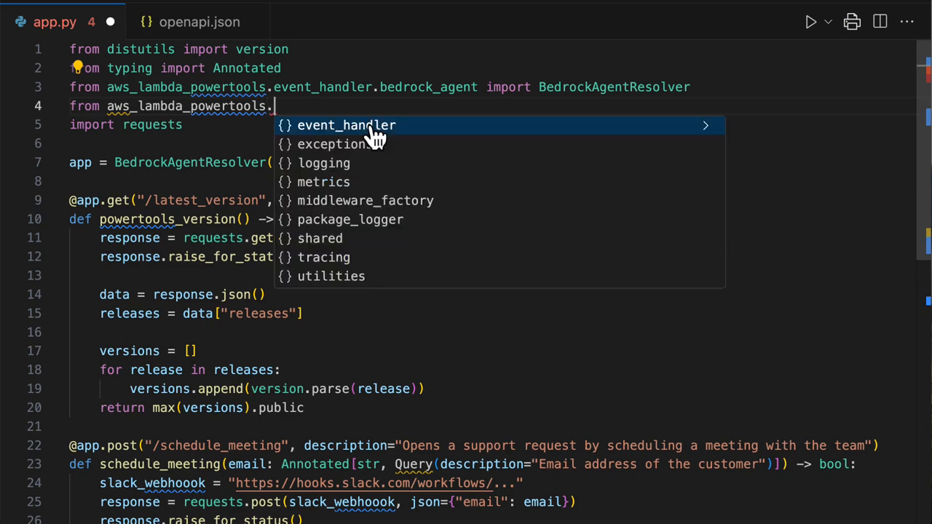
type("event_handler.openapi.params import Query")
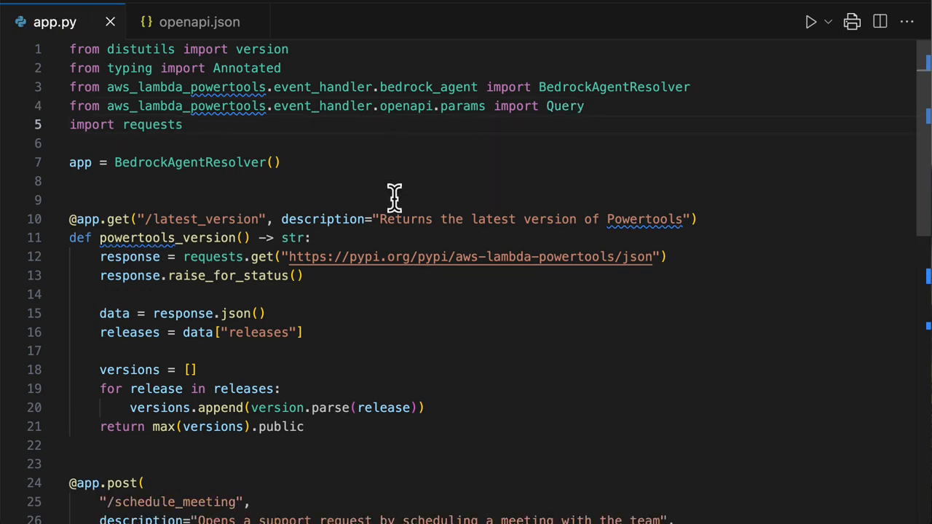
- Annotate the bool return with Body(description="True if the meeting was scheduled") and add Body to the params import
scroll("down", 3)
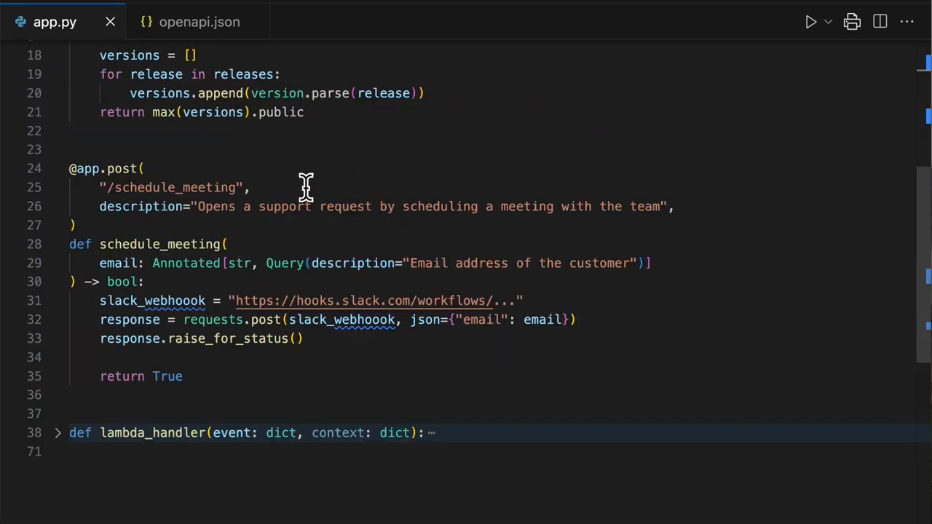
double_click(120, 168)
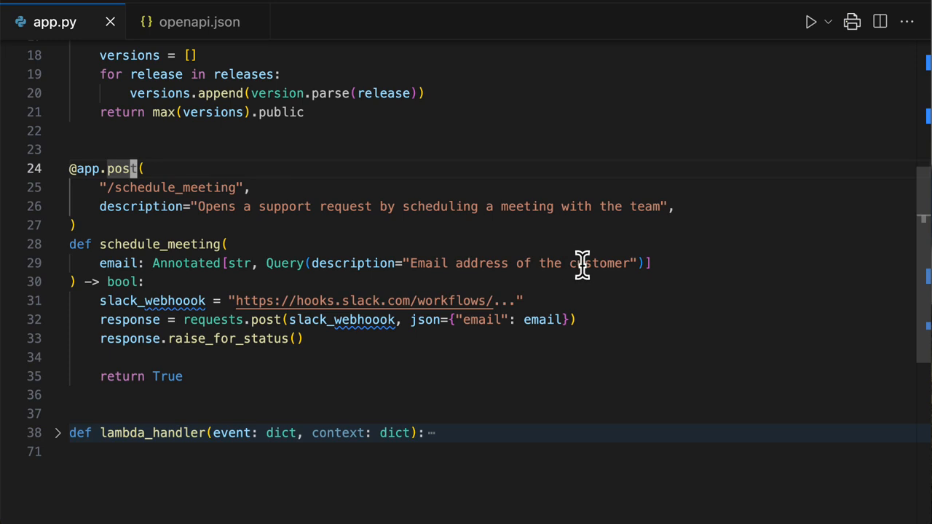
mouse_move(167, 298)
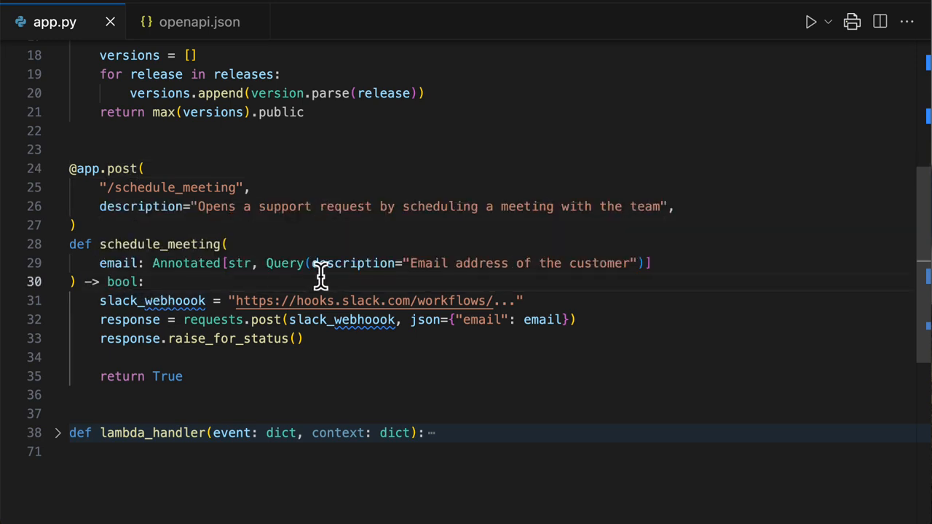
type("Annotated[")
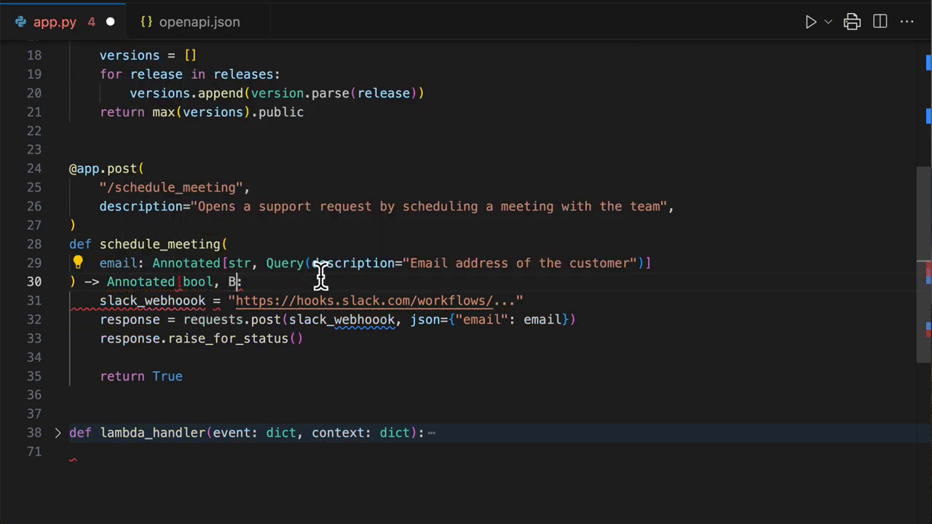
type("ody(q")
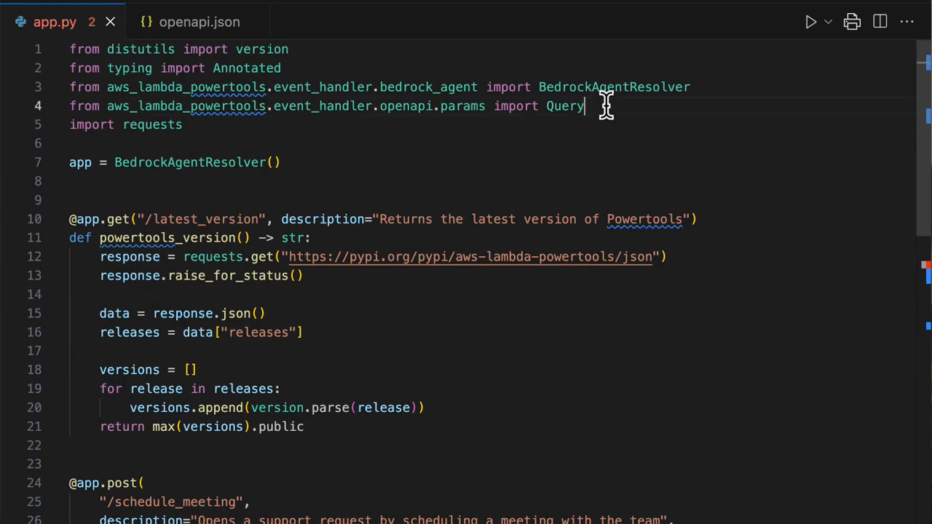
type(",")
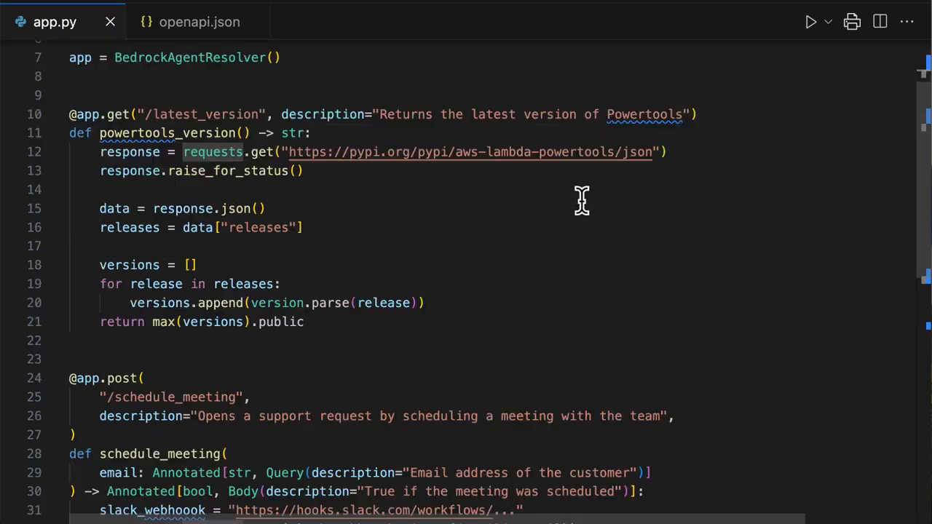
scroll("down", 3)
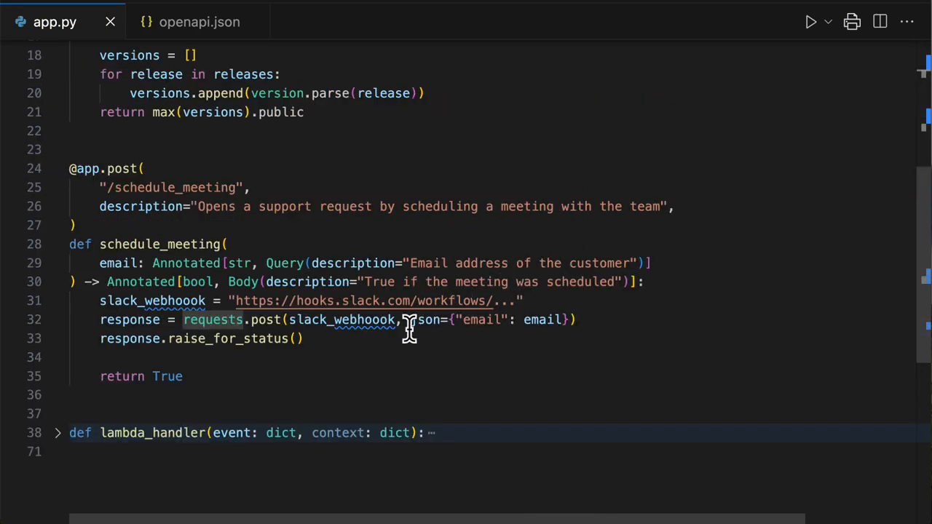
mouse_move(298, 224)
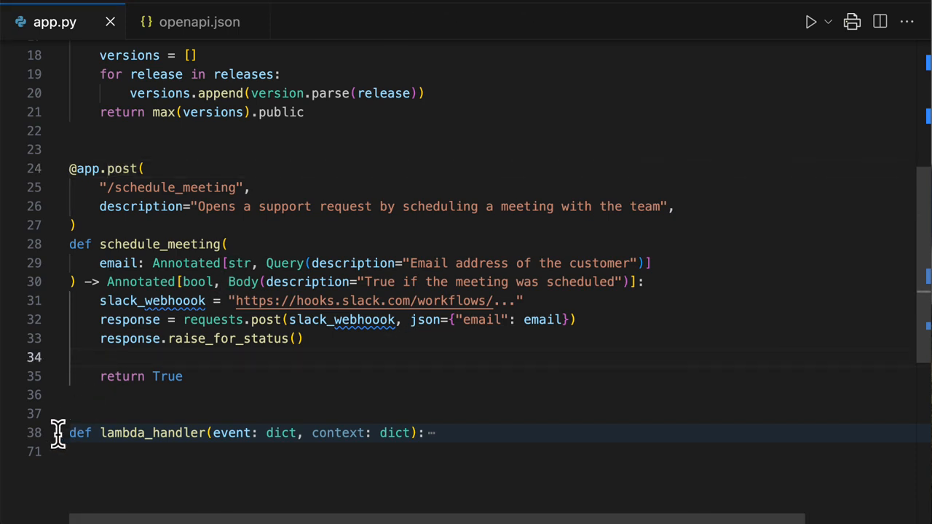
- Unfold lambda_handler and delete its manual routing body
left_click(58, 432)
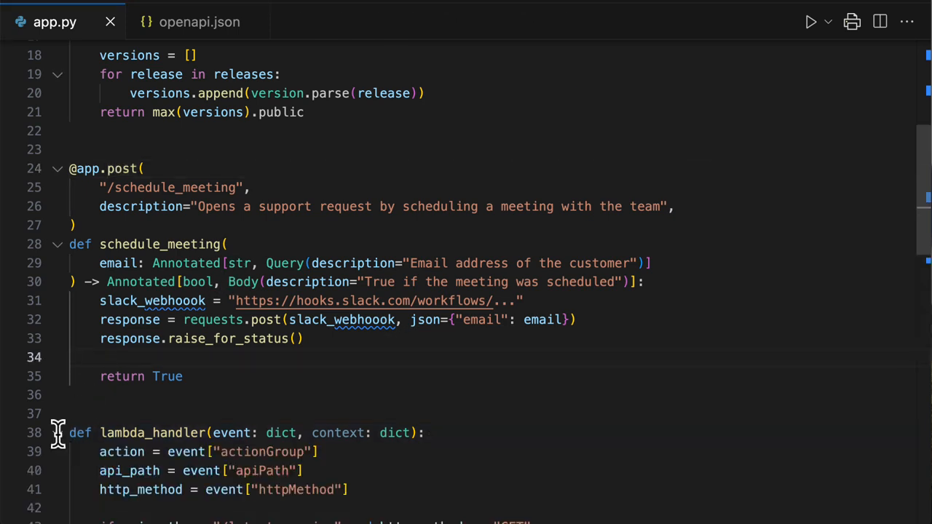
scroll("down", 3)
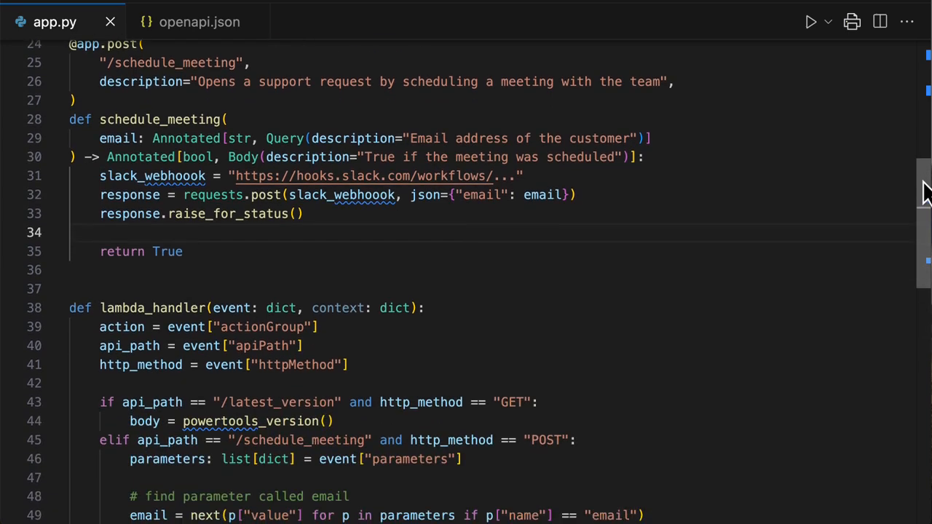
scroll("down", 3)
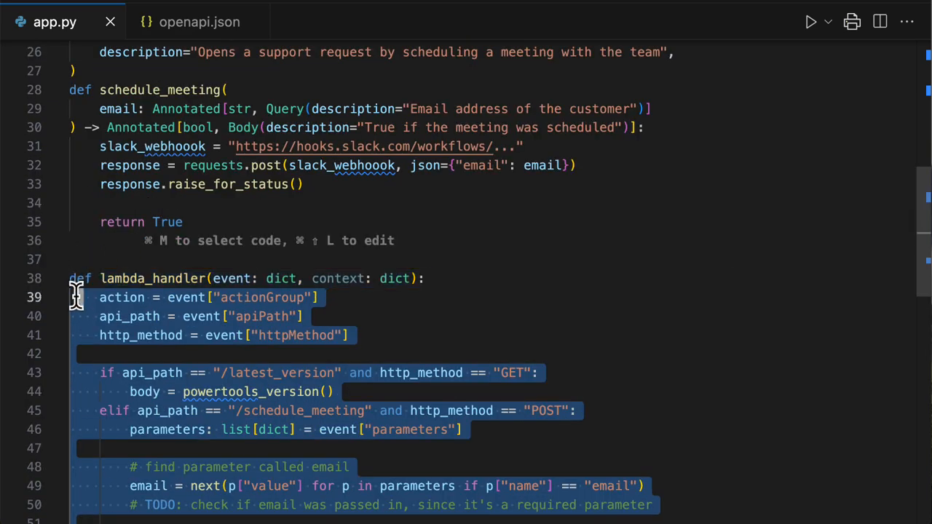
key("Delete")
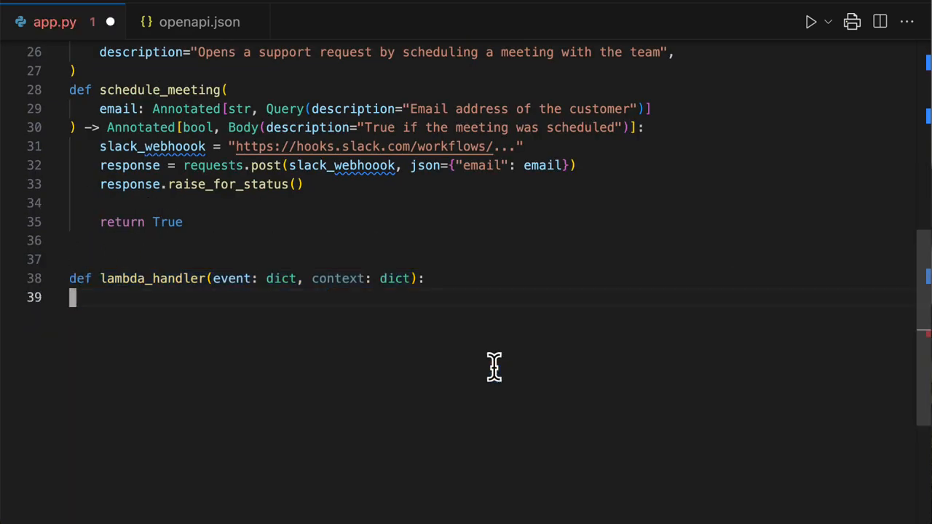
- Make lambda_handler return app.resolve(event, context) and fold it again
type("return app.resolve(event, context)")
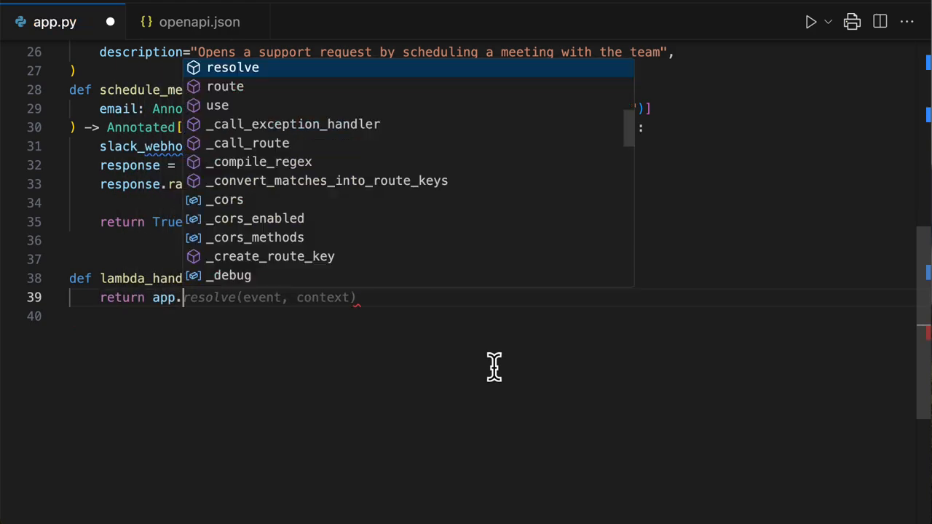
type("resolve(event, con")
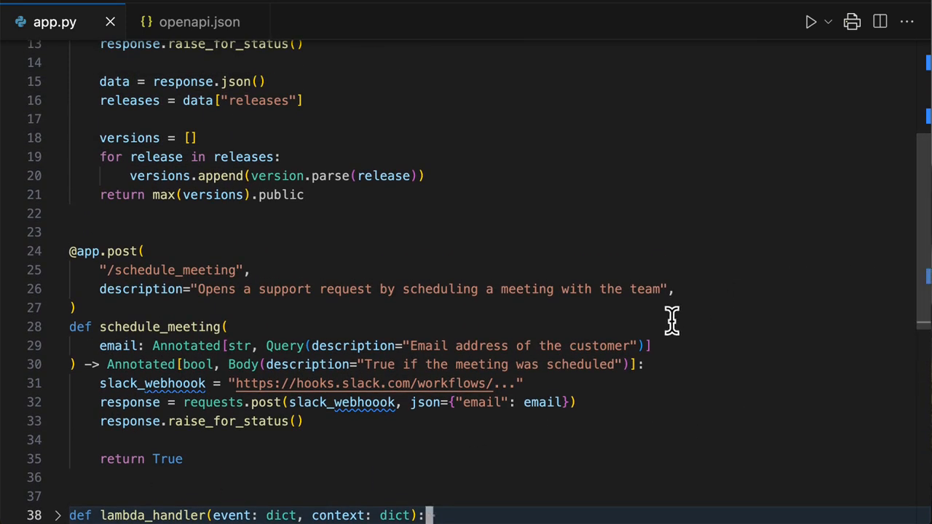
mouse_move(658, 324)
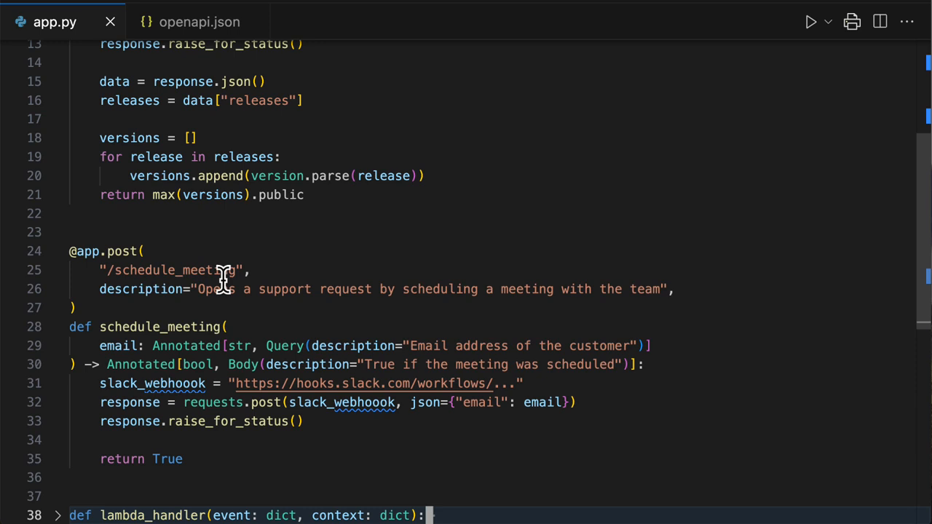
left_click(648, 347)
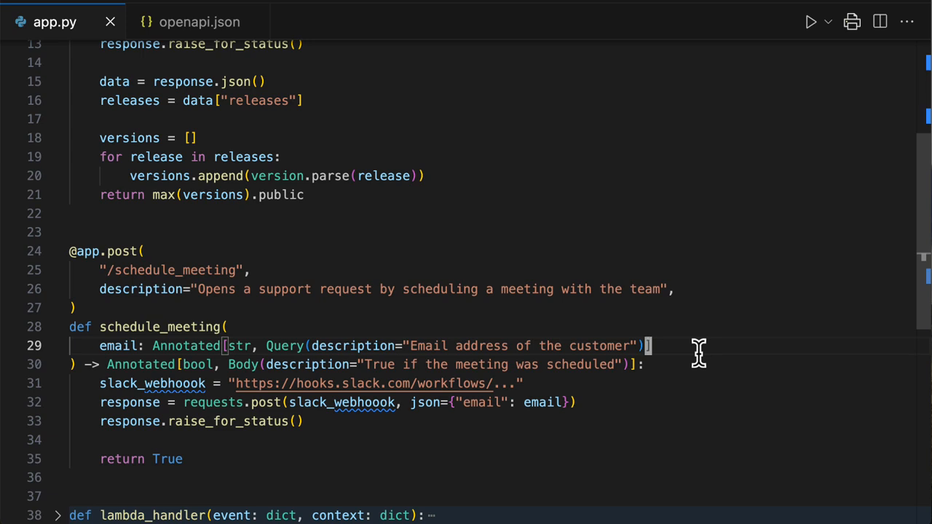
mouse_move(283, 443)
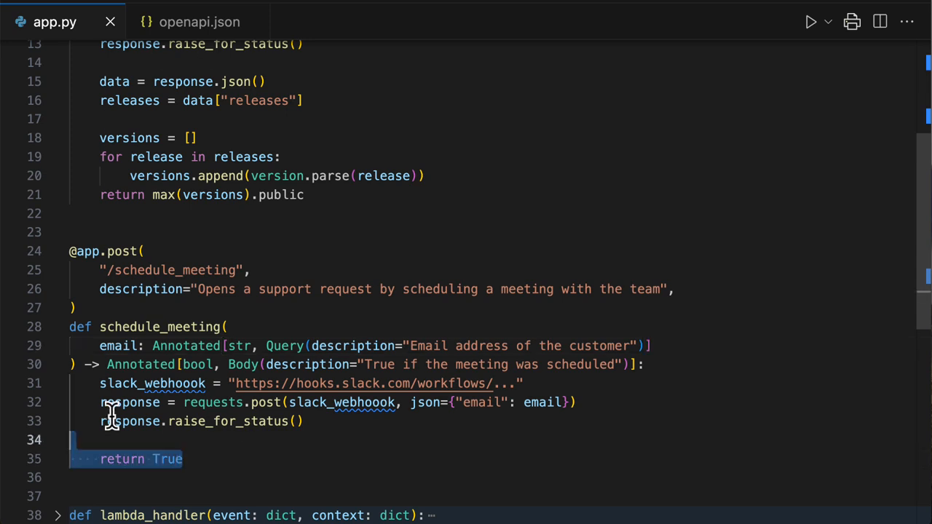
scroll("down", 3)
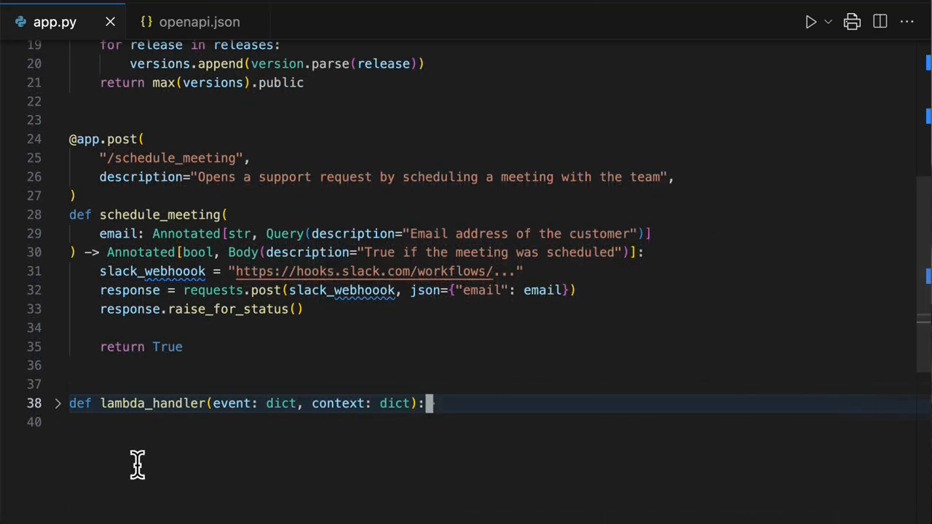
- Add an if __name__ == "__main__" block printing app.get_openapi_json_schema()
key("enter")
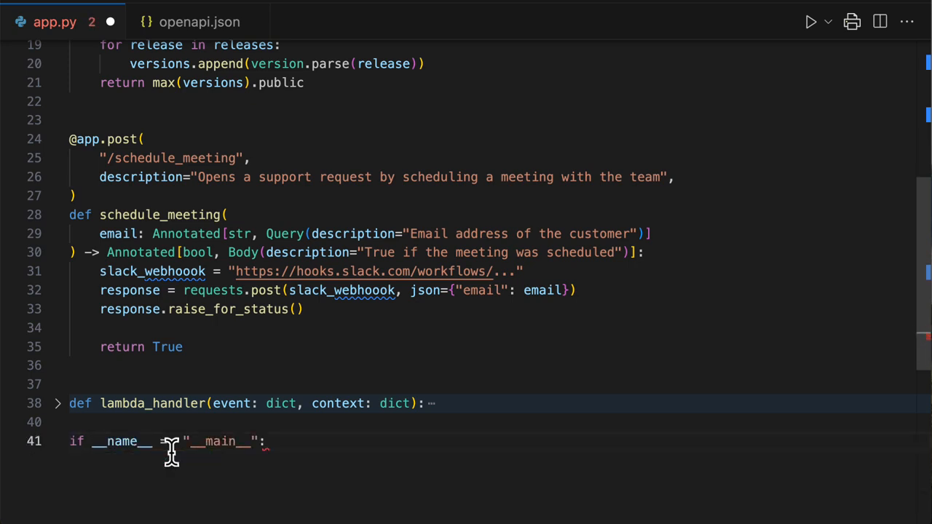
type("prin")
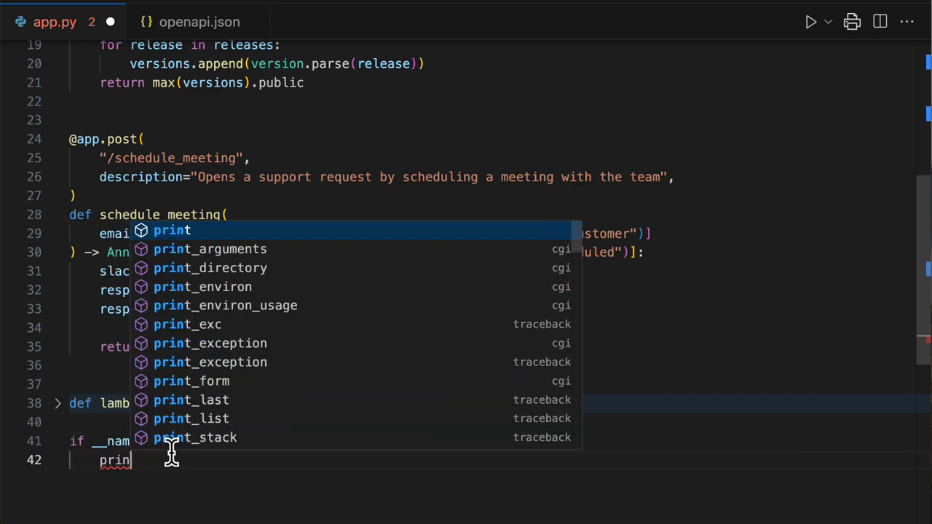
type("(app.")
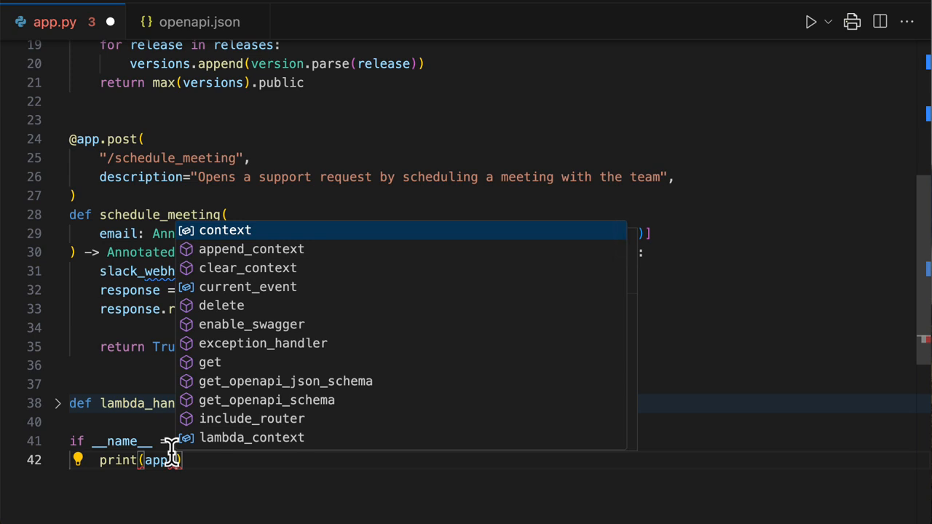
left_click(285, 382)
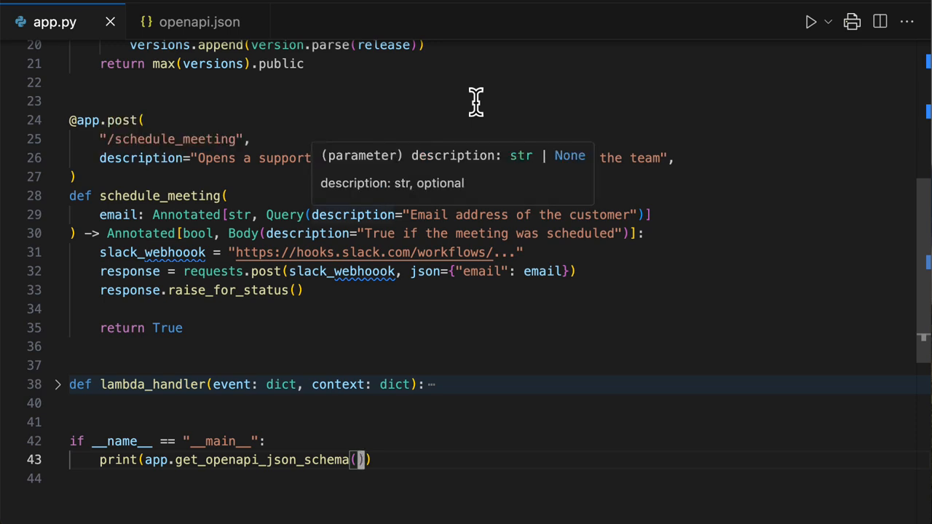
mouse_move(430, 240)
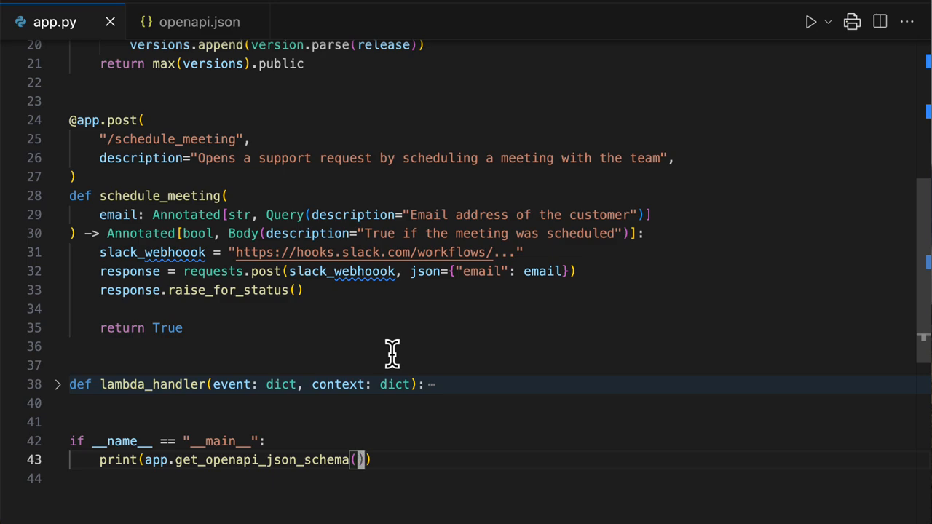
mouse_move(573, 469)
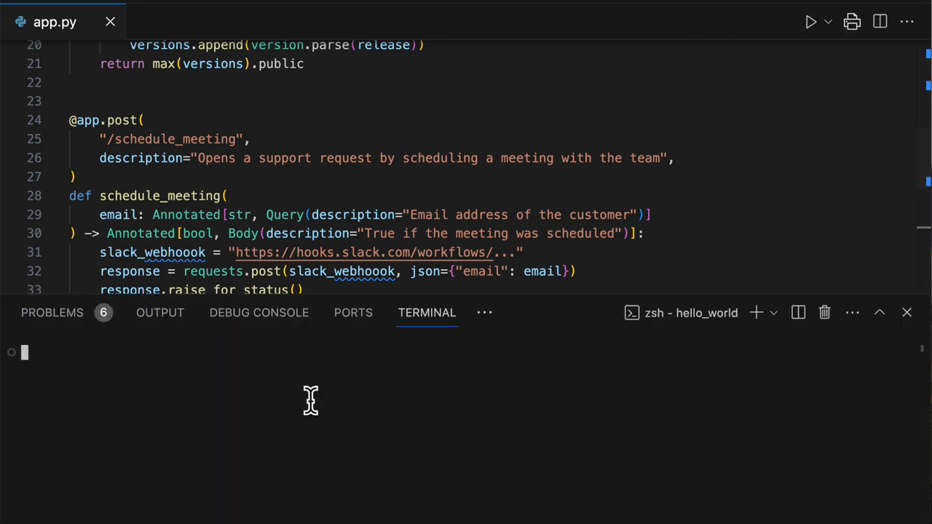
- Run python app.py in the terminal to print the generated OpenAPI schema
type("python app.py")
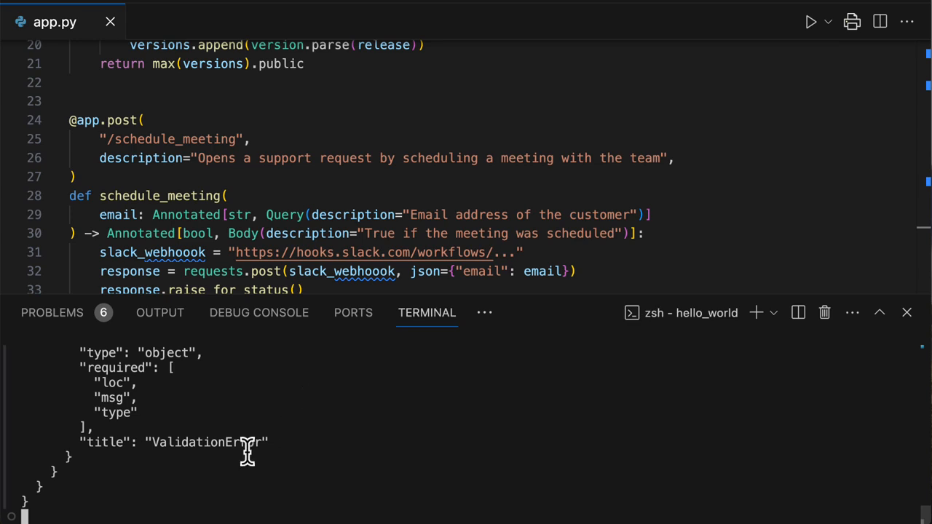
scroll("down", 3)
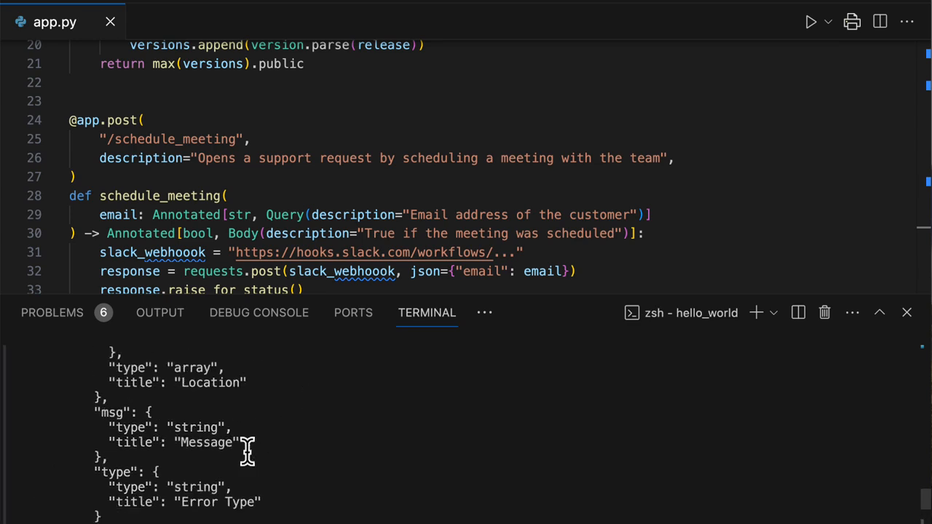
scroll("down", 3)
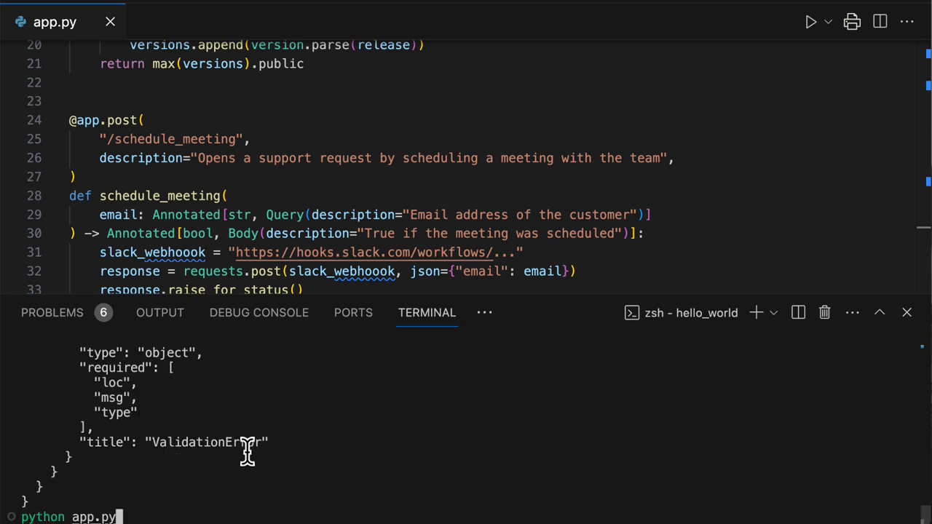
- Redirect the schema into openapi.json and start opening it with code openapi.json
type("> openapi.json")
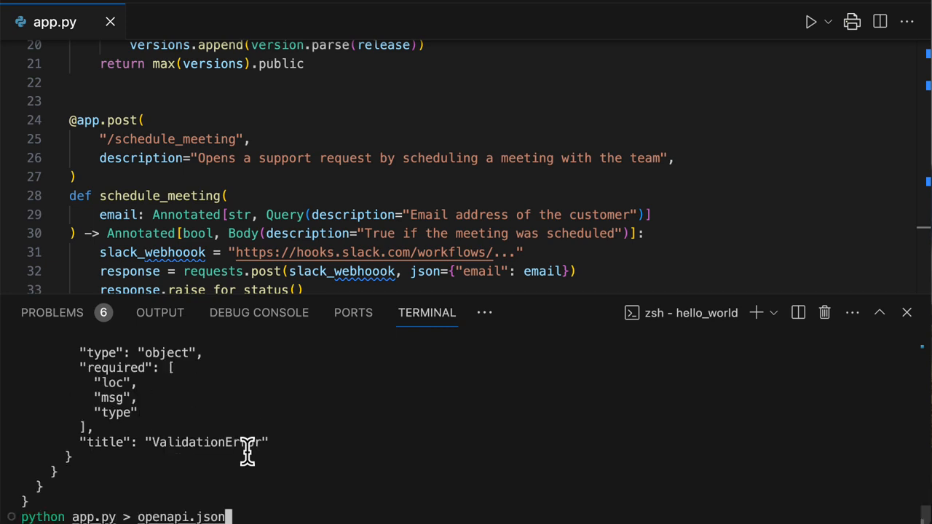
type("code ope")
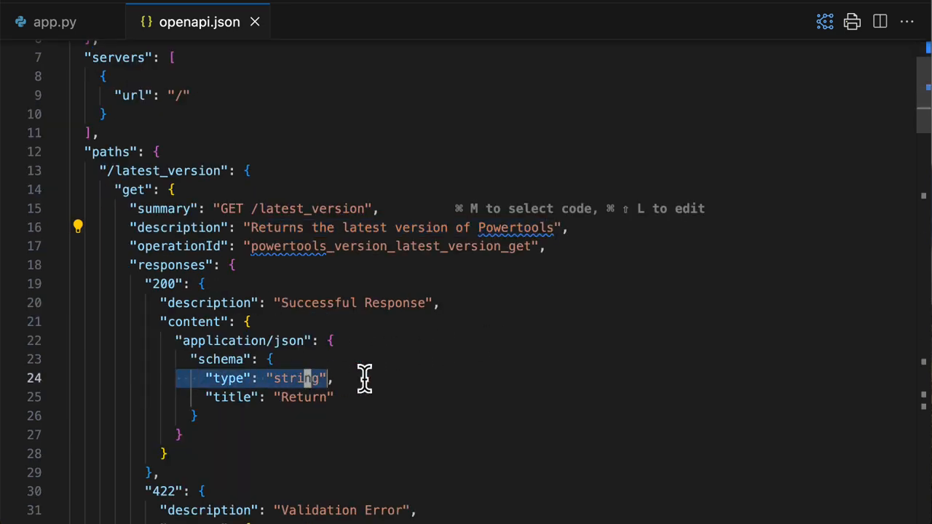
scroll("down", 3)
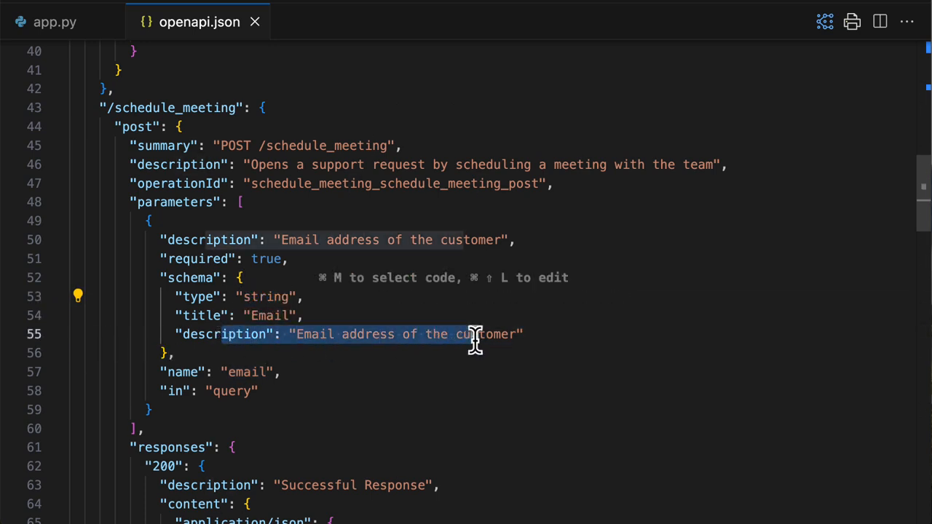
scroll("down", 3)
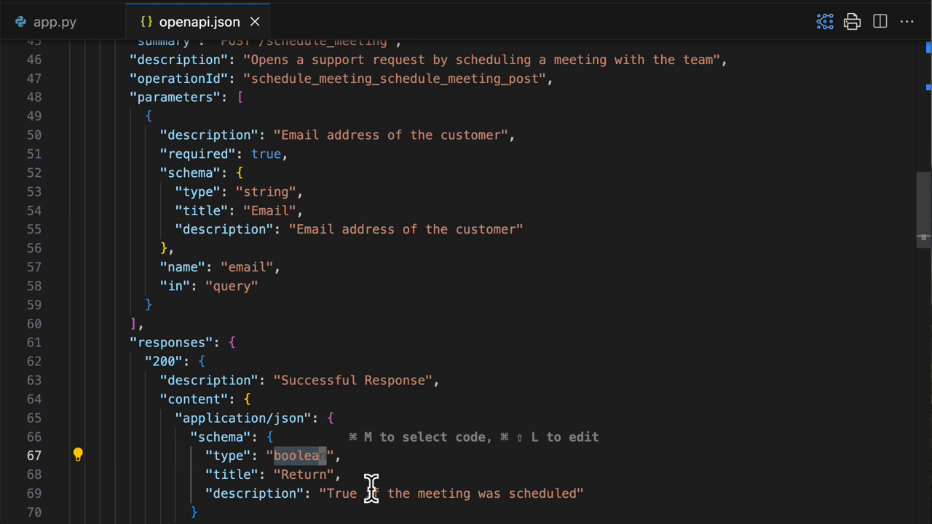
scroll("down", 3)
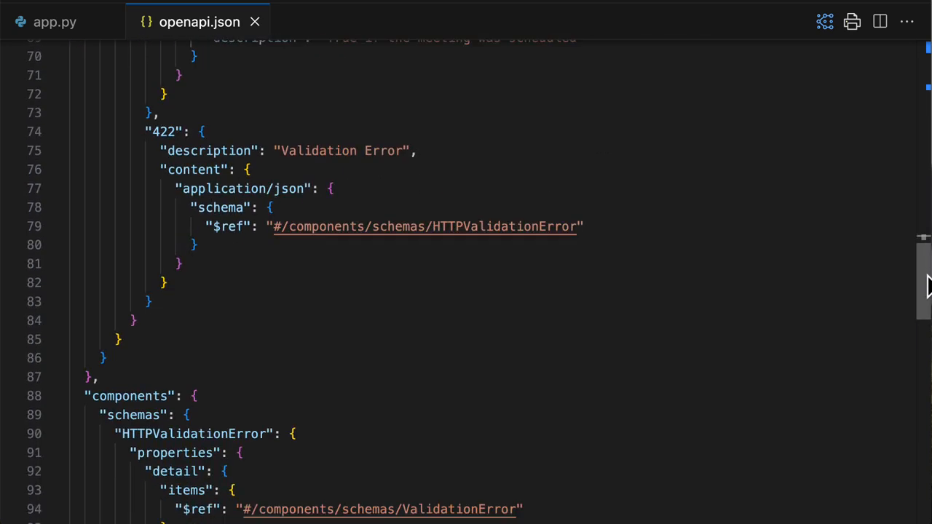
scroll("down", 3)
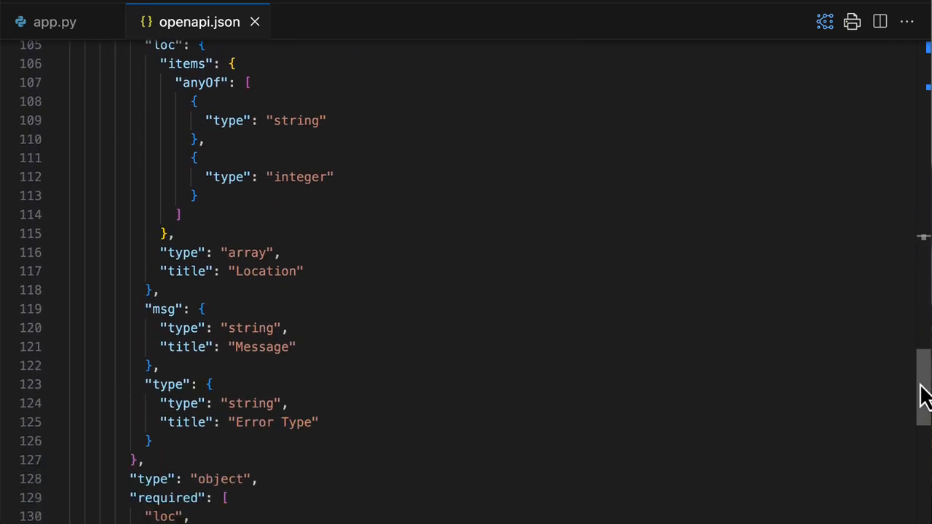
scroll("down", 3)
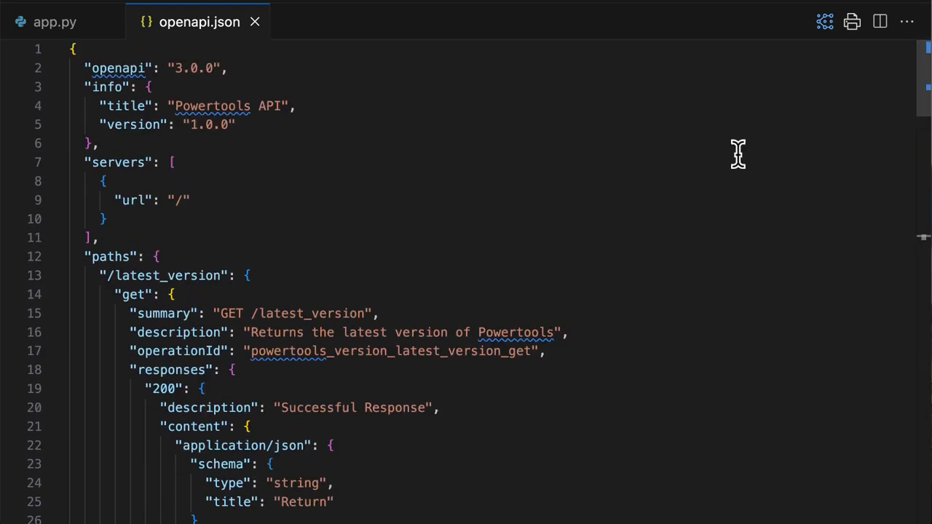
mouse_move(713, 169)
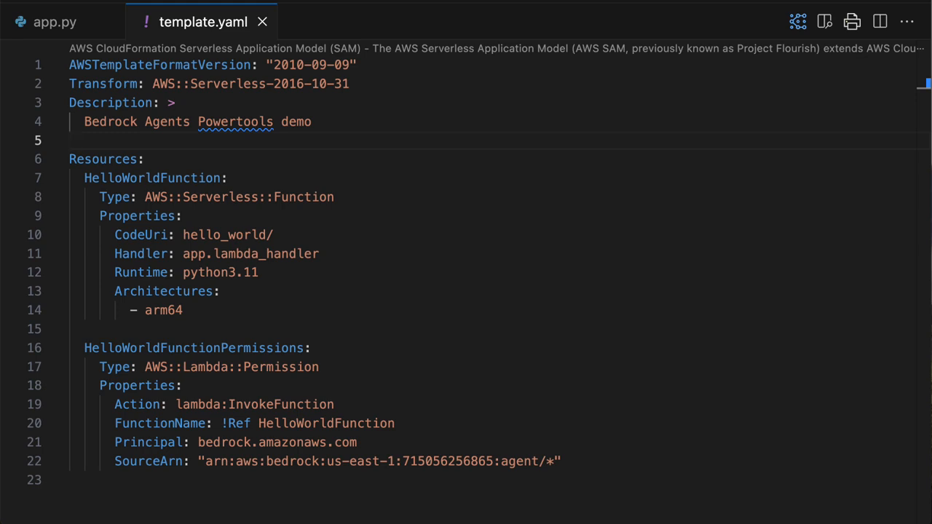
- Switch to template.yaml and highlight the AWS::Lambda::Permission resource type line
left_click(72, 140)
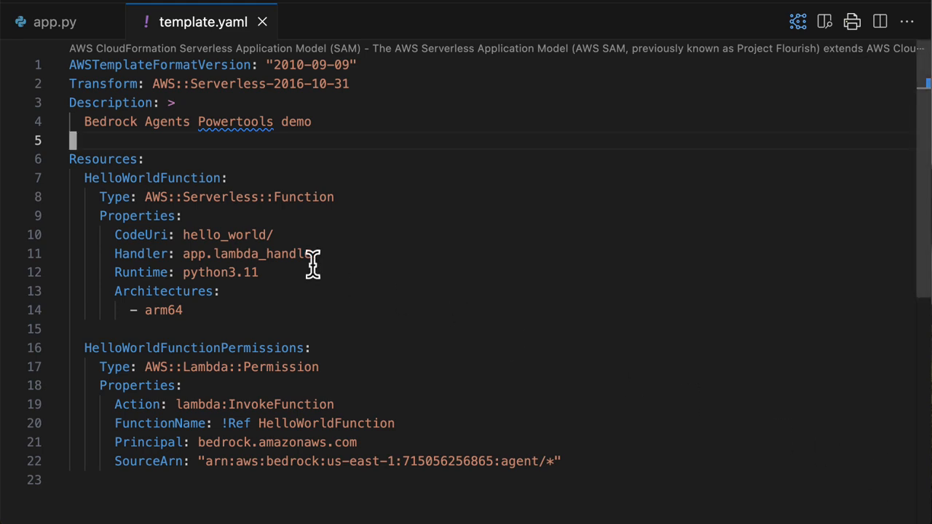
left_click(227, 177)
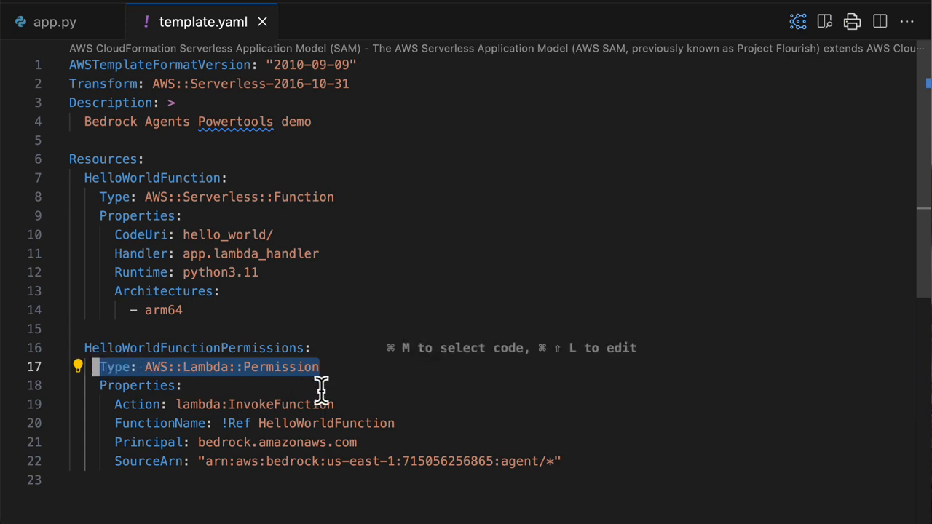
double_click(281, 405)
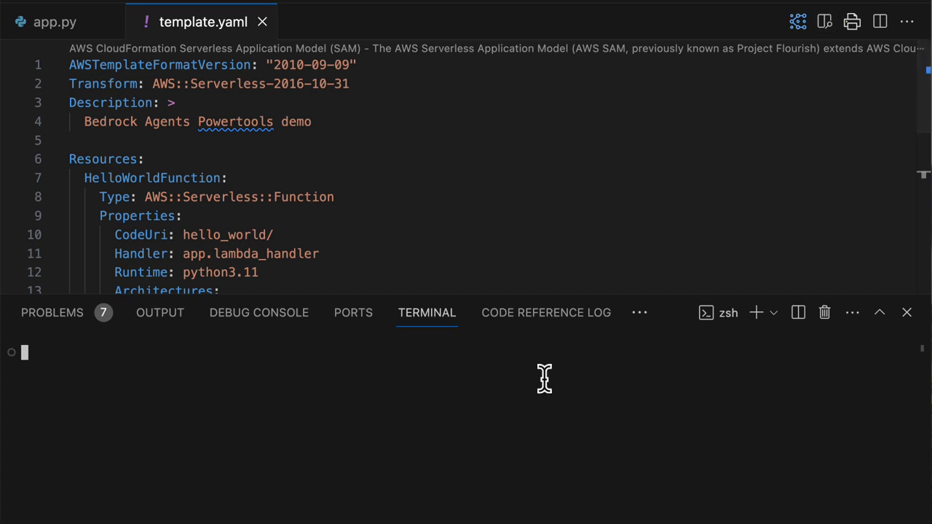
- Run sam deploy in the integrated terminal to deploy the demo stack
type("sam deploy")
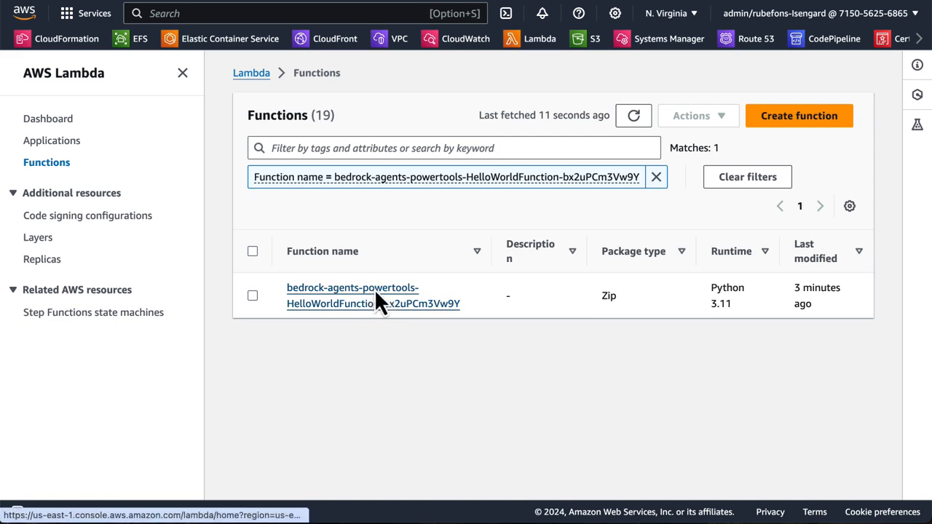
- View the deployed bedrock-agents-powertools-HelloWorldFunction's overview in the Lambda console
left_click(352, 295)
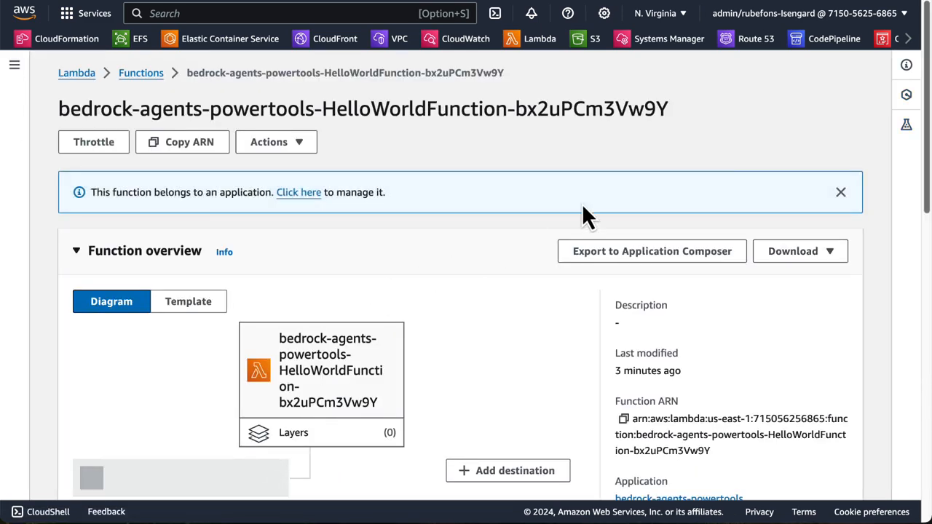
scroll("down", 3)
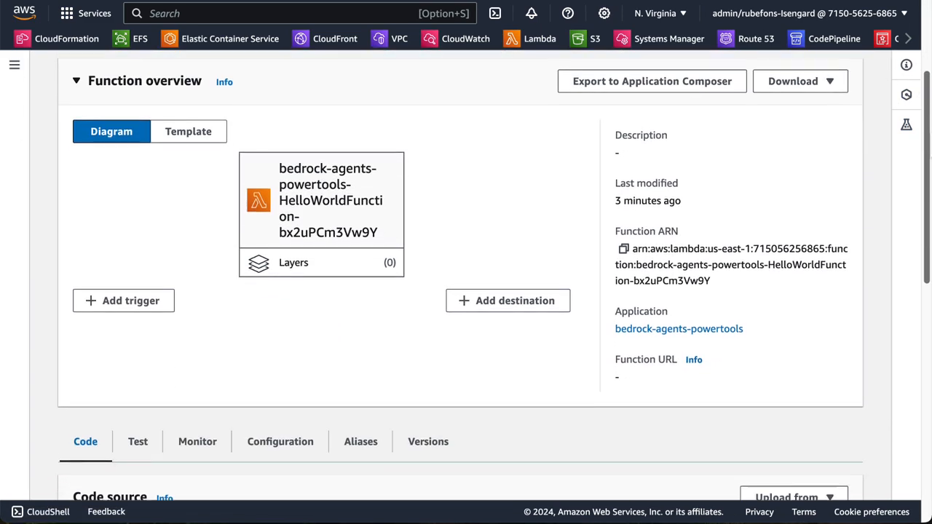
scroll("down", 3)
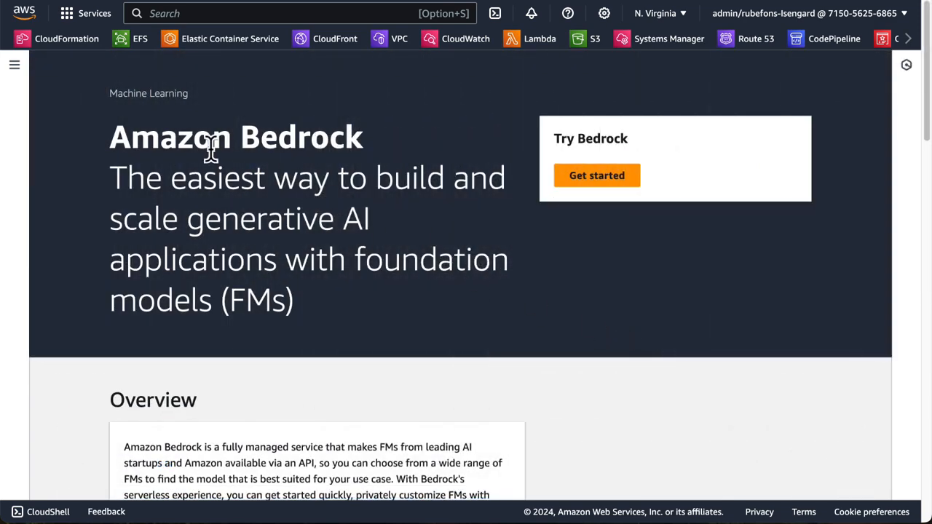
- Start a new Bedrock agent from the Agents page and name it PowertoolsAgent
left_click(14, 66)
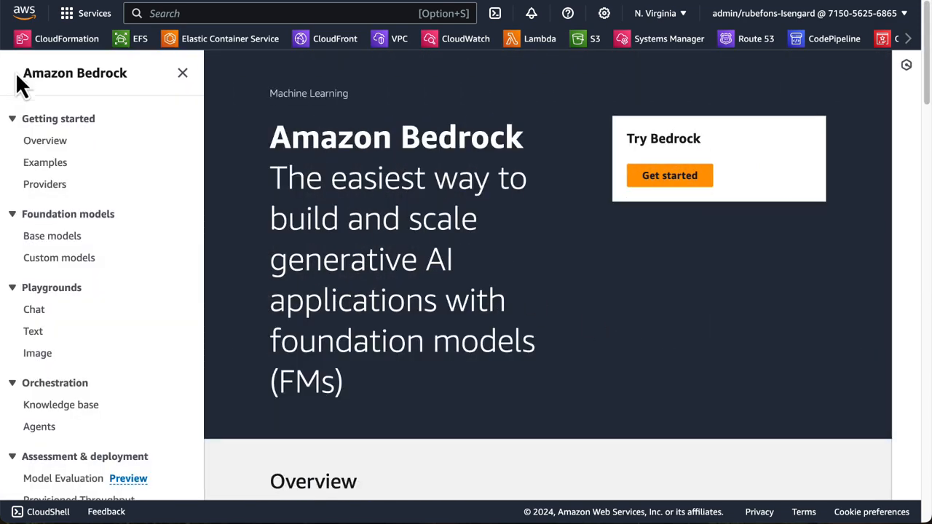
left_click(40, 426)
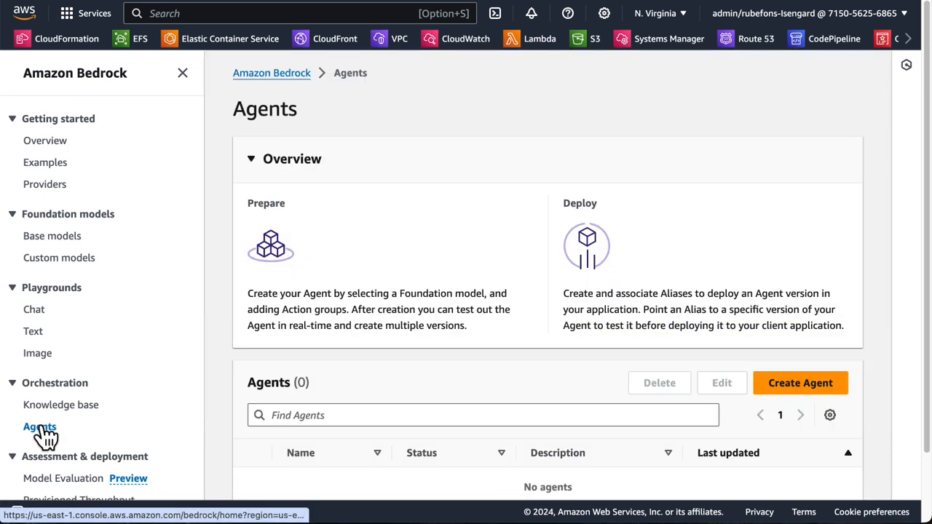
left_click(800, 382)
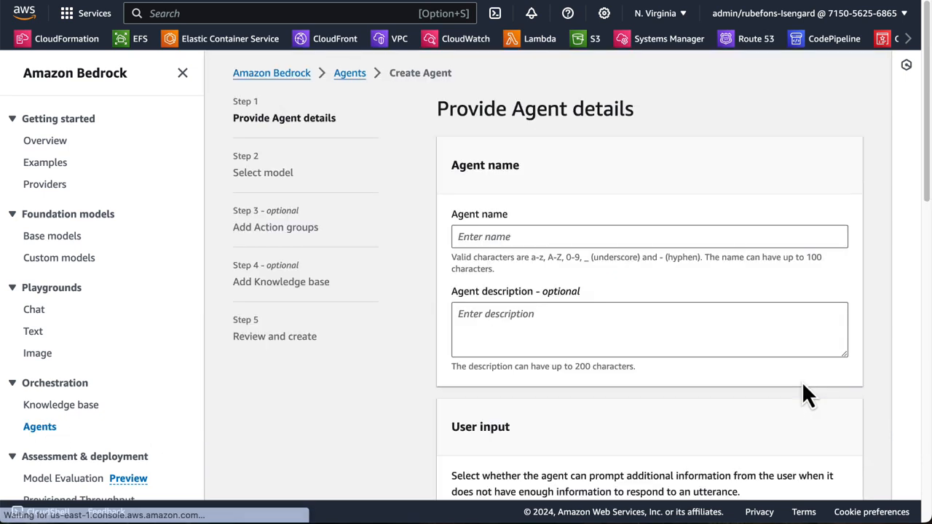
left_click(648, 236)
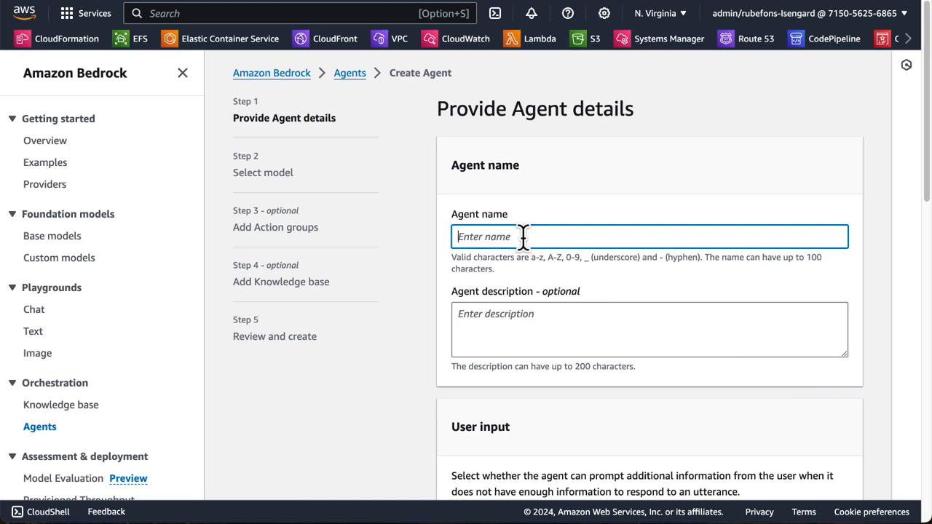
type("Powertools")
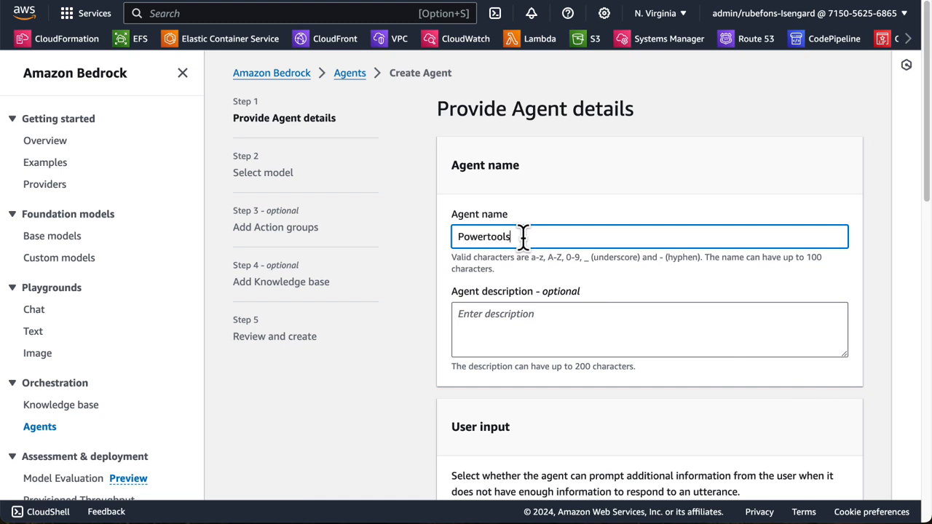
type("Agent")
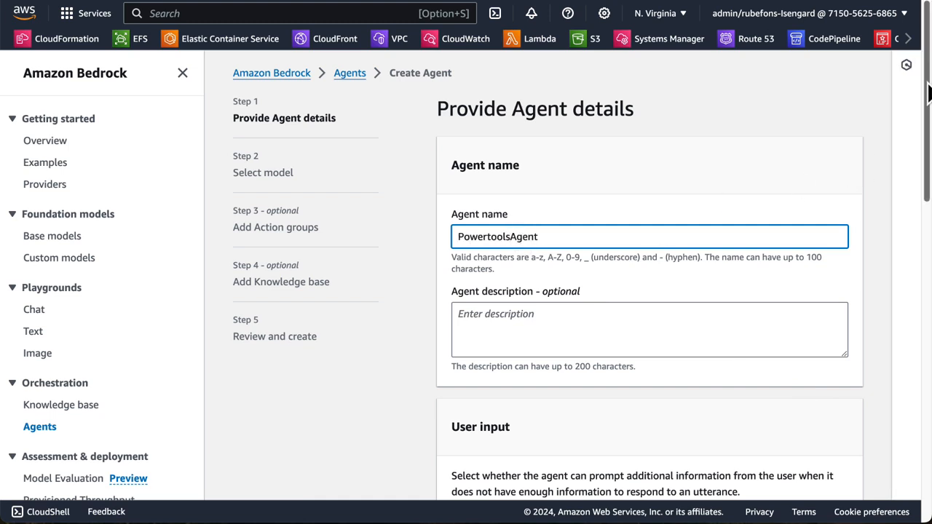
- Assign the existing AmazonBedrockExecutionRoleForAgents_test service role and continue to model selection
scroll("down", 3)
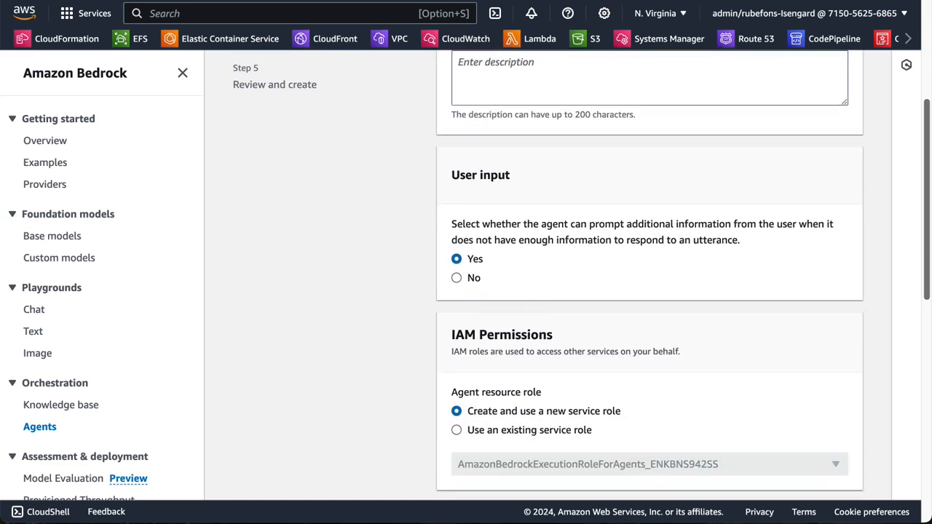
scroll("down", 3)
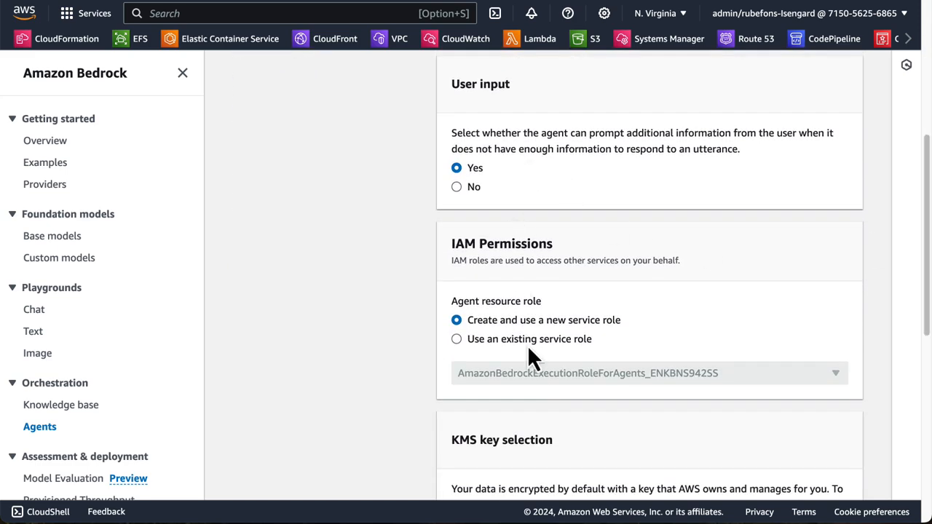
mouse_move(570, 375)
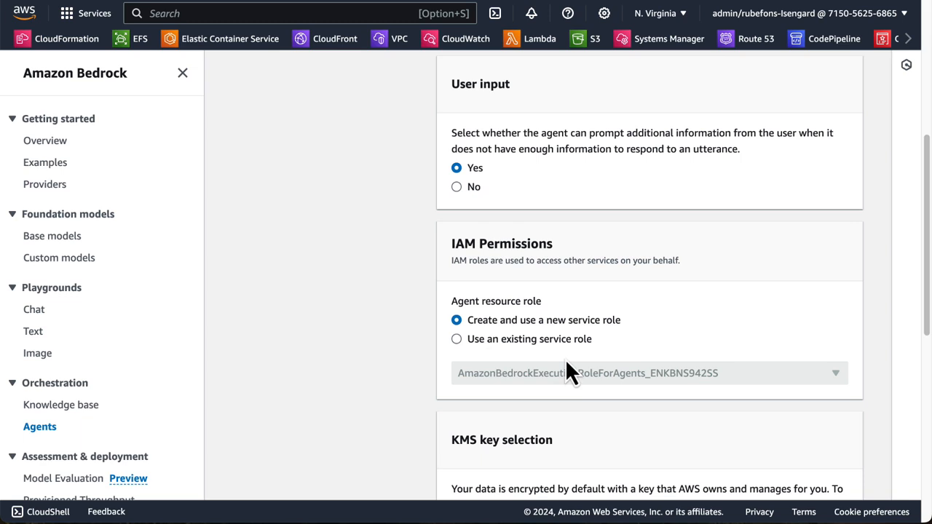
left_click(457, 337)
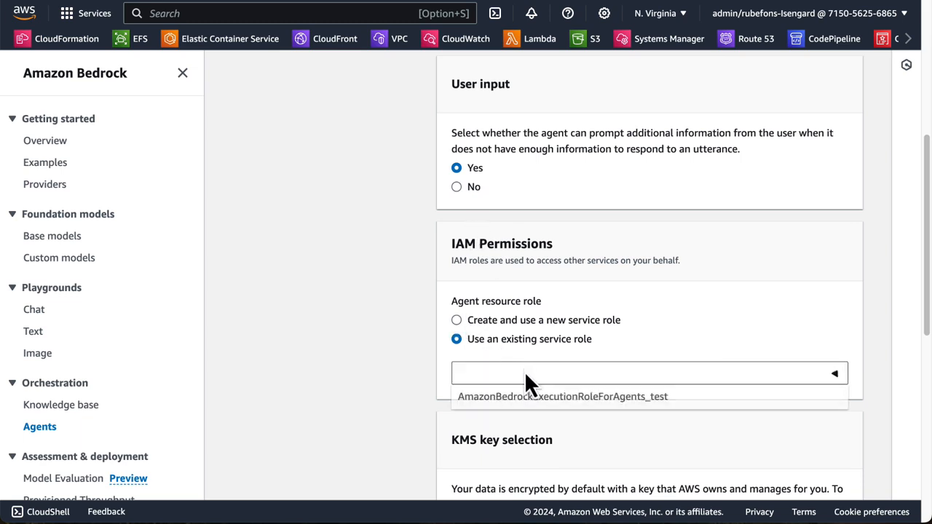
left_click(562, 396)
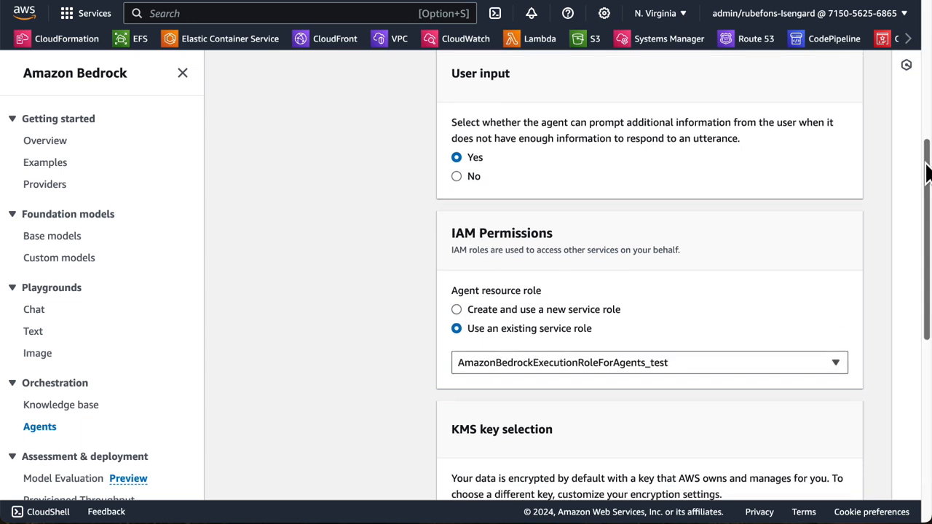
scroll("down", 3)
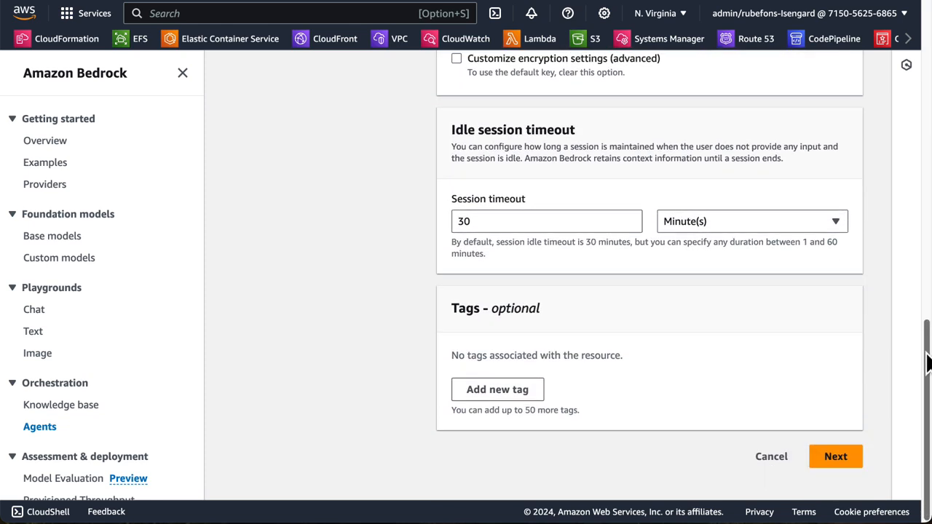
left_click(836, 457)
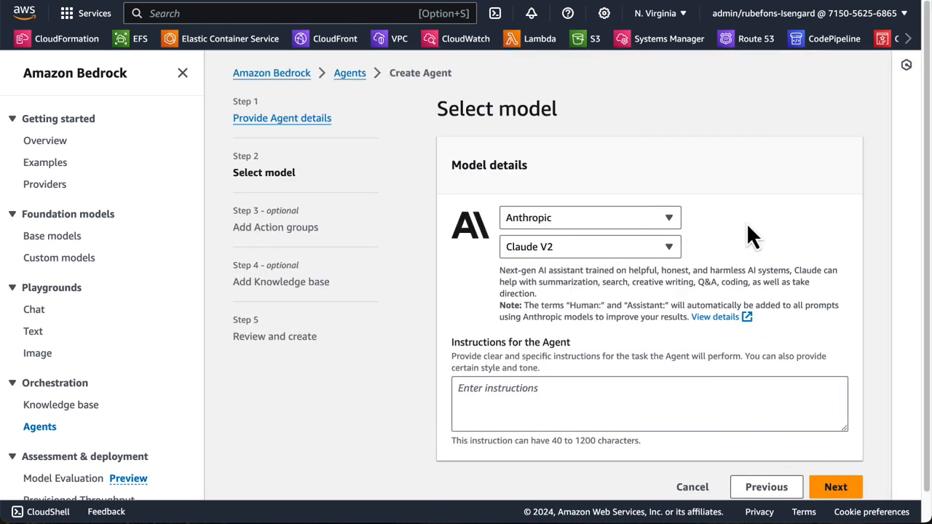
mouse_move(725, 221)
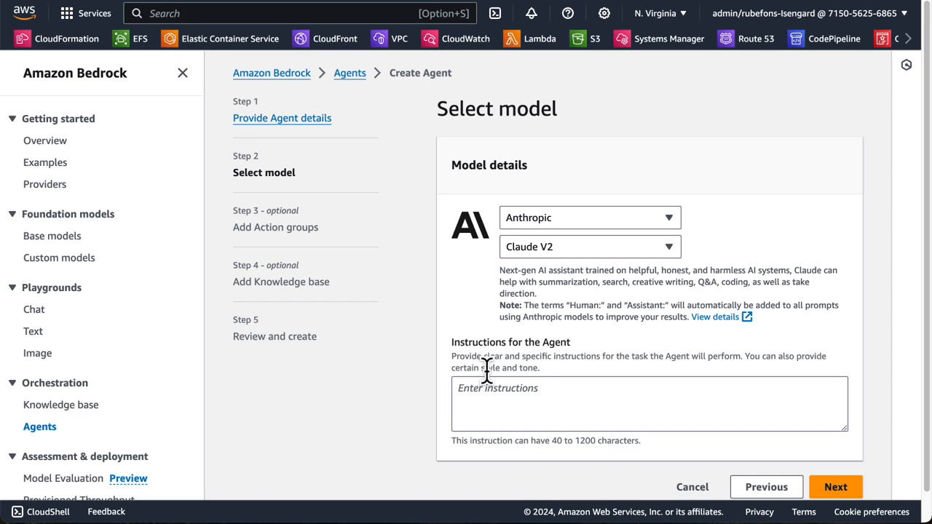
mouse_move(567, 364)
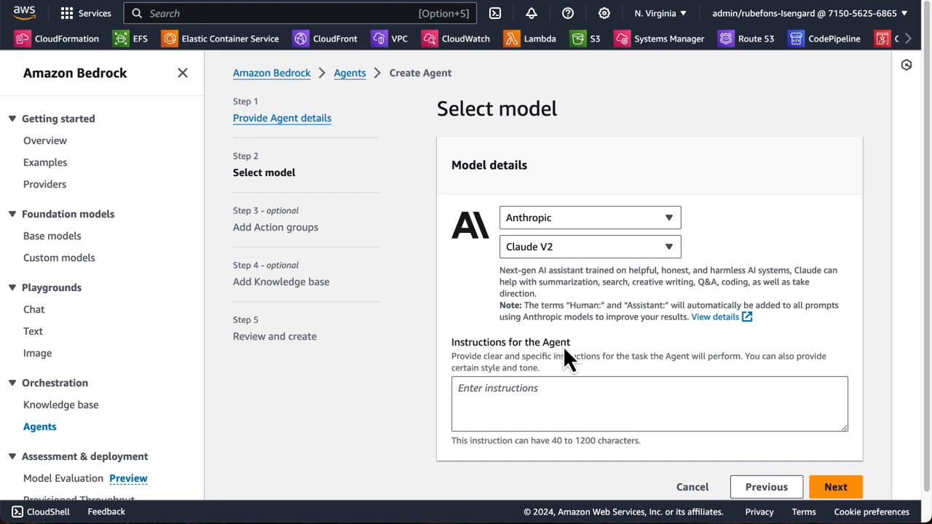
mouse_move(565, 354)
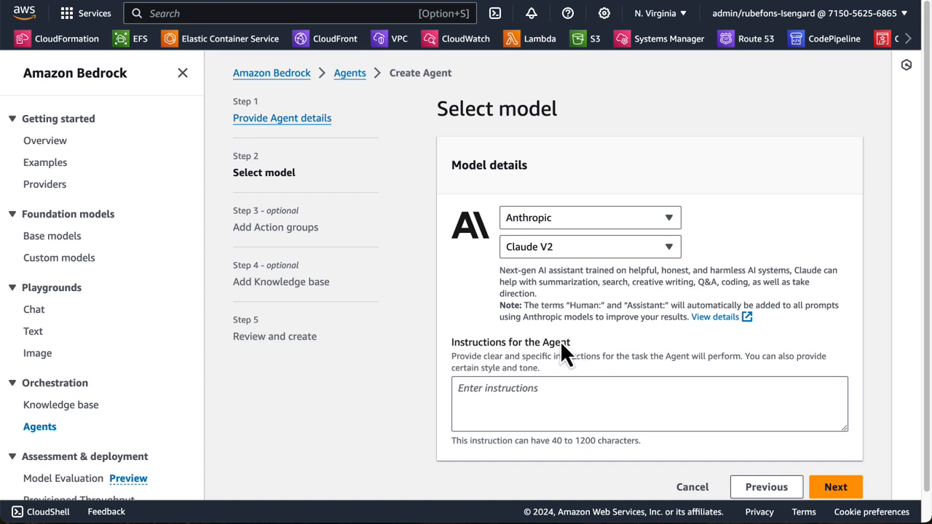
- Keep Claude V2, enter the Powertools customer-service instructions and continue to action groups
left_click(648, 403)
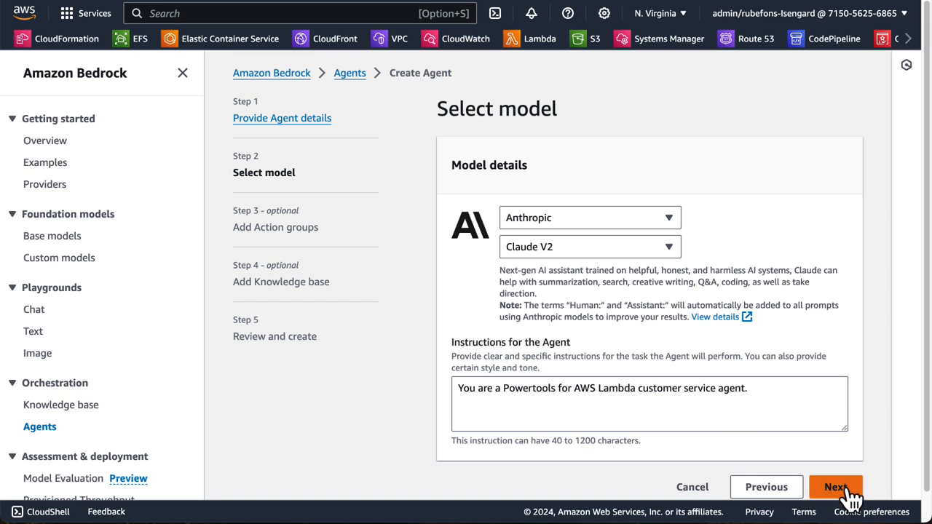
left_click(836, 487)
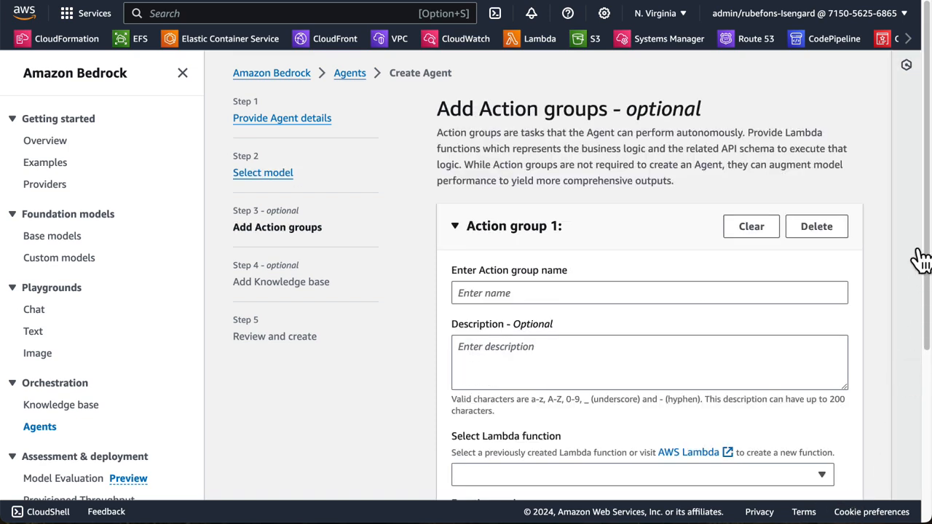
- Name the action group VersionAndSupport and select the HelloWorld Lambda function
scroll("down", 3)
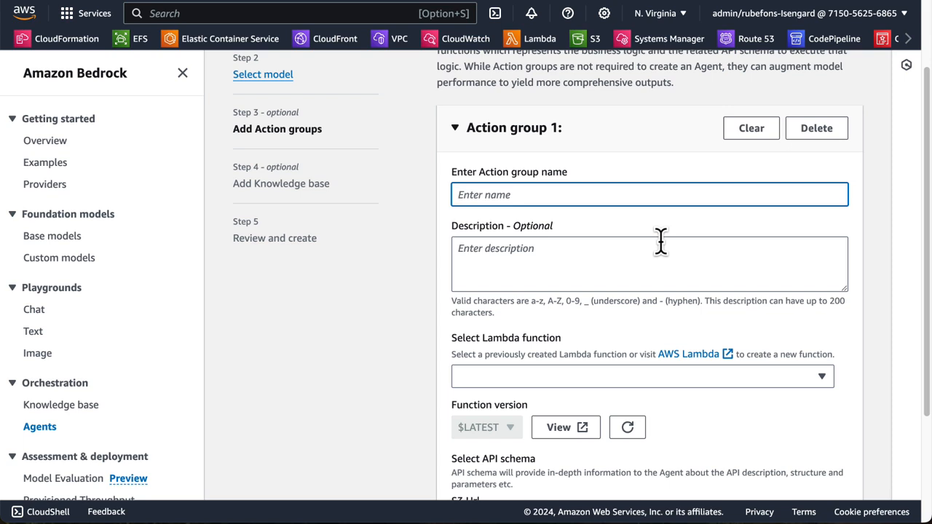
type("VersionAndSupport")
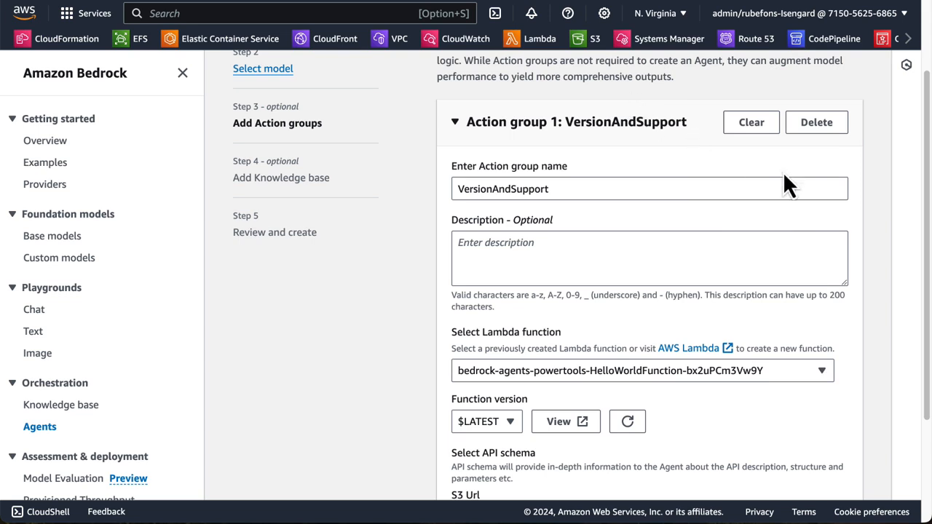
scroll("down", 3)
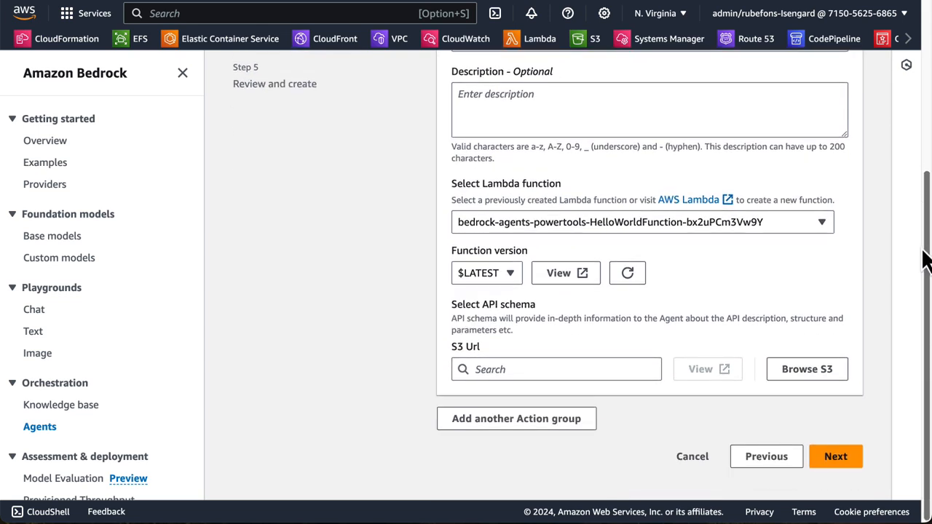
mouse_move(502, 328)
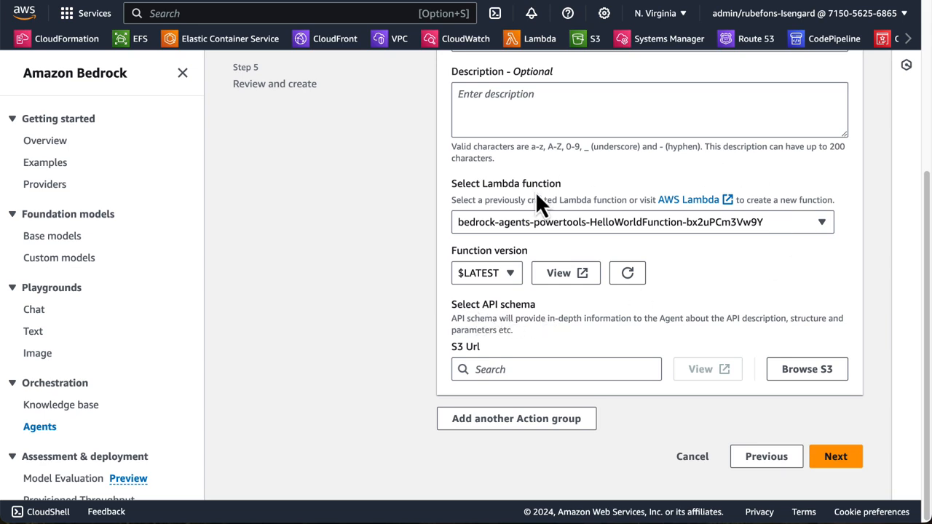
mouse_move(697, 377)
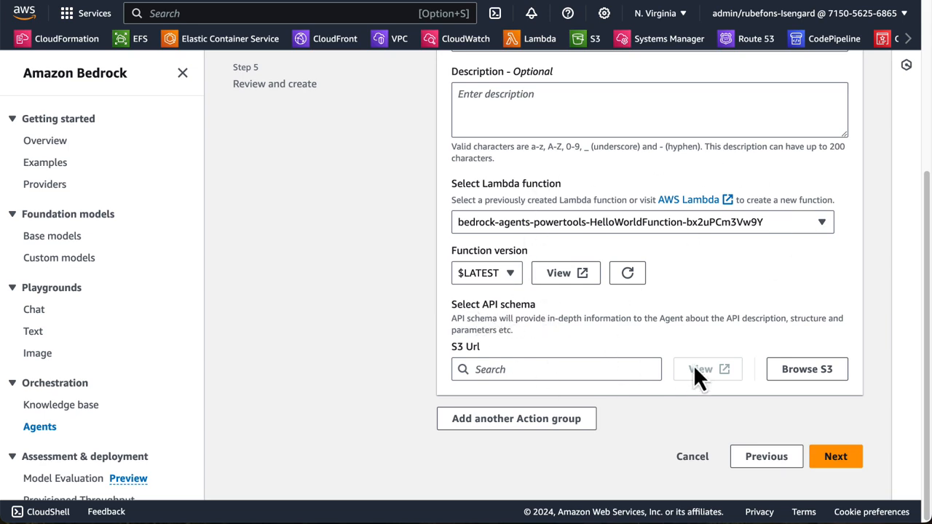
mouse_move(617, 314)
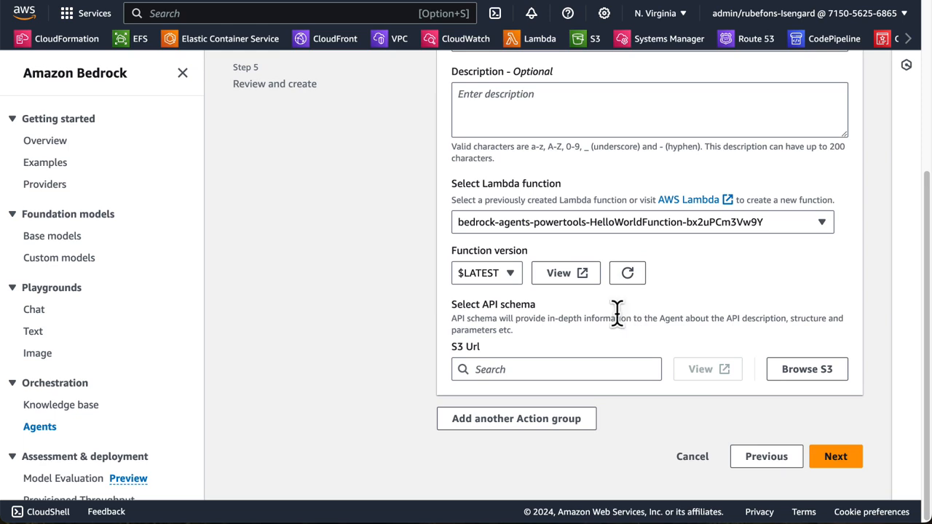
mouse_move(623, 324)
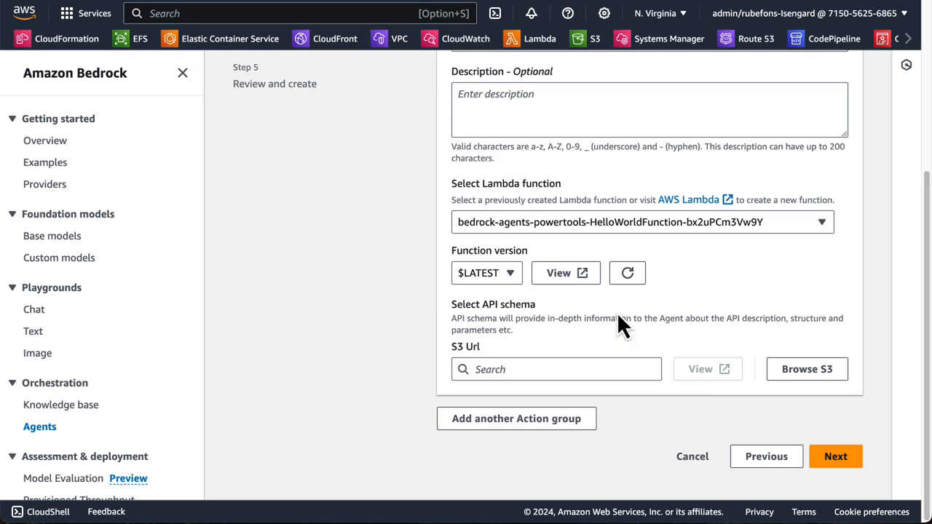
- Set the API schema to the openapi.json S3 URL and continue to knowledge bases
left_click(556, 370)
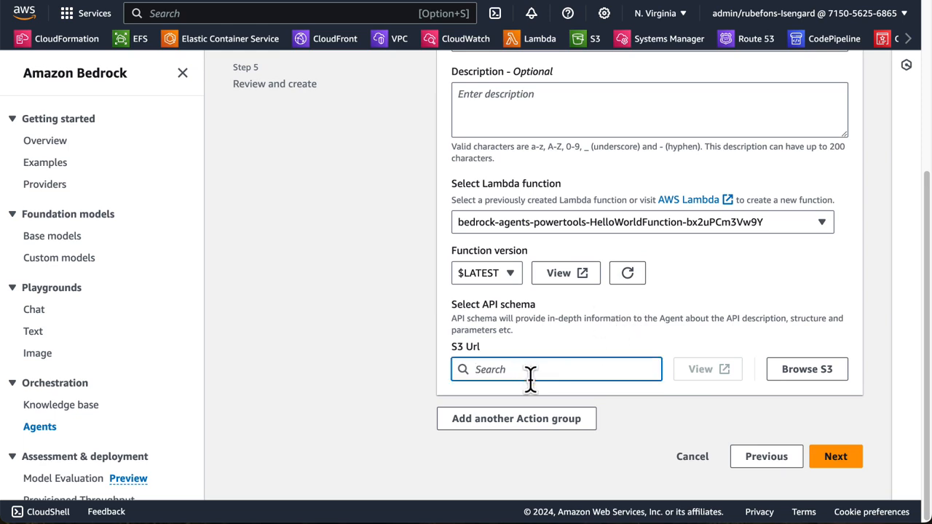
type("056256865-us-east-1/openapi.json")
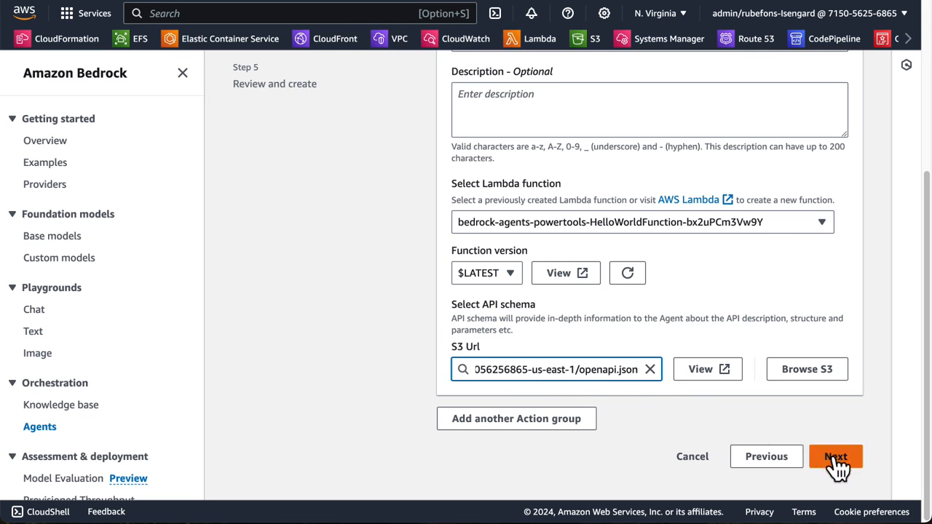
left_click(835, 457)
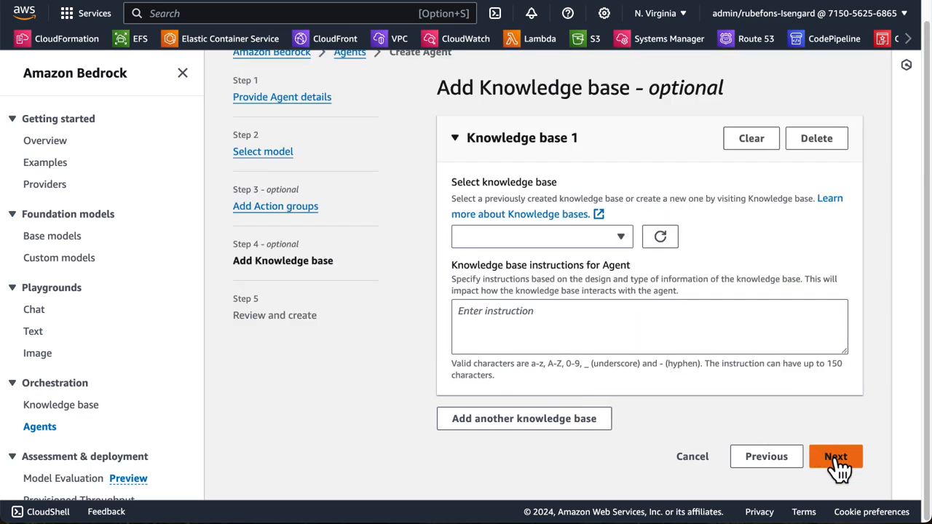
mouse_move(841, 469)
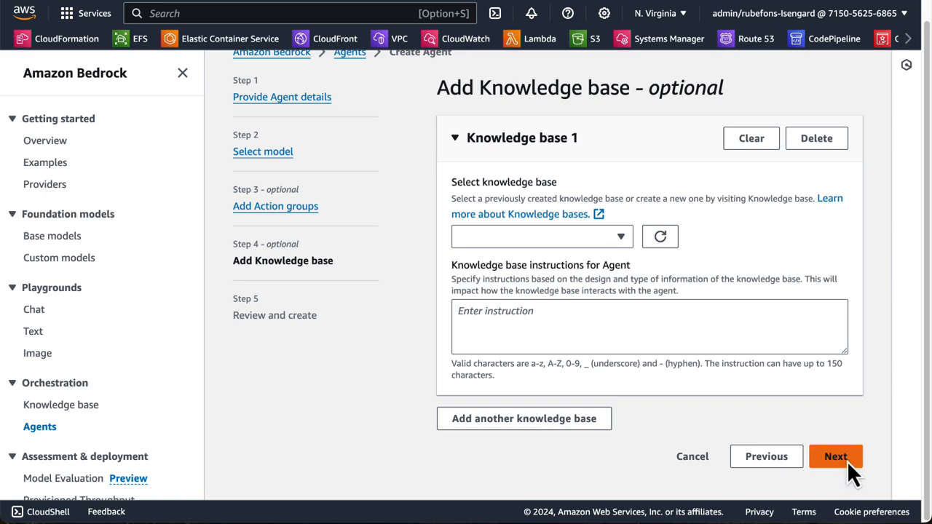
- Skip the knowledge base, review the settings and create PowertoolsAgent
left_click(836, 457)
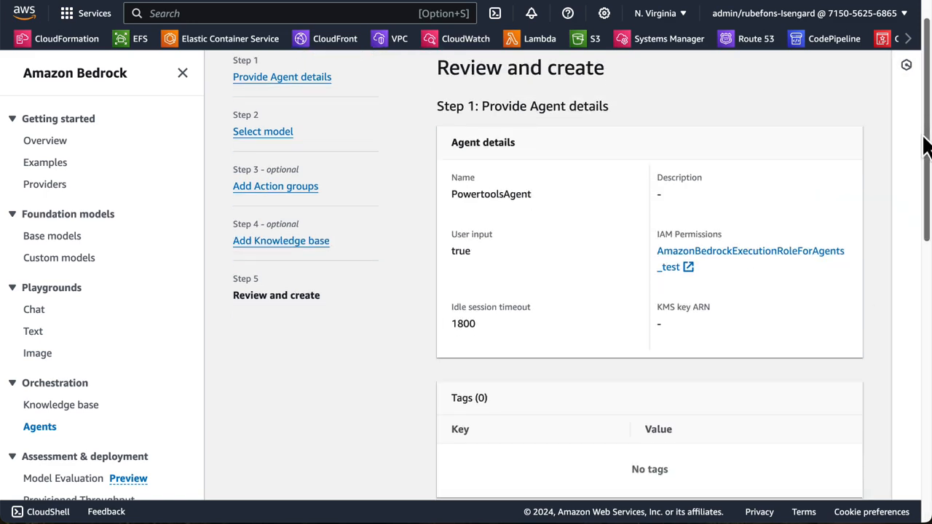
scroll("down", 3)
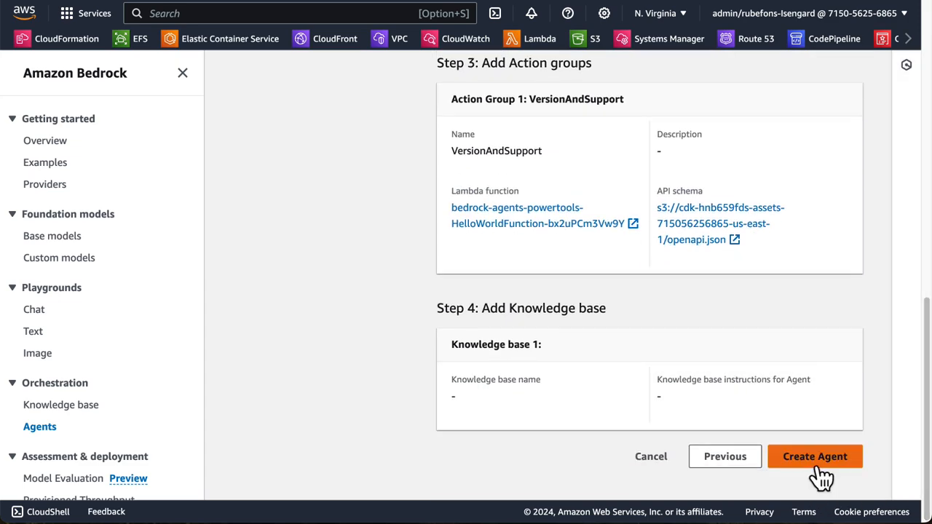
left_click(816, 457)
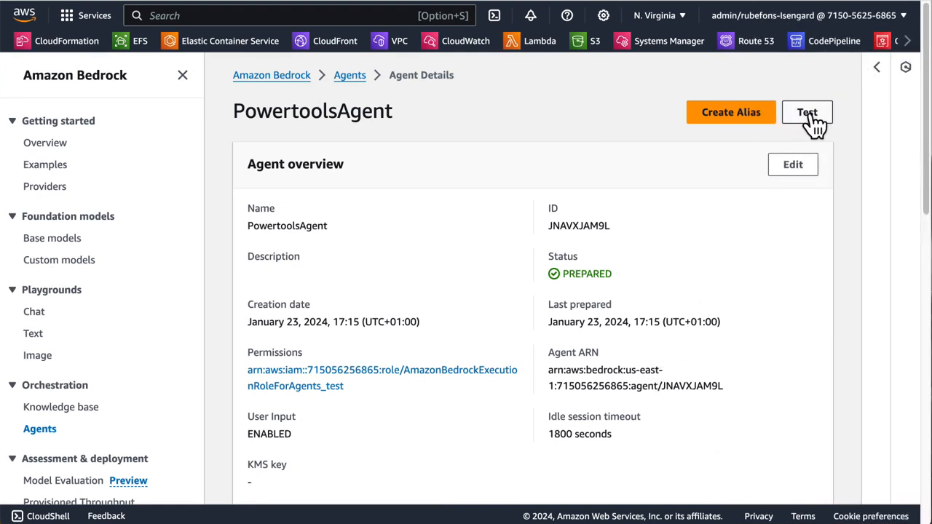
- Ask the test chat 'What is the latest version of Powertools?' and get 2.32.0
left_click(806, 112)
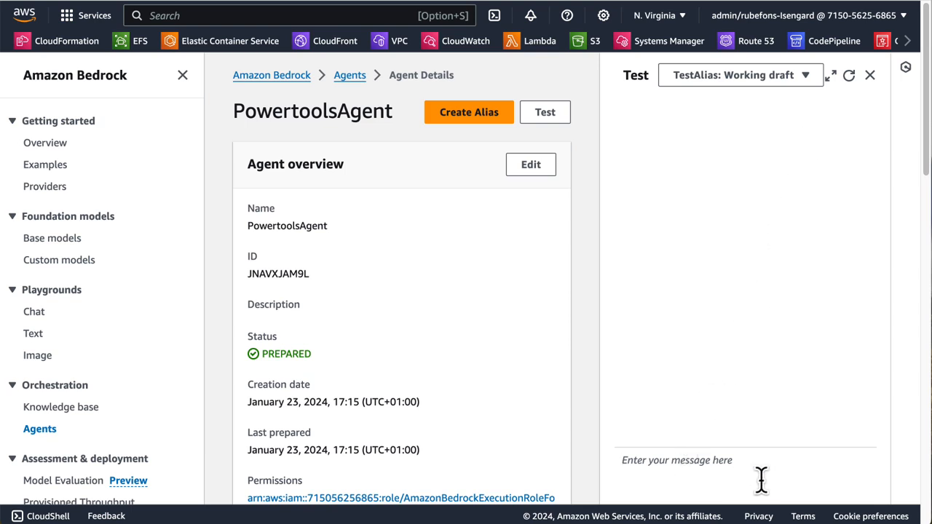
type("What is the")
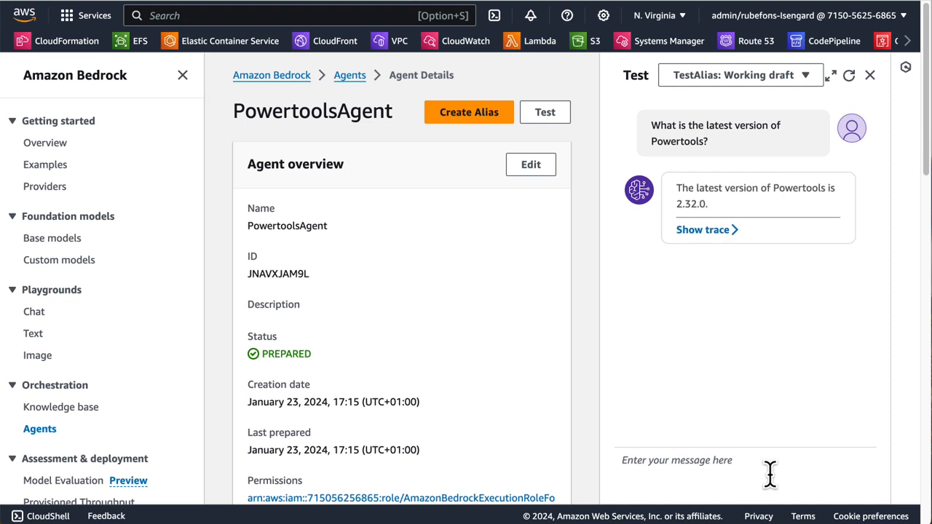
mouse_move(775, 488)
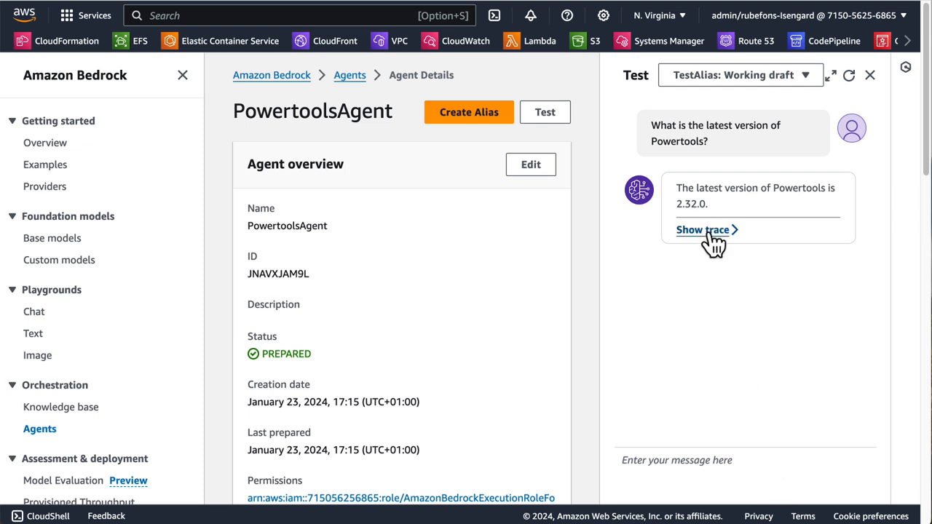
left_click(702, 230)
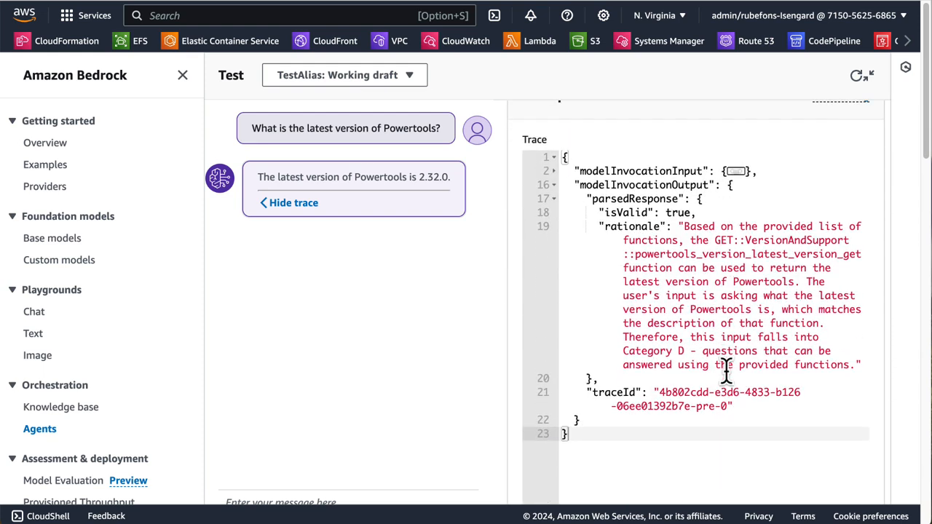
mouse_move(685, 221)
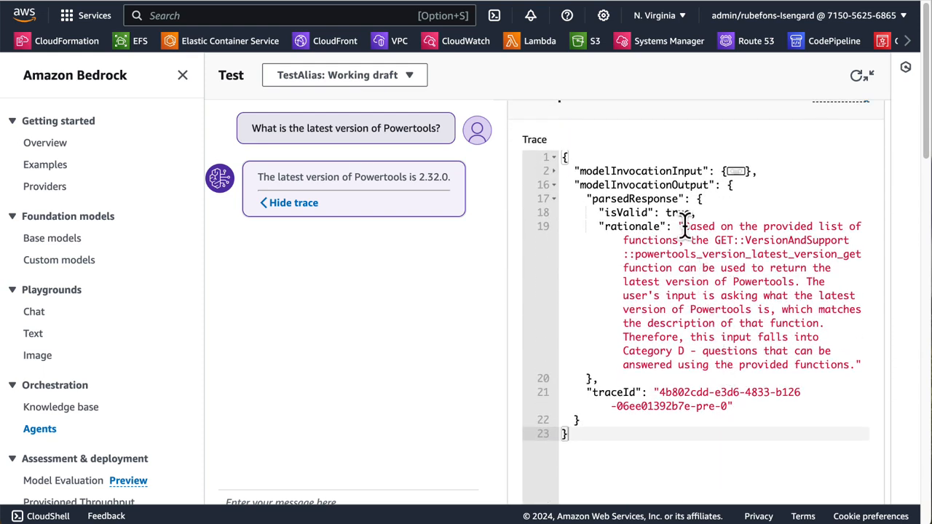
left_click_drag(682, 226, 856, 253)
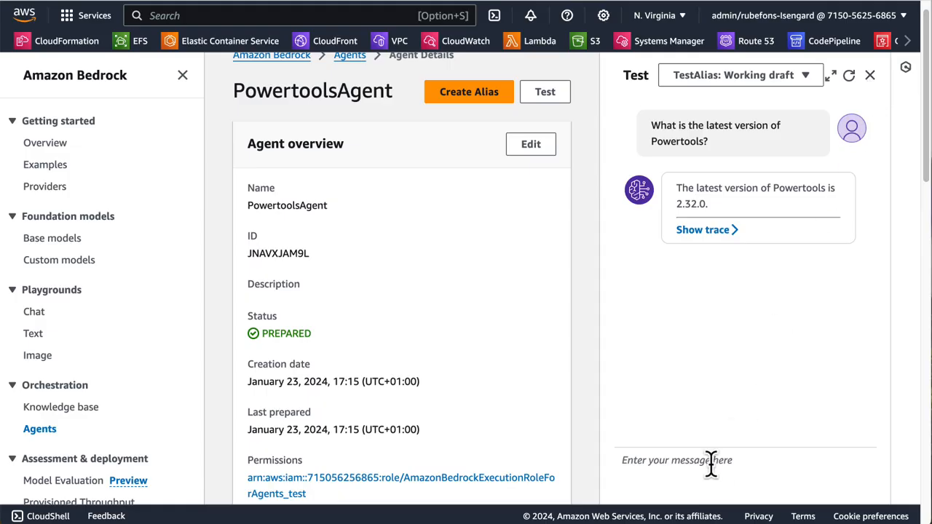
- Ask the agent 'I still need help, can you please schedule a meeting with me?'
type("I still need help, can you")
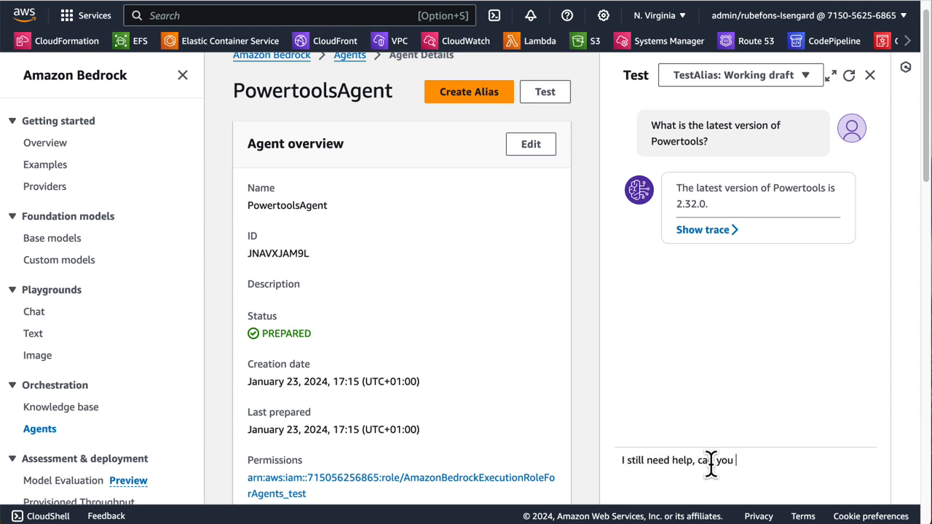
type("please schedule a meeti")
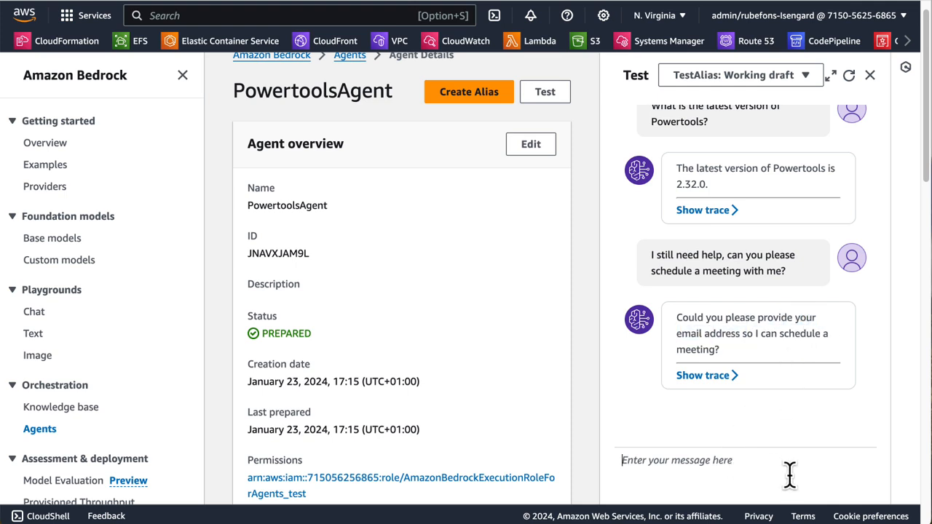
- Supply a powertools email address when asked and receive confirmation the meeting is scheduled
type("pow")
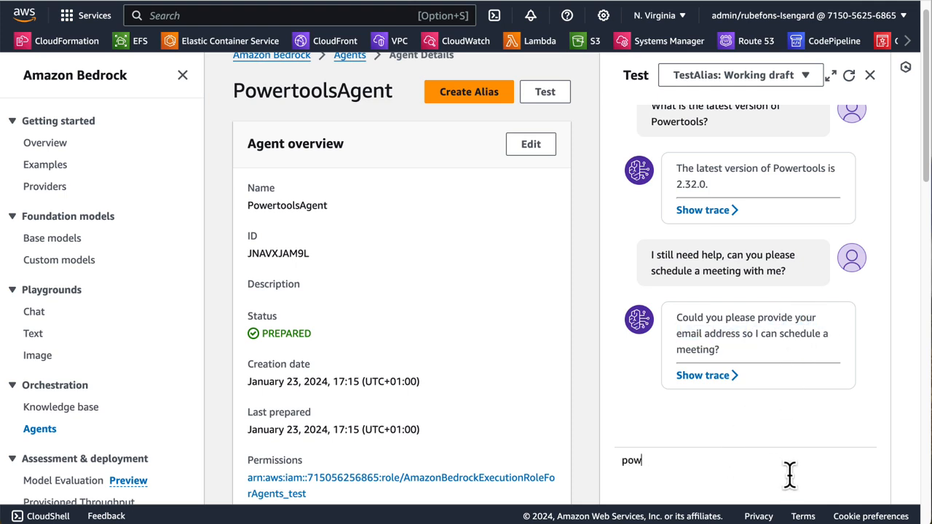
type("ertools")
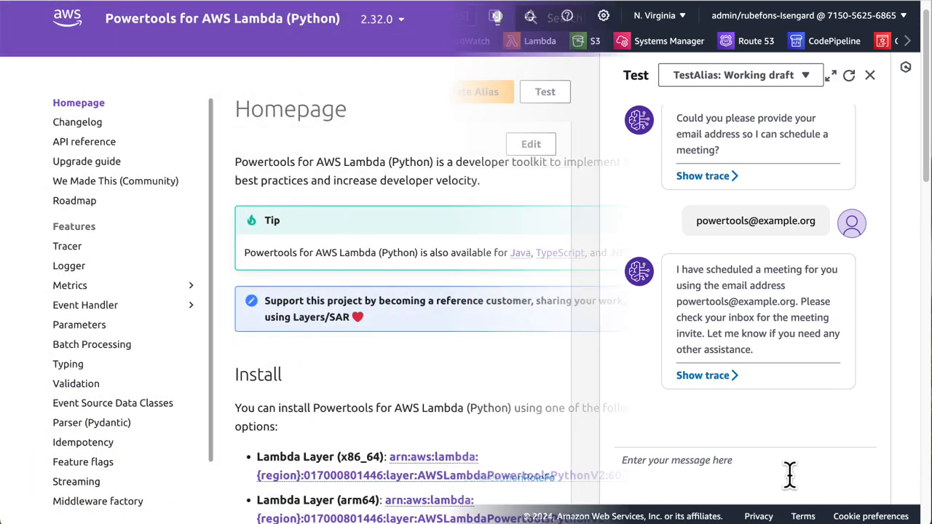
left_click(869, 76)
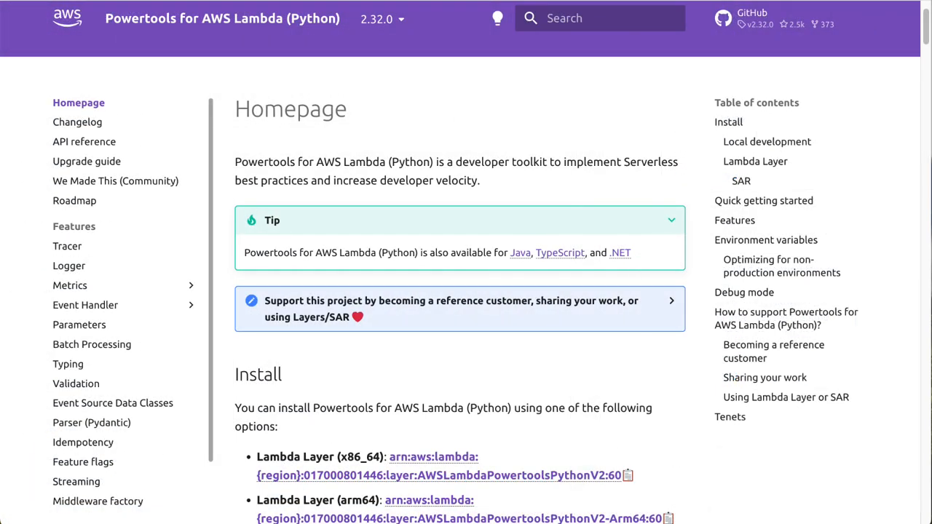